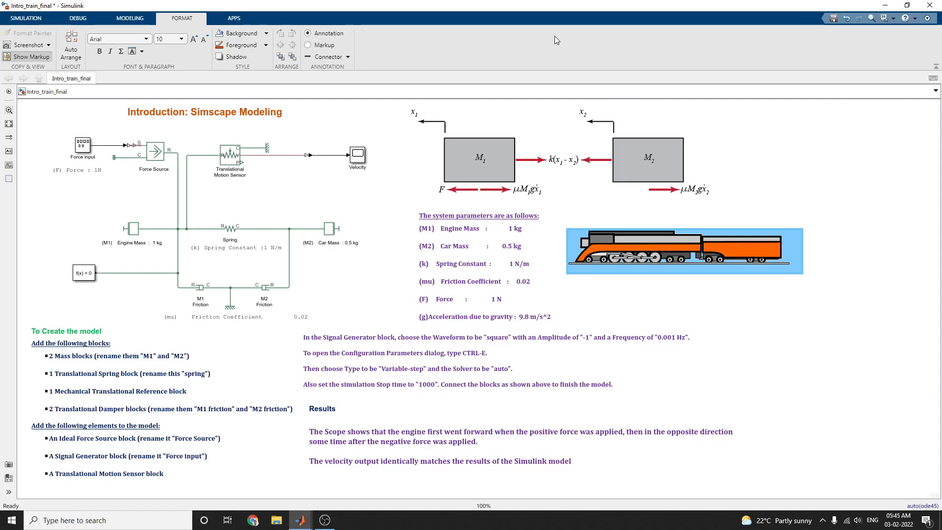
Review the system-parameters note and add a space between '(g)' and 'Acceleration due to gravity'.
{"action": "left_click", "coordinate": [177, 119]}
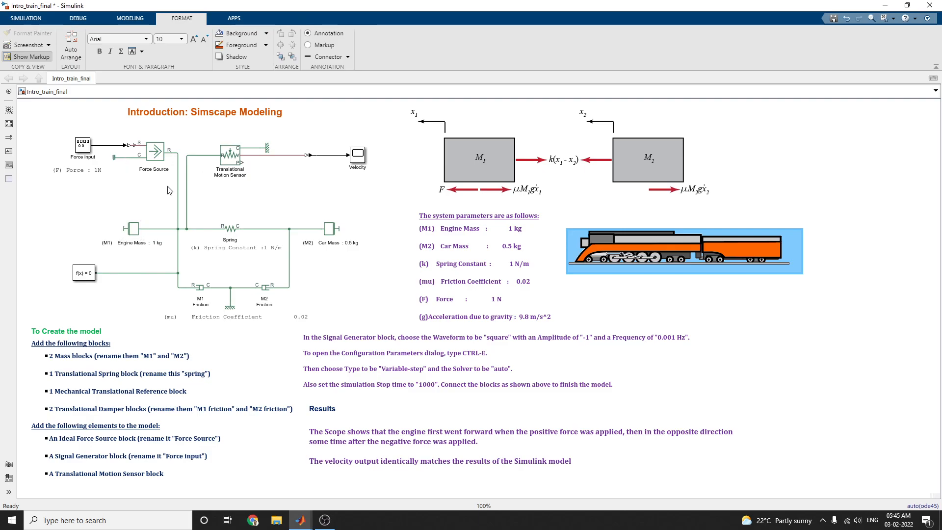
{"action": "mouse_move", "coordinate": [214, 189]}
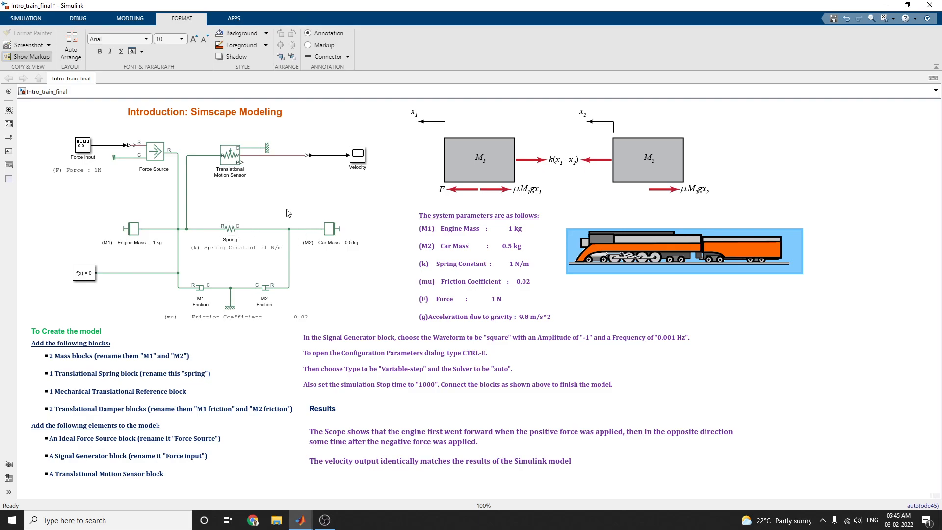
{"action": "left_click", "coordinate": [451, 186]}
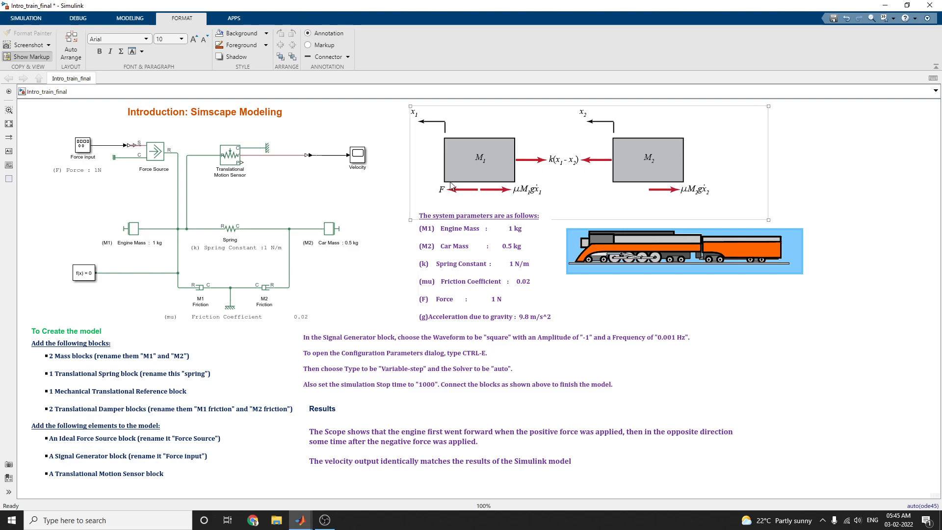
{"action": "left_click", "coordinate": [158, 326]}
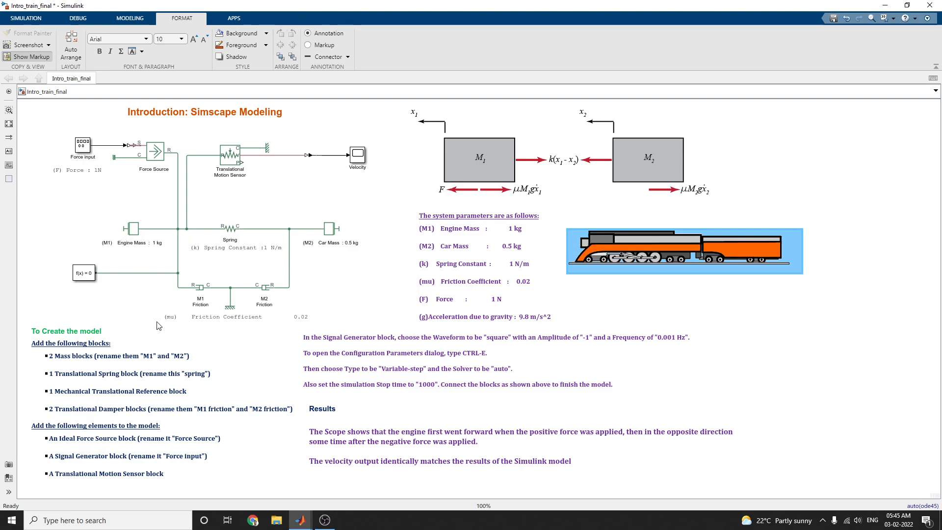
{"action": "left_click", "coordinate": [85, 359]}
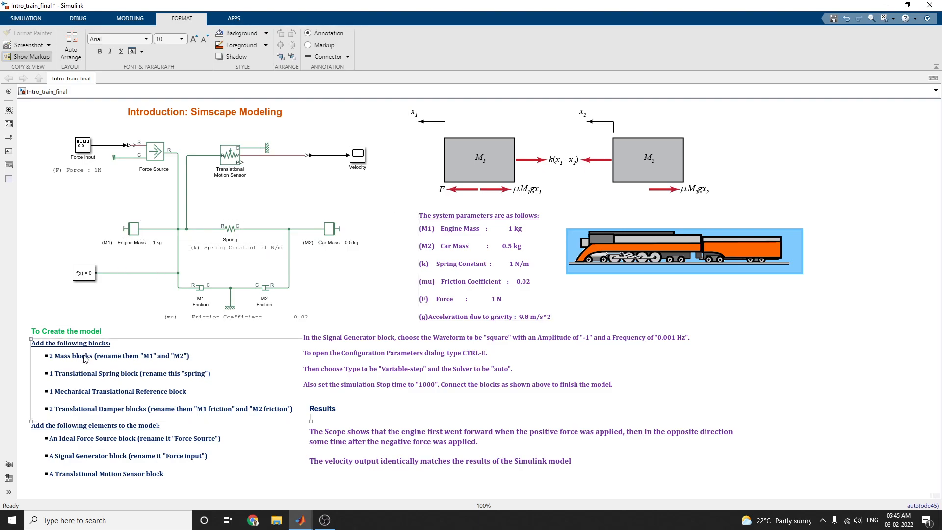
{"action": "left_click", "coordinate": [234, 317]}
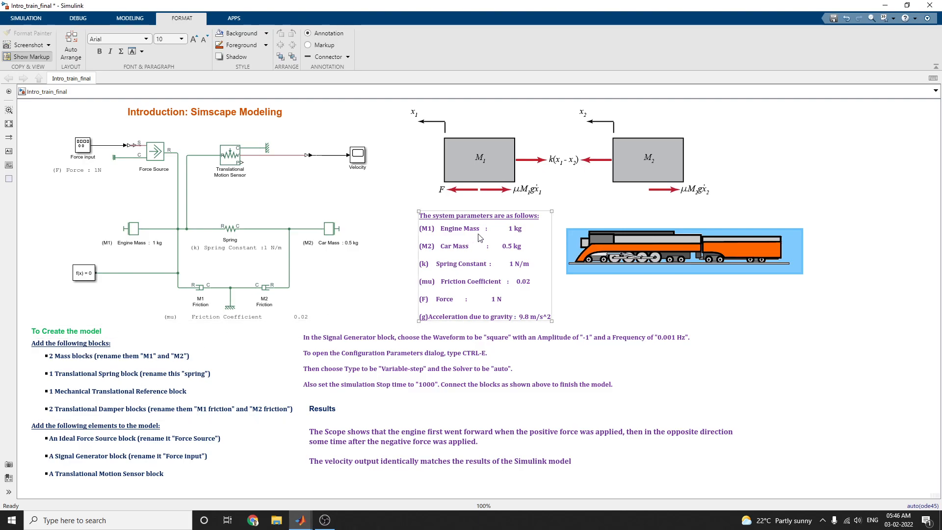
{"action": "mouse_move", "coordinate": [506, 242]}
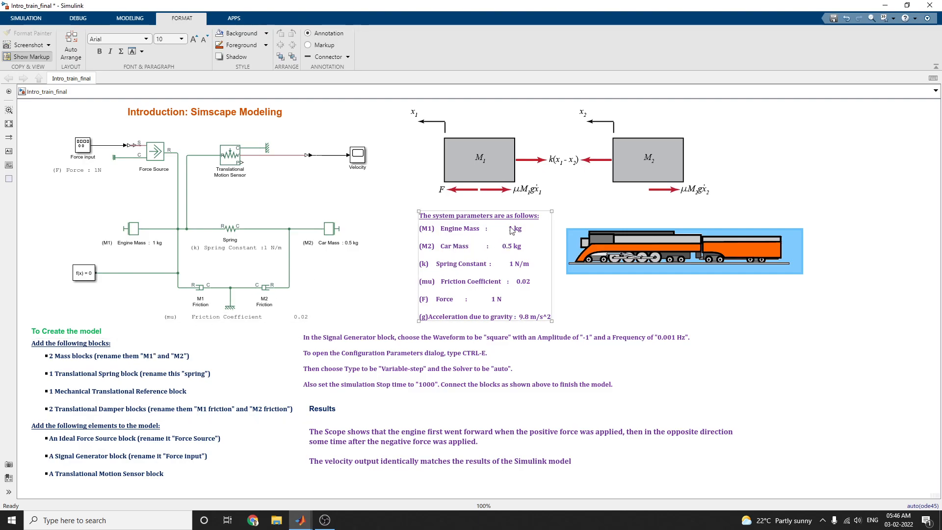
{"action": "left_click", "coordinate": [537, 153]}
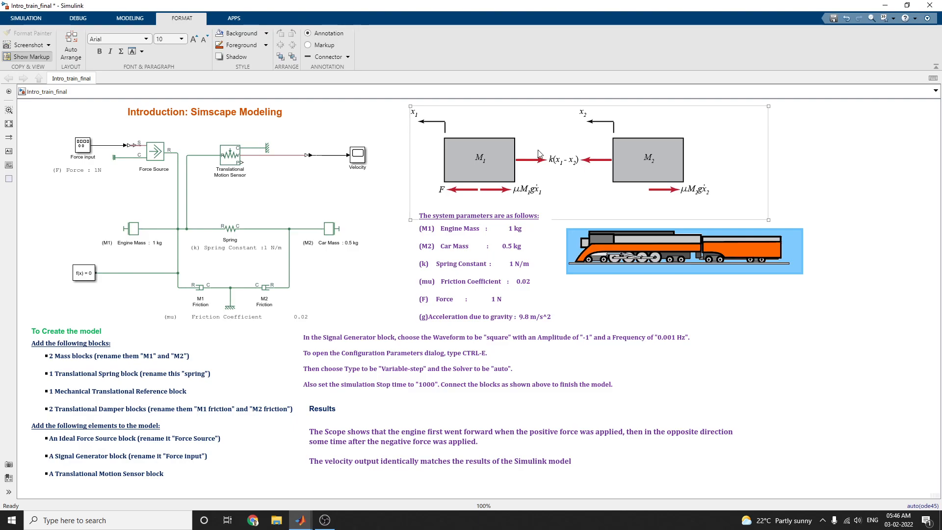
{"action": "left_click", "coordinate": [229, 148]}
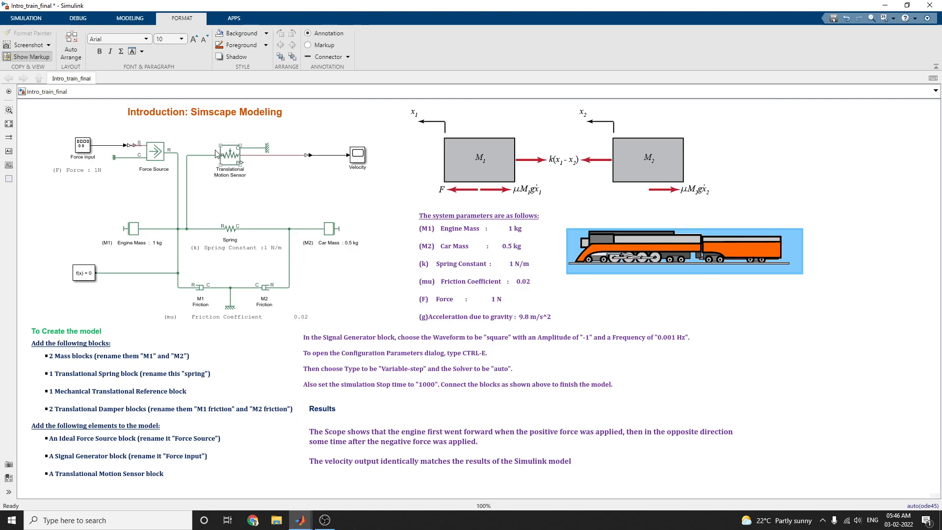
{"action": "left_click", "coordinate": [485, 264]}
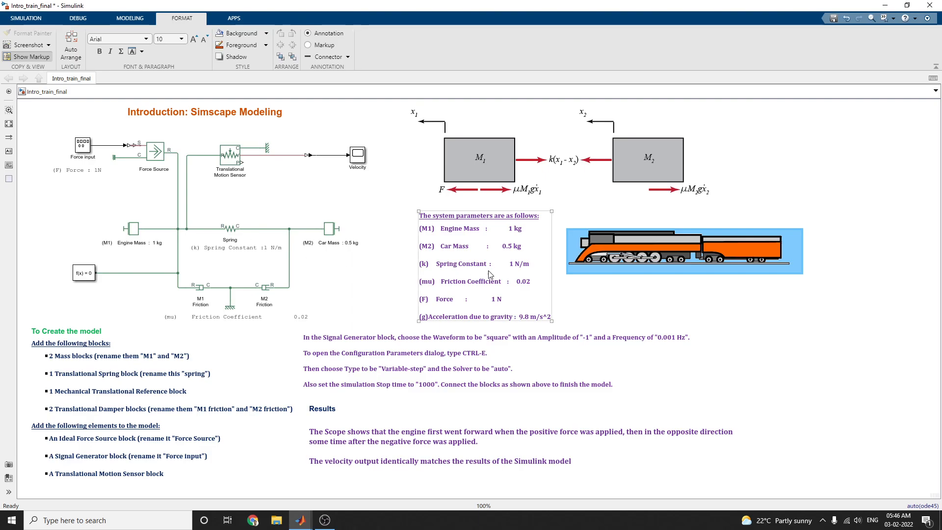
{"action": "mouse_move", "coordinate": [524, 274]}
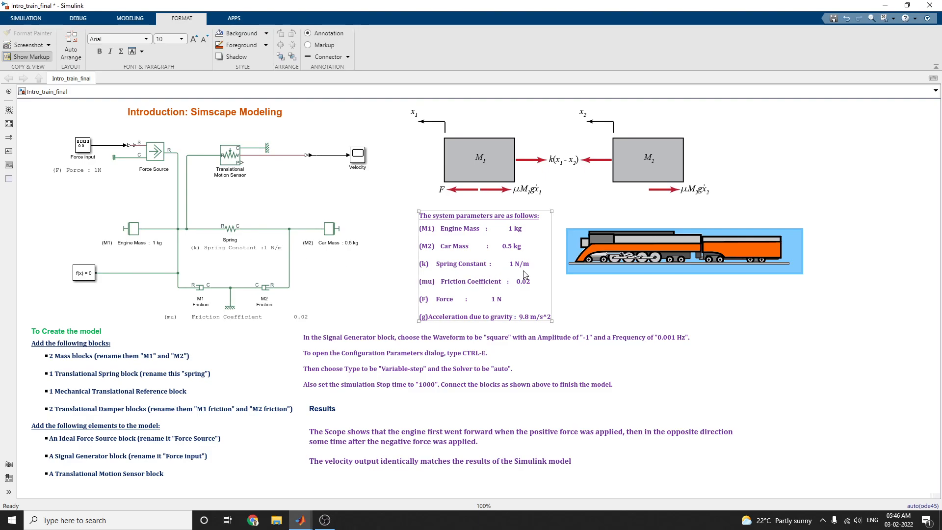
{"action": "mouse_move", "coordinate": [528, 274]}
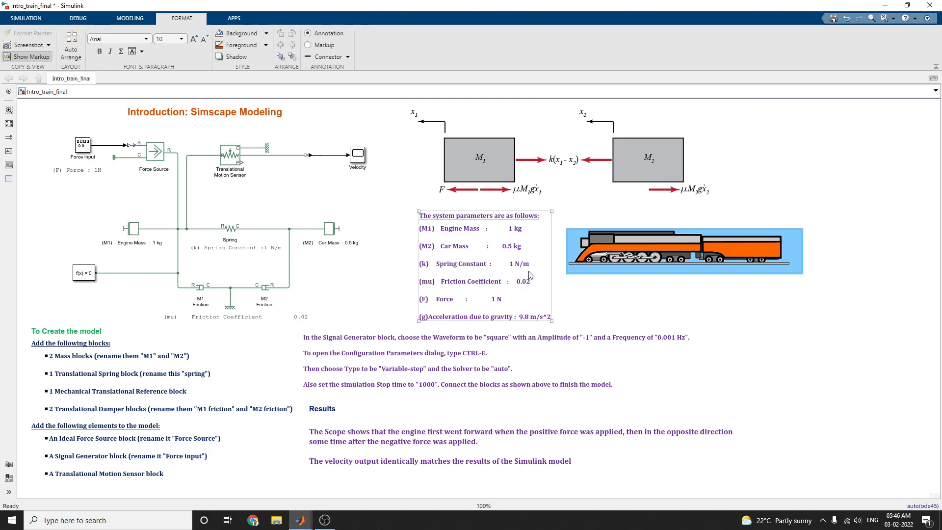
{"action": "mouse_move", "coordinate": [481, 258]}
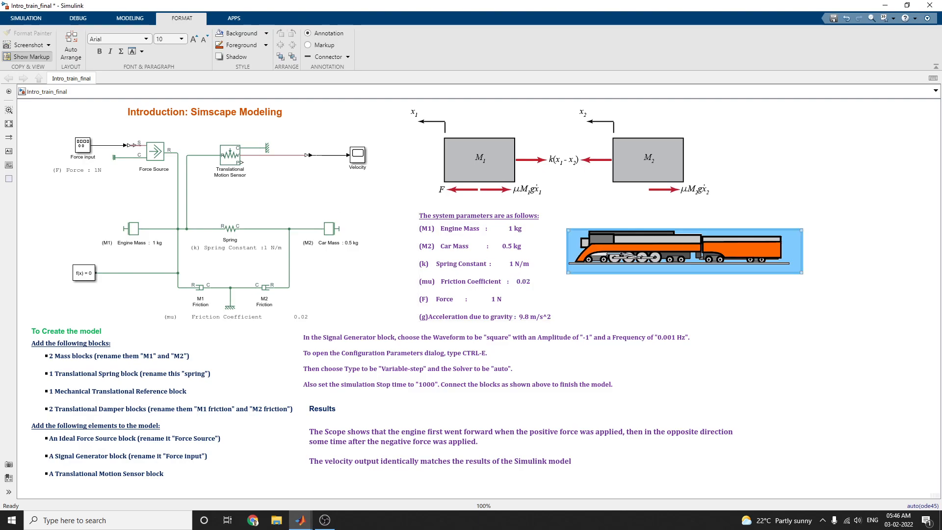
Look over the Signal Generator setup instructions and finish editing the model annotations.
{"action": "left_click", "coordinate": [154, 151]}
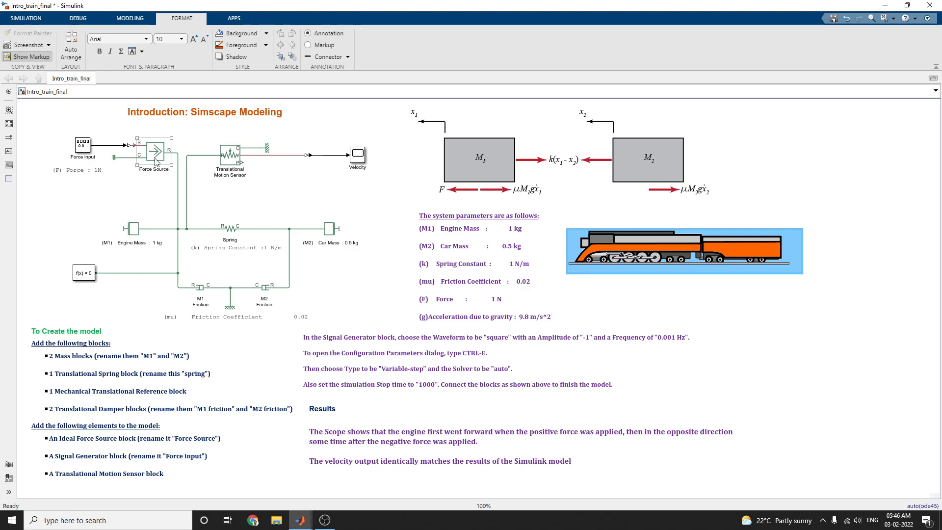
{"action": "left_click", "coordinate": [229, 149]}
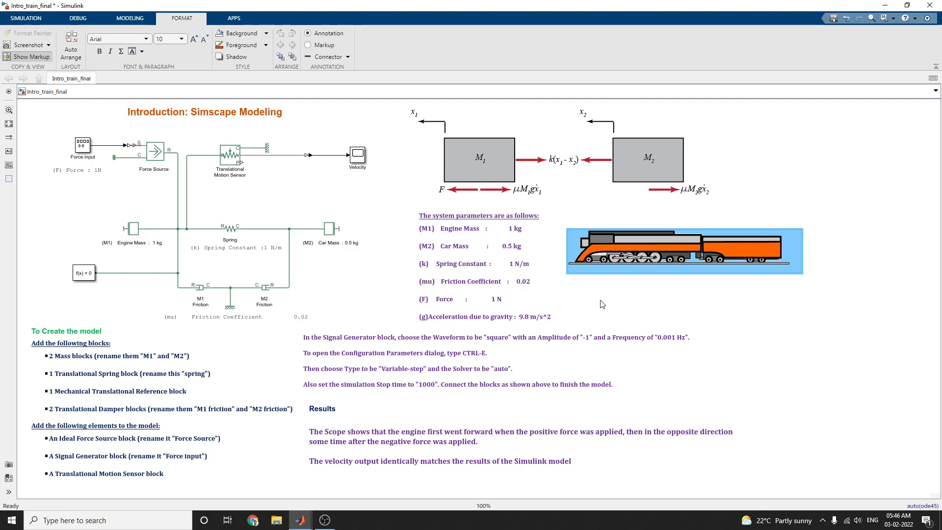
{"action": "left_click", "coordinate": [475, 299]}
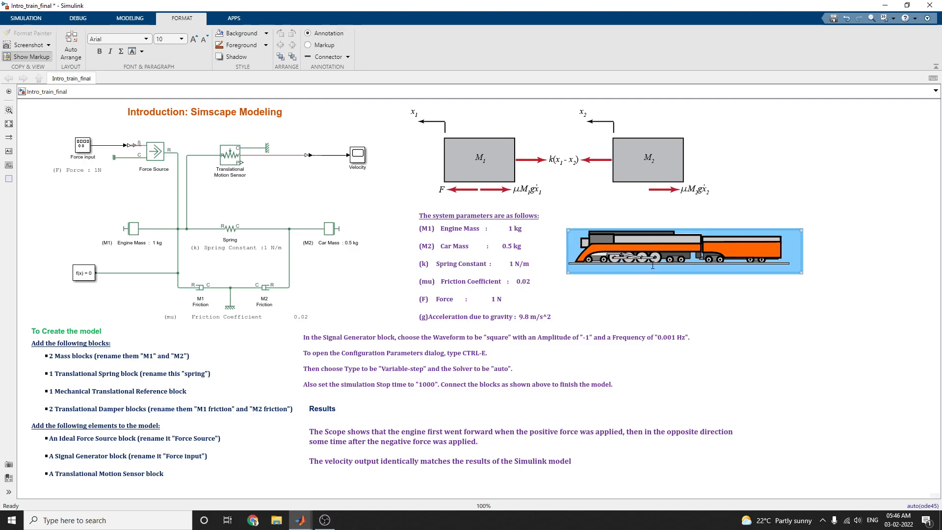
{"action": "mouse_move", "coordinate": [648, 267]}
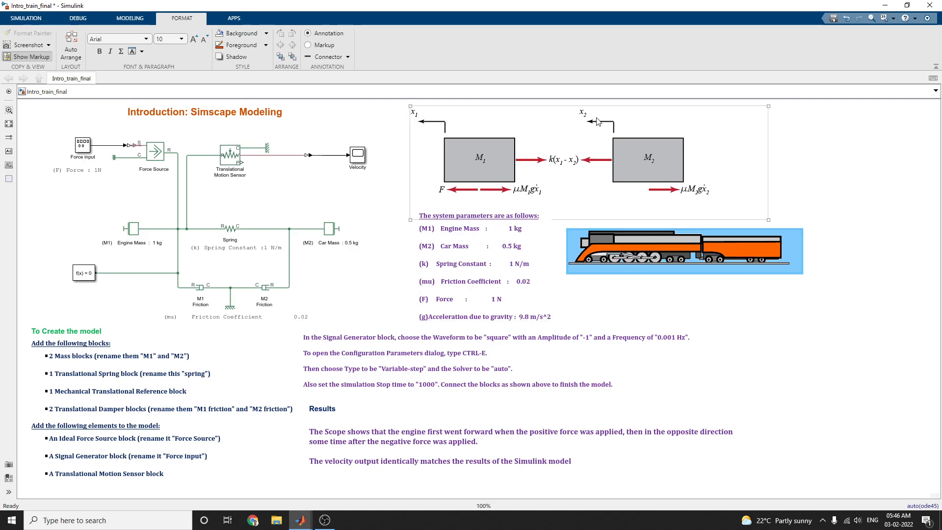
{"action": "mouse_move", "coordinate": [485, 169]}
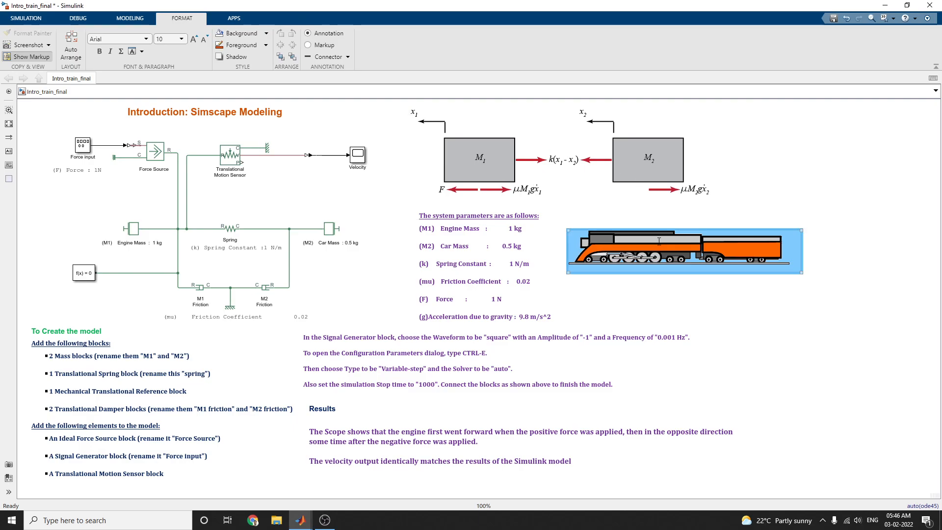
{"action": "left_click", "coordinate": [517, 187]}
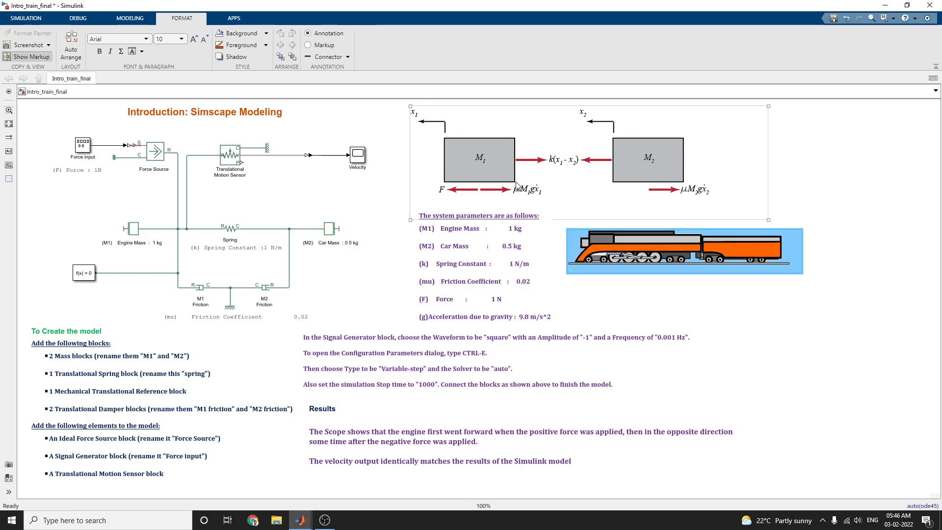
{"action": "mouse_move", "coordinate": [506, 176]}
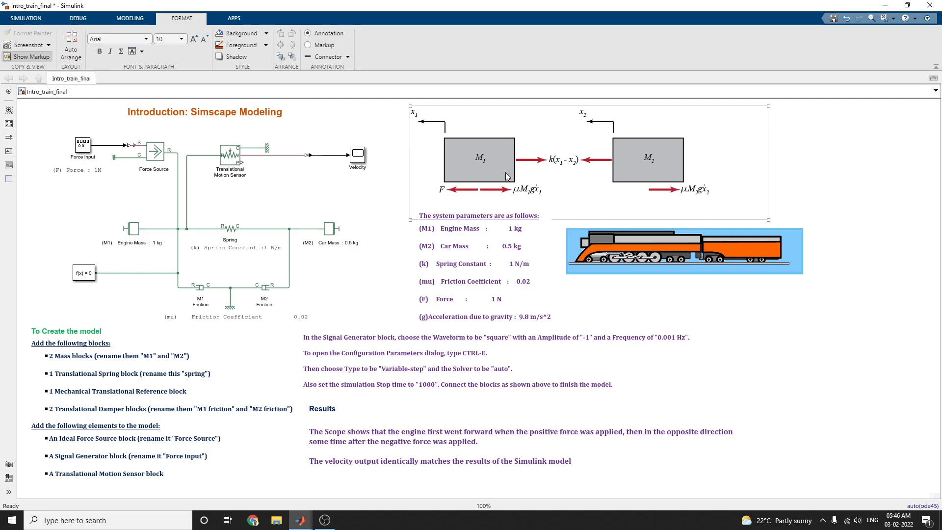
{"action": "mouse_move", "coordinate": [488, 168]}
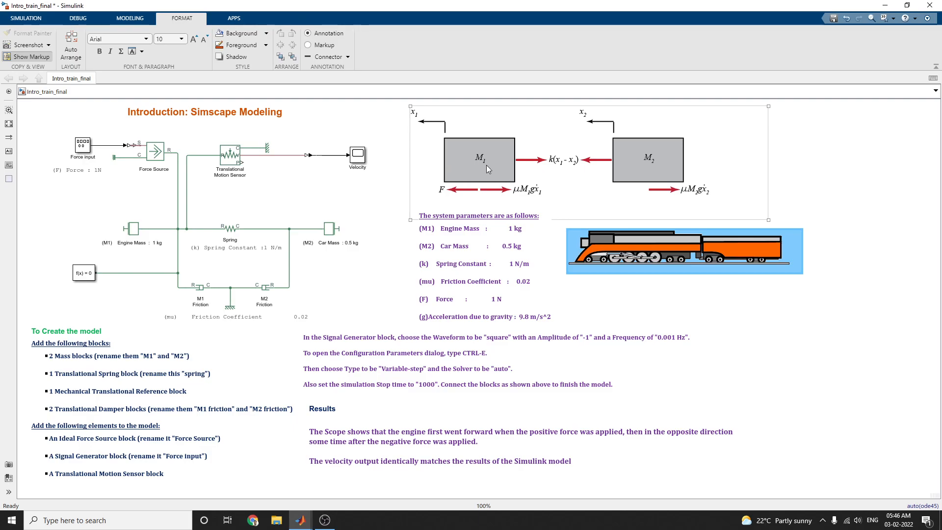
{"action": "mouse_move", "coordinate": [655, 181]}
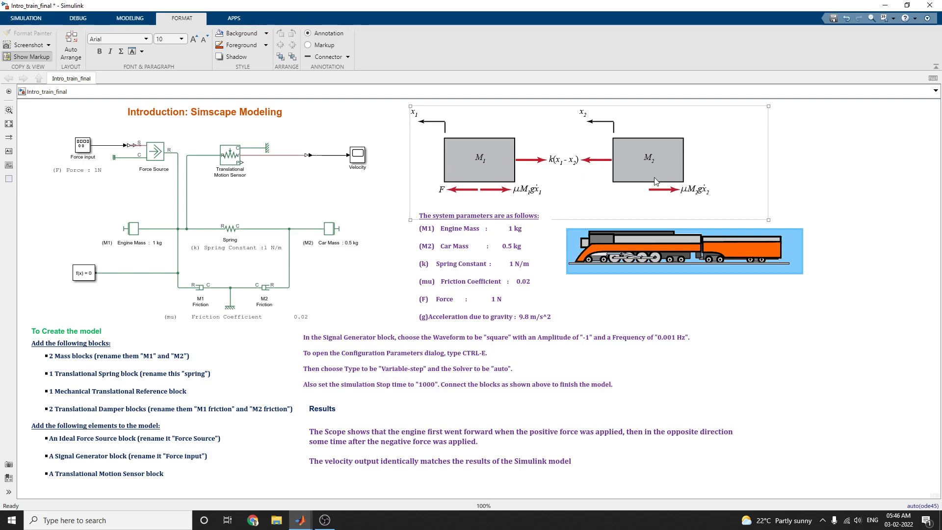
{"action": "mouse_move", "coordinate": [641, 173]}
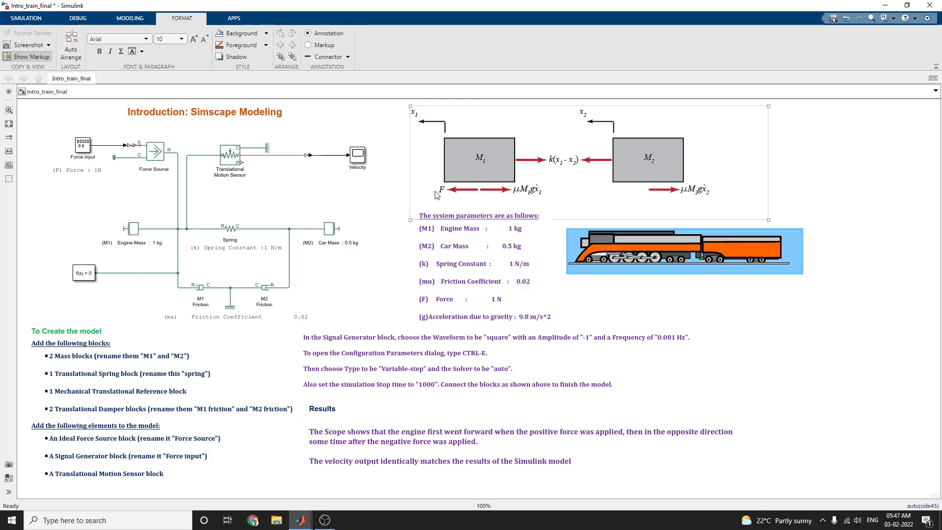
{"action": "mouse_move", "coordinate": [449, 198]}
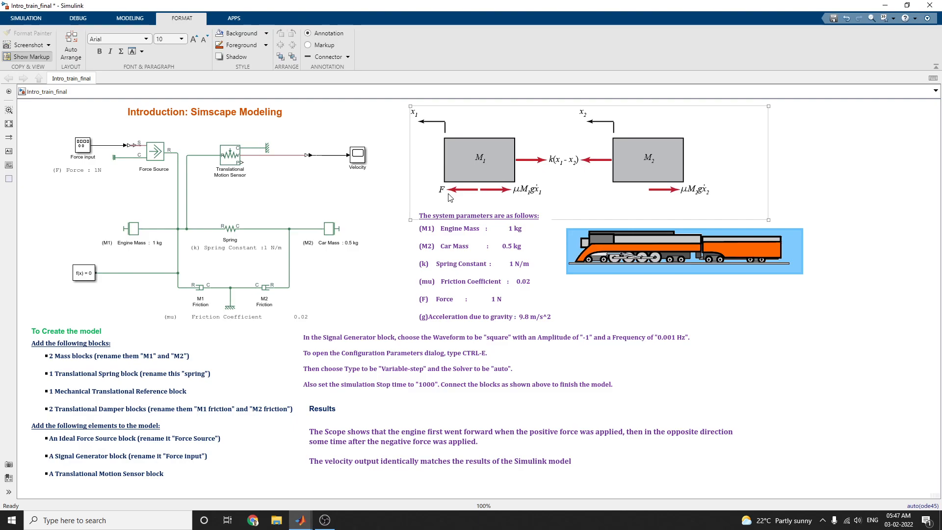
{"action": "left_click", "coordinate": [535, 277]}
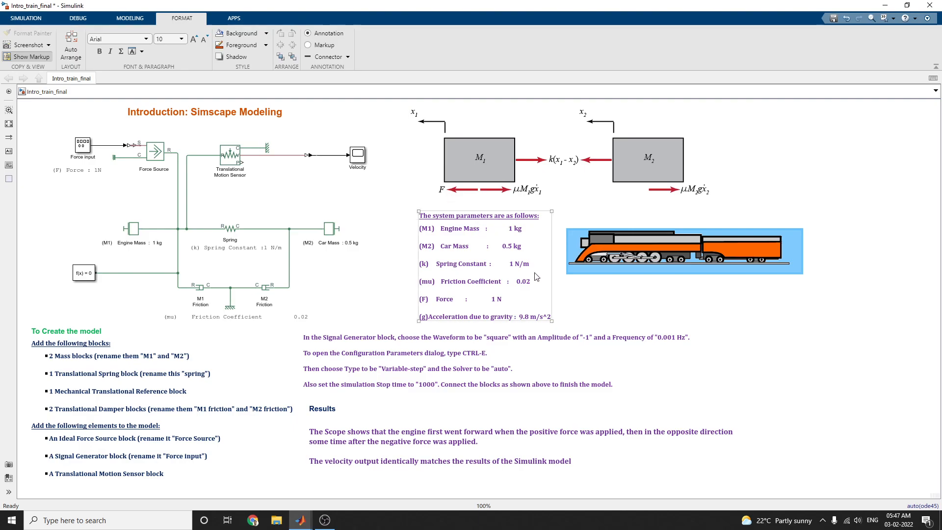
{"action": "mouse_move", "coordinate": [509, 292]}
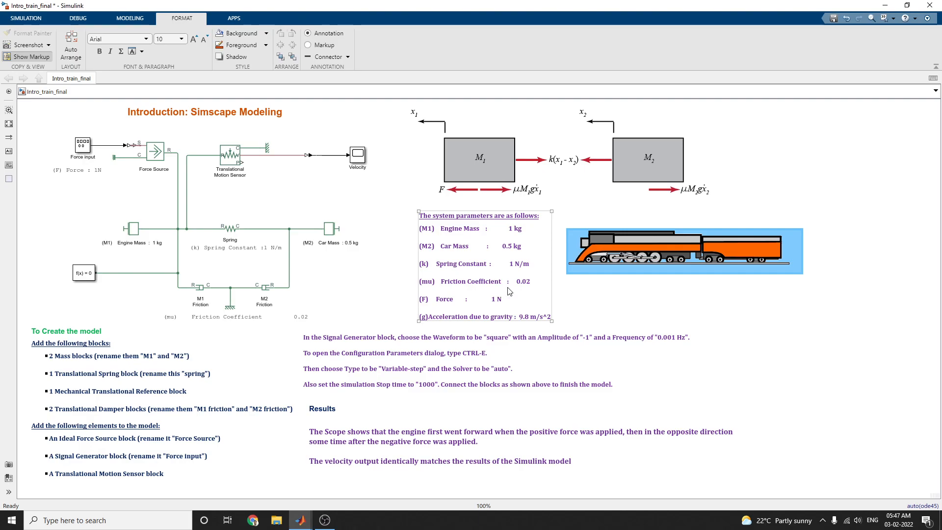
{"action": "mouse_move", "coordinate": [518, 293]}
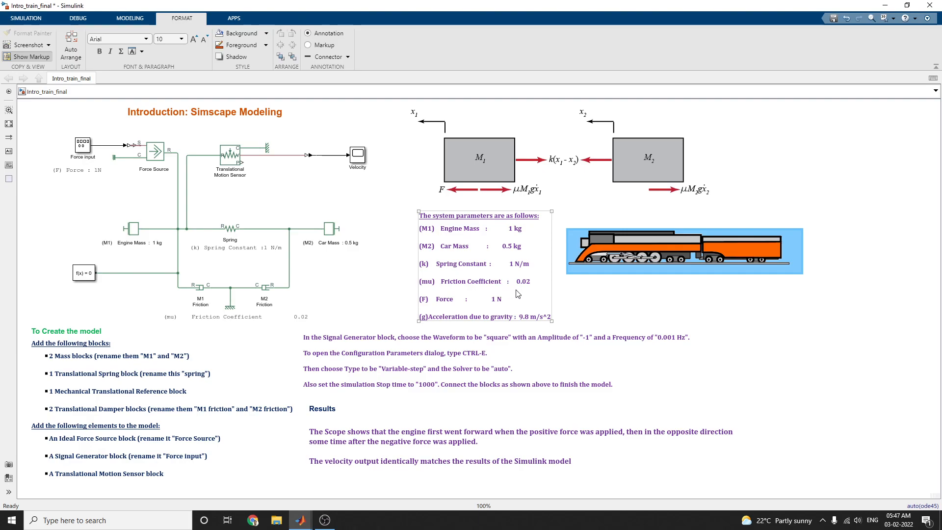
{"action": "mouse_move", "coordinate": [496, 307]}
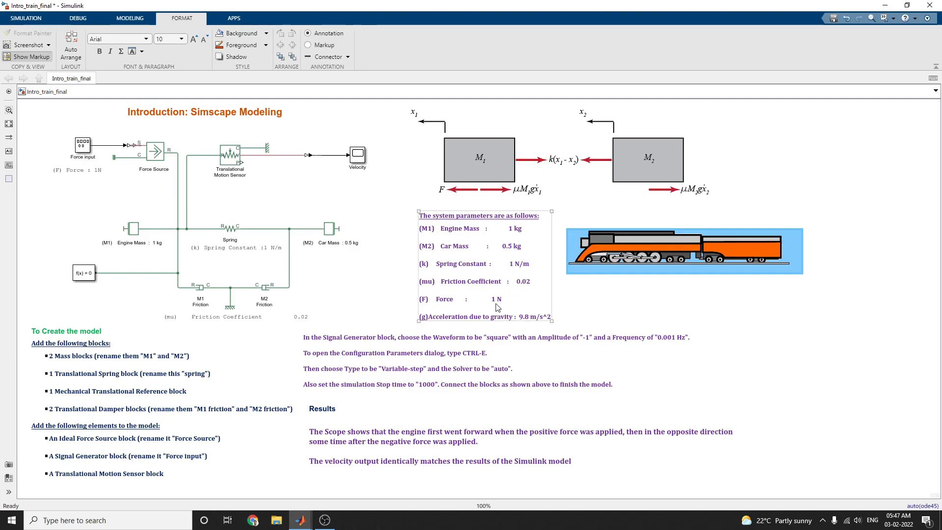
{"action": "mouse_move", "coordinate": [484, 319]}
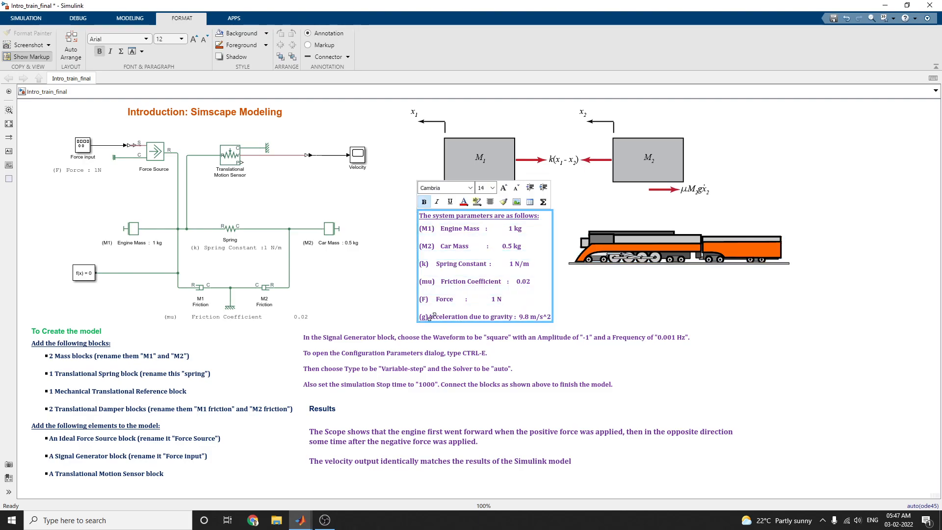
{"action": "left_click", "coordinate": [539, 347]}
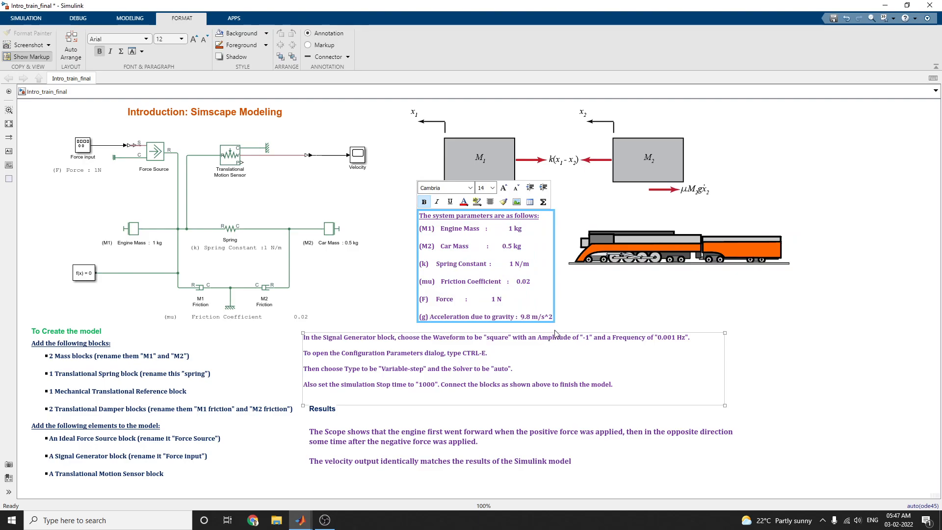
{"action": "mouse_move", "coordinate": [729, 369]}
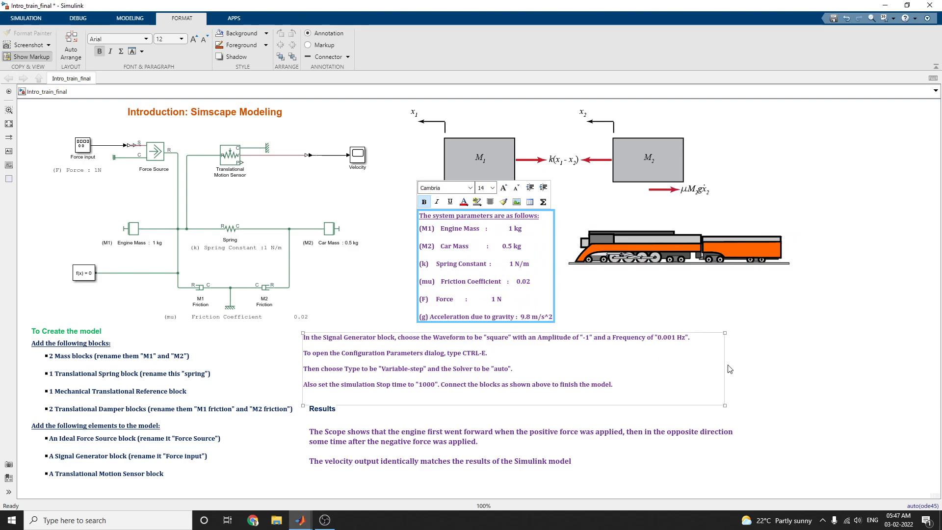
{"action": "left_click", "coordinate": [182, 191]}
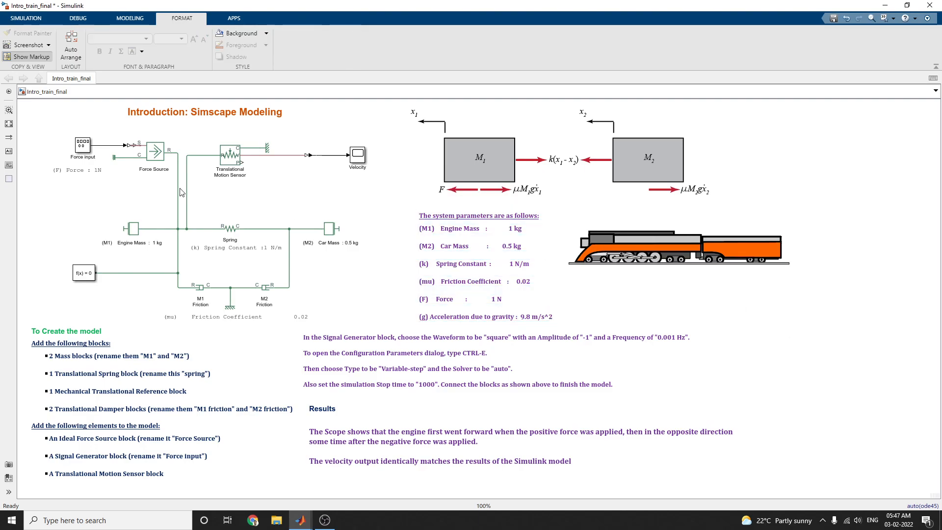
{"action": "mouse_move", "coordinate": [221, 145]}
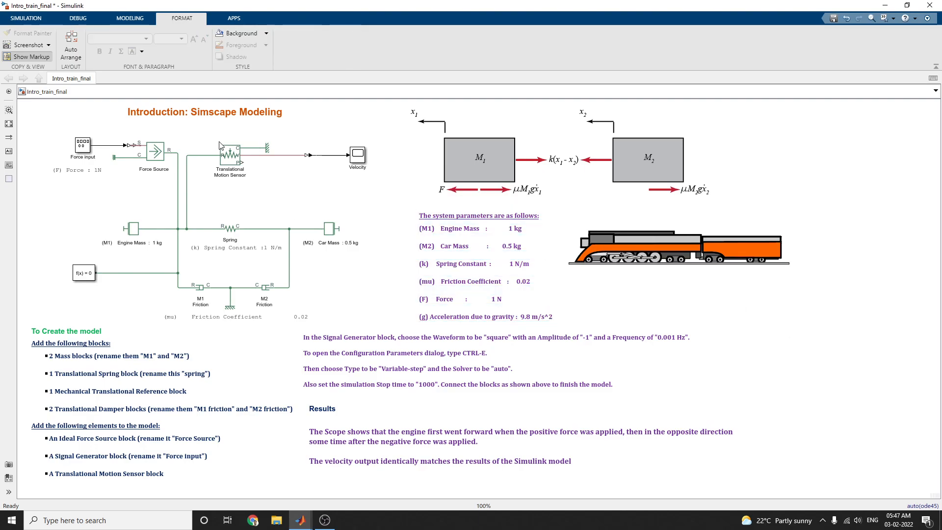
{"action": "left_click", "coordinate": [79, 354]}
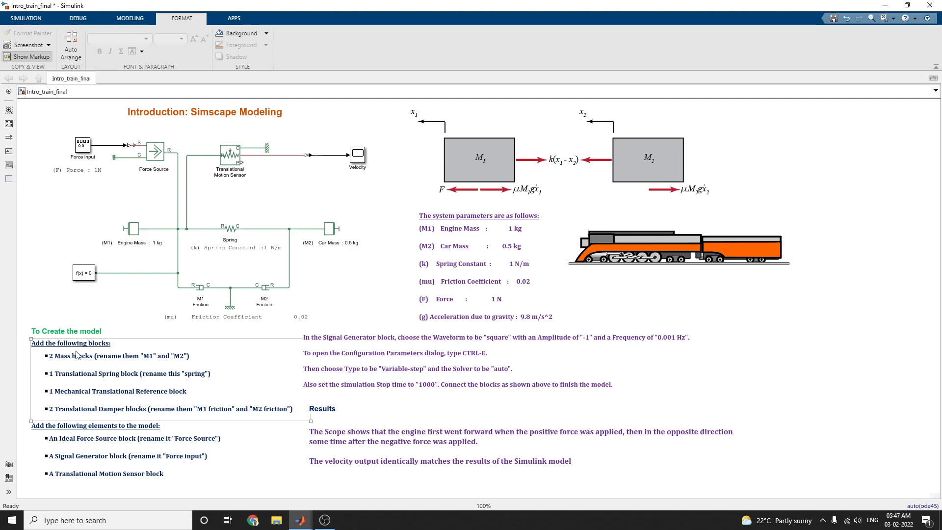
{"action": "left_click", "coordinate": [122, 458]}
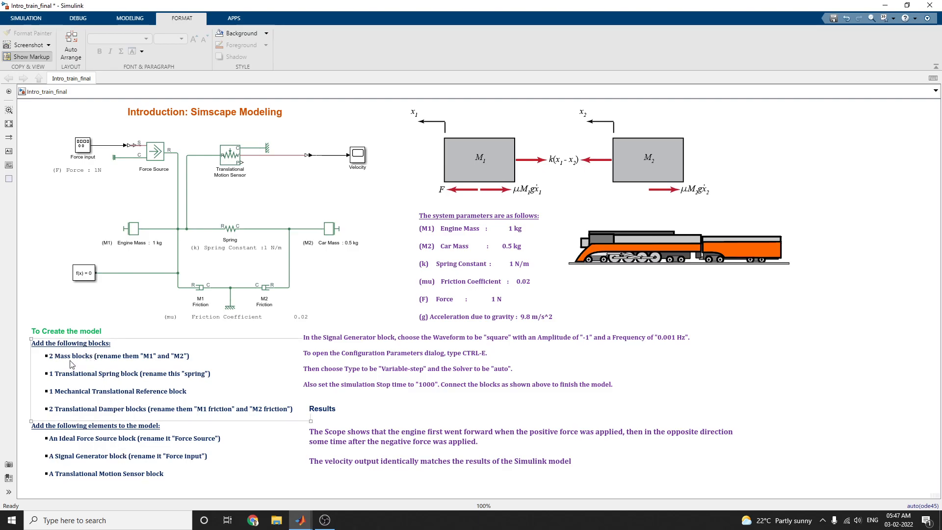
{"action": "left_click", "coordinate": [133, 229]}
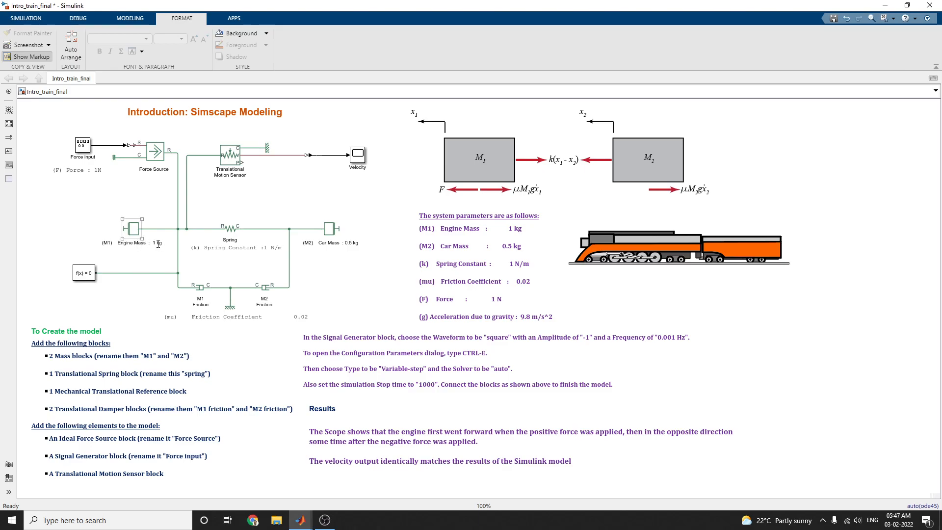
{"action": "left_click", "coordinate": [330, 230]}
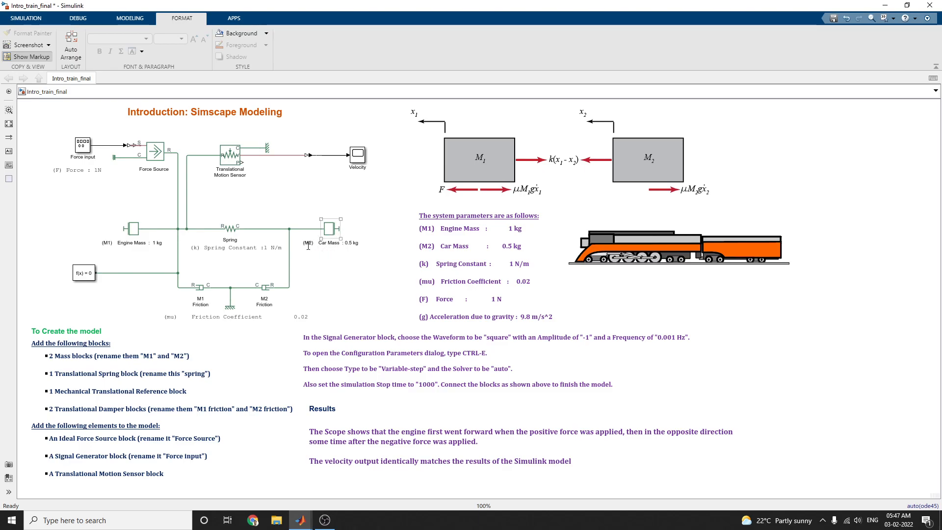
{"action": "mouse_move", "coordinate": [359, 245]}
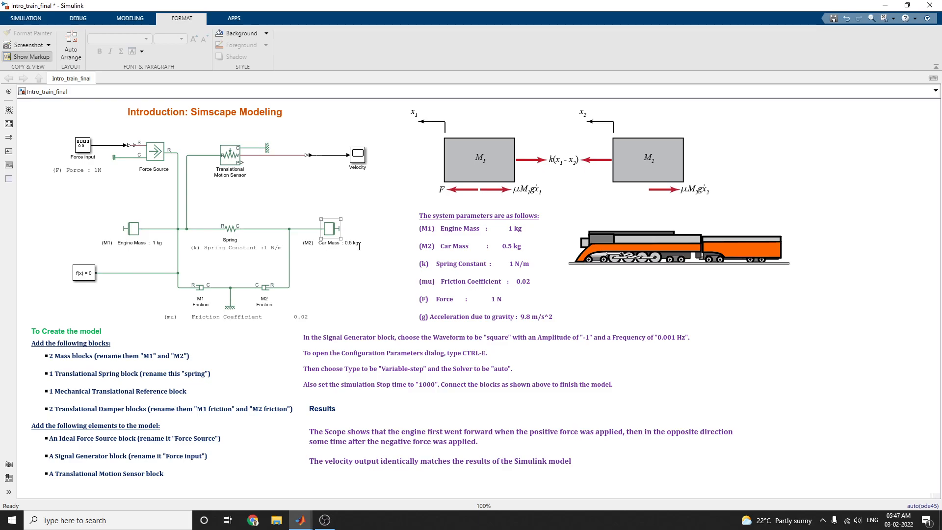
{"action": "left_click", "coordinate": [132, 228]}
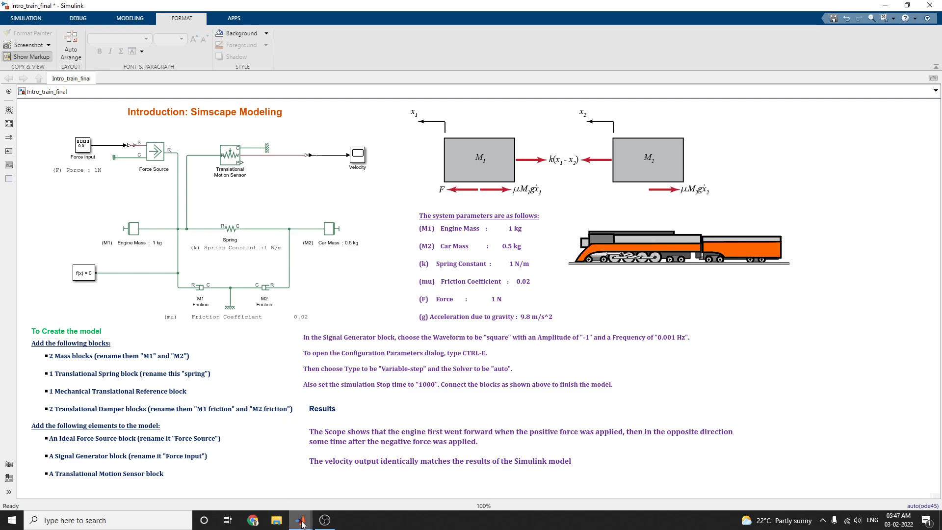
Switch to MATLAB and enter the sscnew command to start a new Simscape model.
{"action": "left_click", "coordinate": [300, 520]}
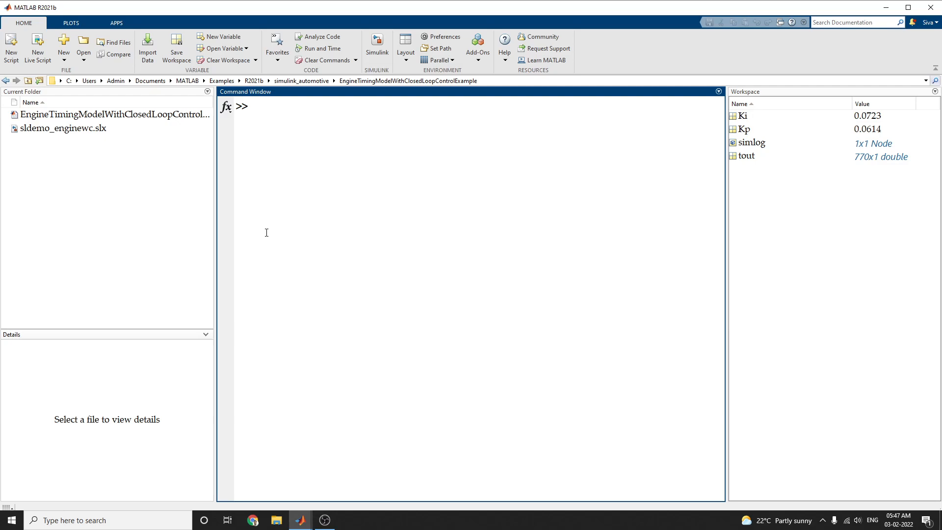
{"action": "type", "text": "ssc"}
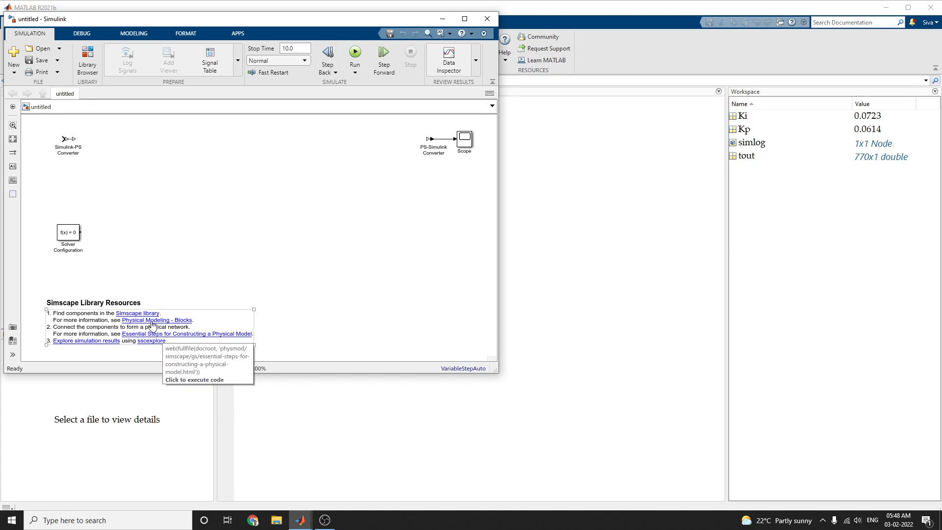
{"action": "mouse_move", "coordinate": [167, 320]}
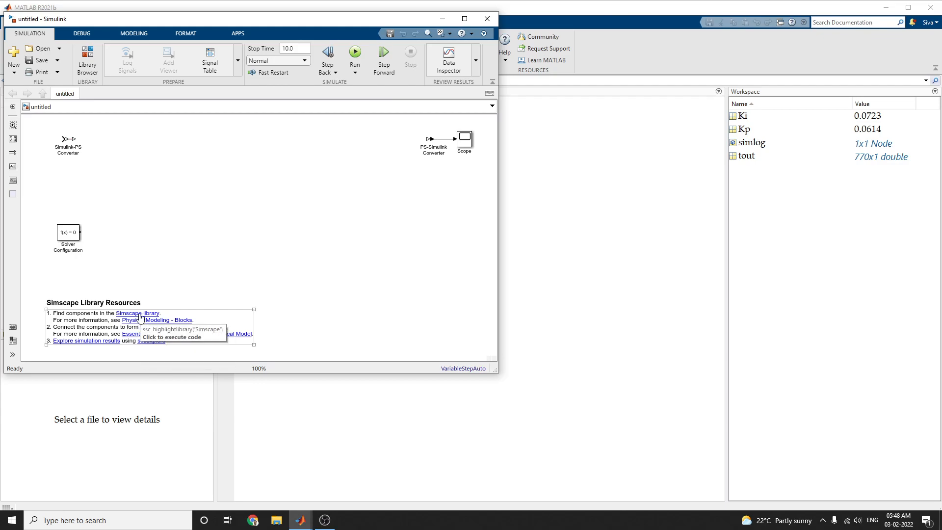
Open the Simscape library from the model's resources link, listing its sublibraries.
{"action": "left_click", "coordinate": [150, 326]}
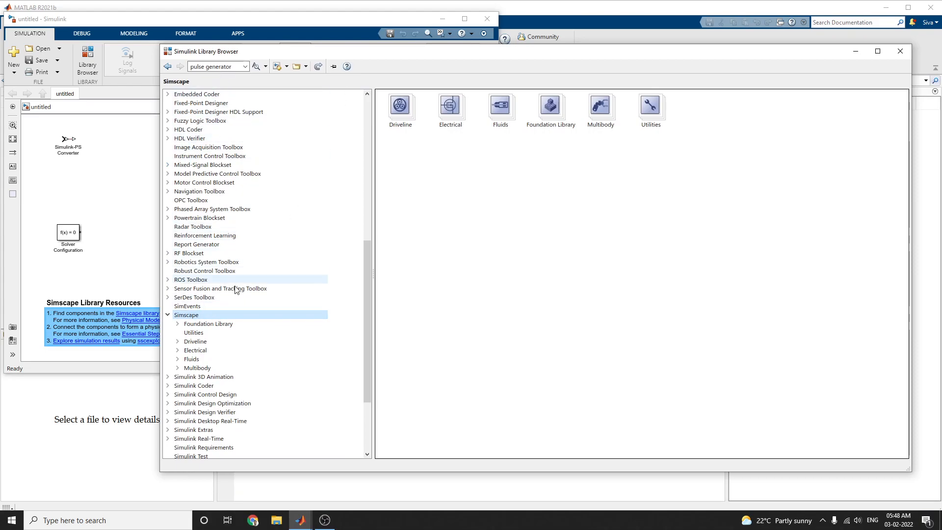
{"action": "mouse_move", "coordinate": [198, 317]}
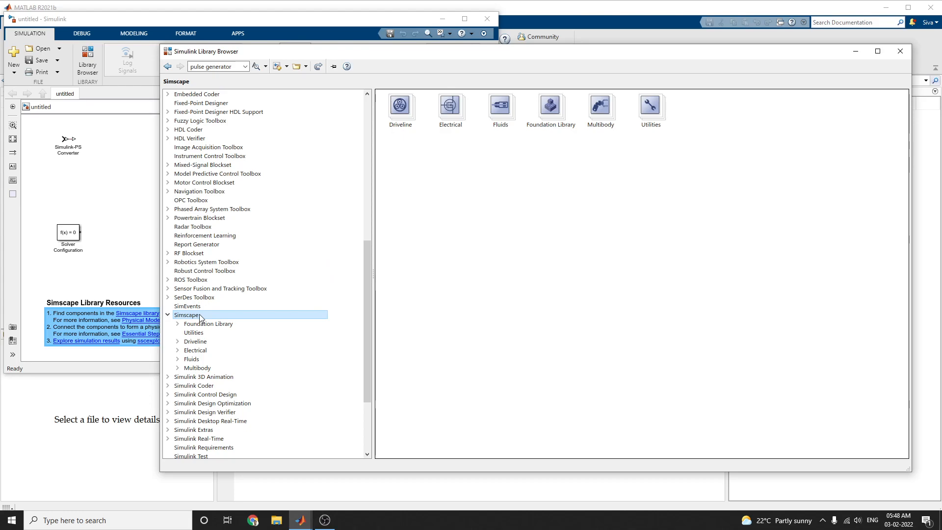
{"action": "mouse_move", "coordinate": [208, 340]}
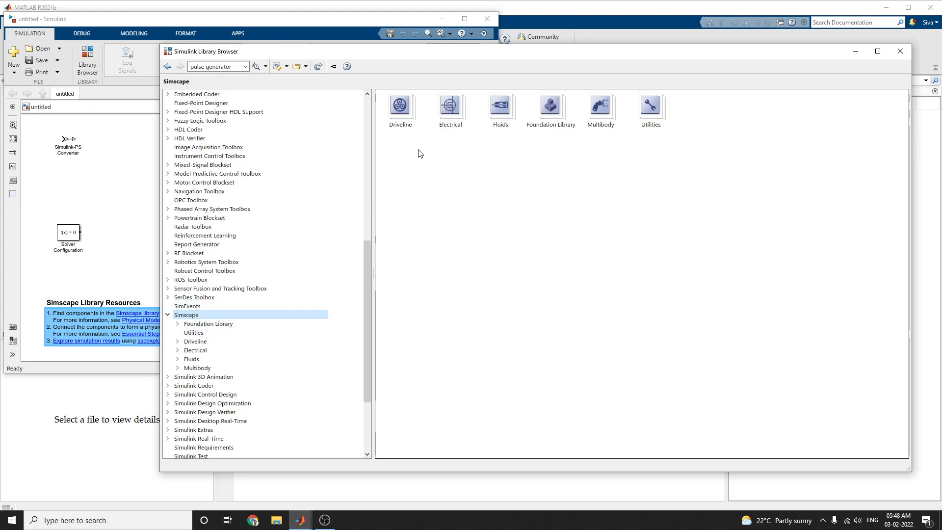
{"action": "mouse_move", "coordinate": [400, 105]}
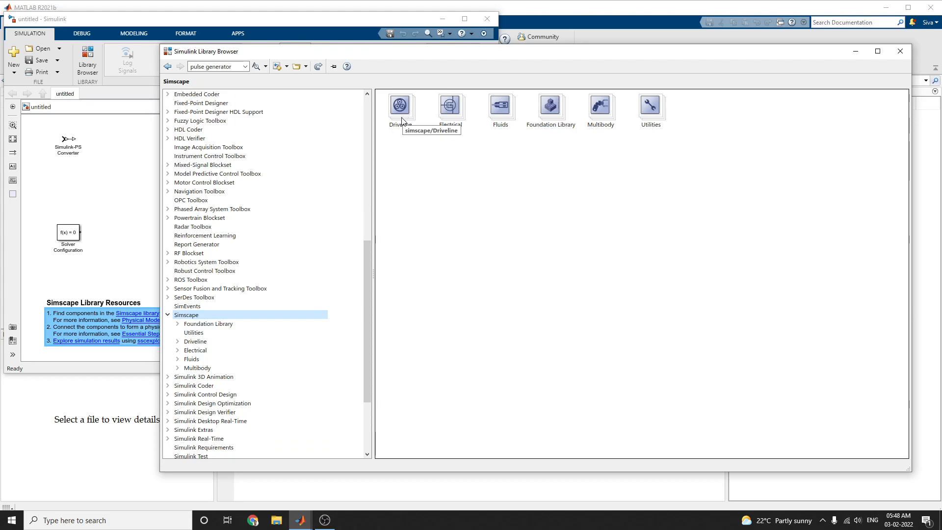
{"action": "mouse_move", "coordinate": [483, 175]}
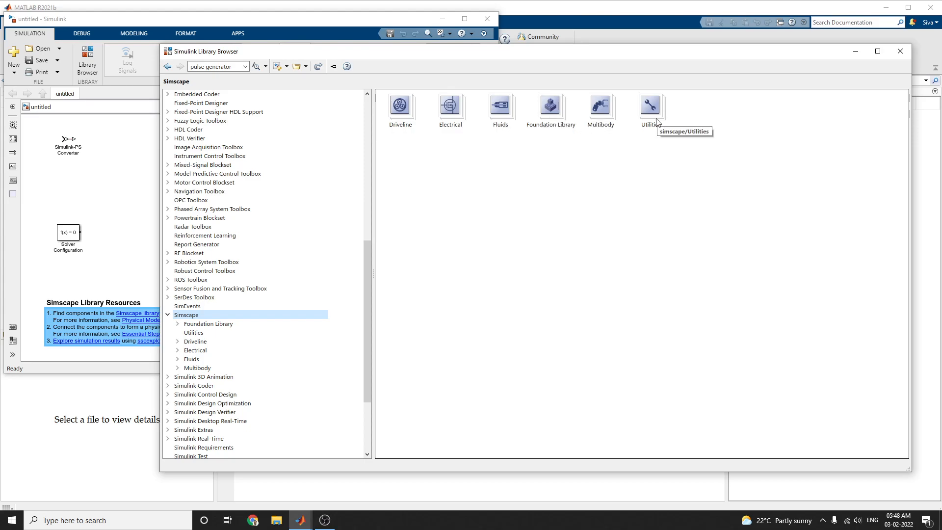
{"action": "mouse_move", "coordinate": [216, 350]}
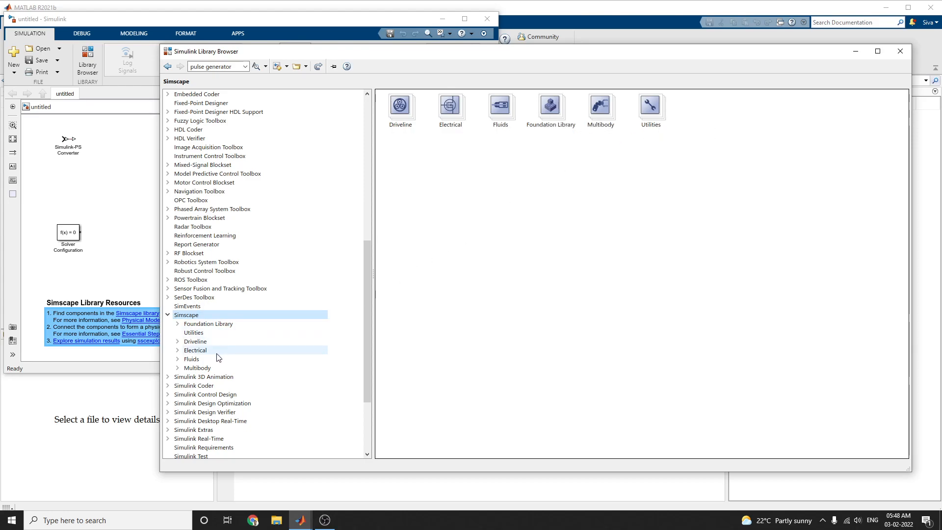
Expand Fluids (Gas, Hydraulics, Two-Phase Fluid, Valve Actuators) and Driveline, then return to Simscape's top level.
{"action": "left_click", "coordinate": [192, 359]}
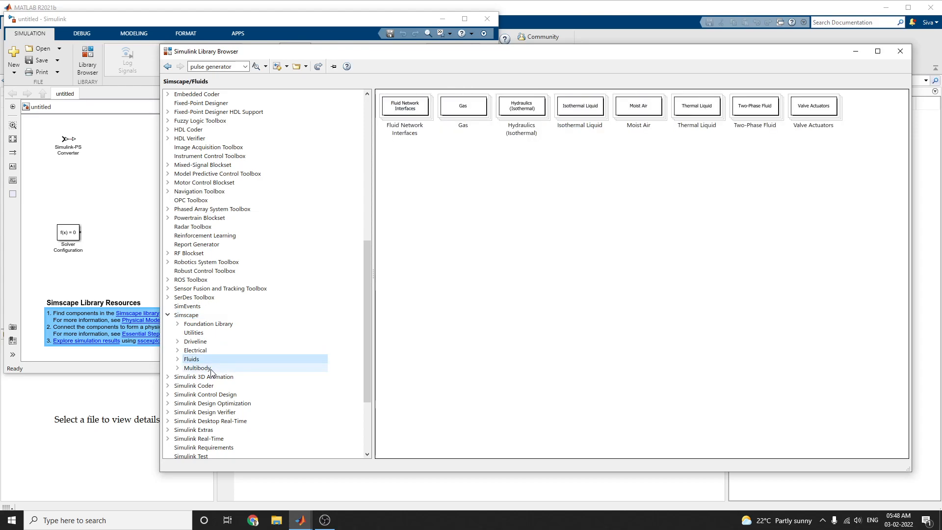
{"action": "left_click", "coordinate": [177, 359]}
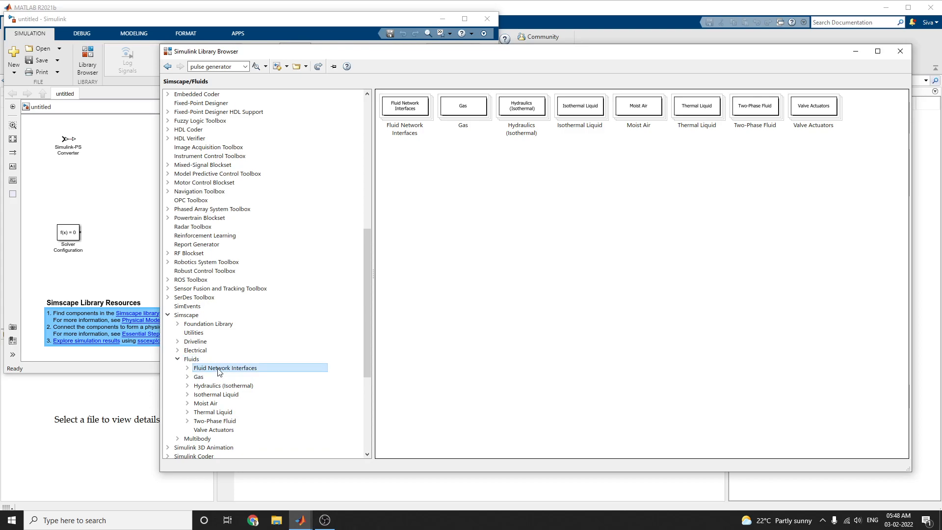
{"action": "left_click", "coordinate": [199, 377]}
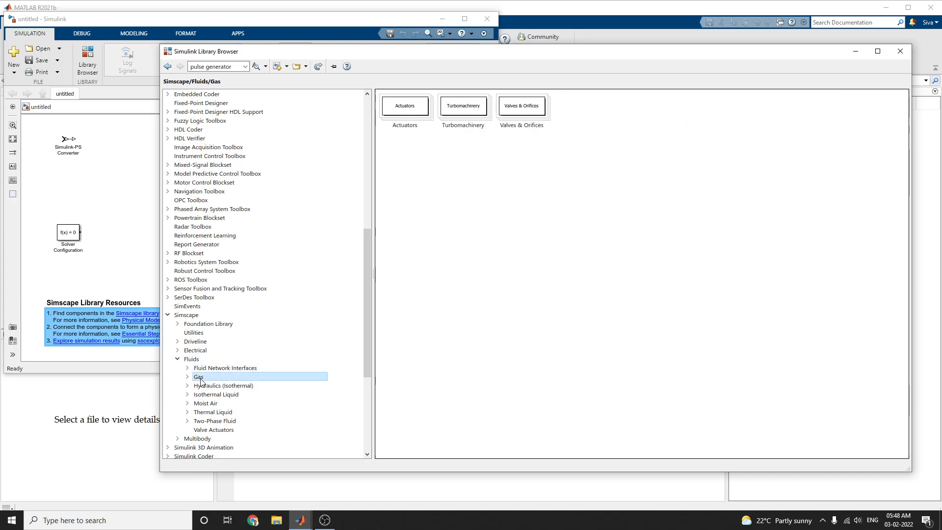
{"action": "left_click", "coordinate": [224, 384]}
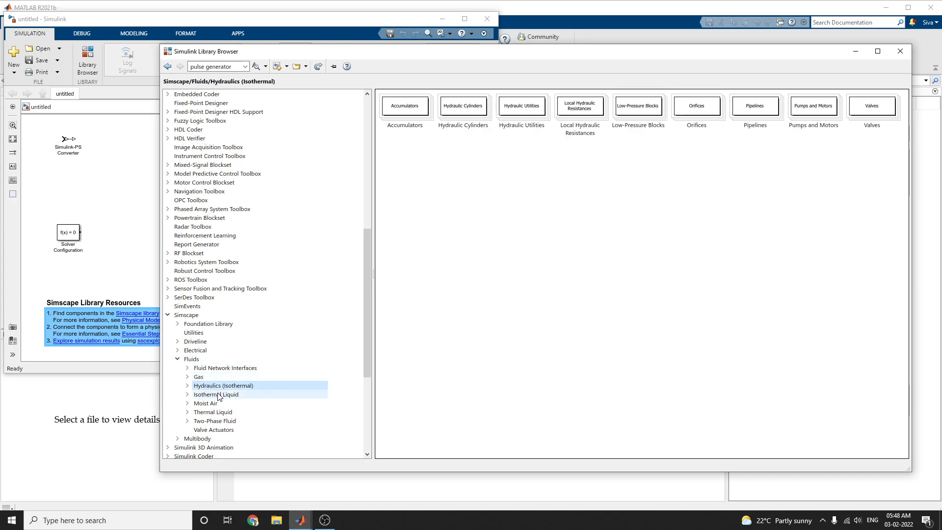
{"action": "left_click", "coordinate": [215, 421]}
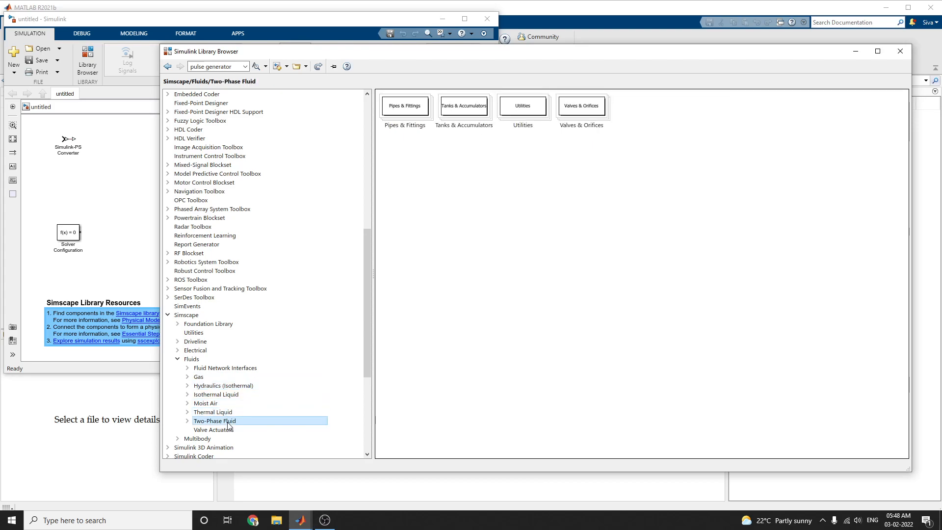
{"action": "left_click", "coordinate": [213, 430]}
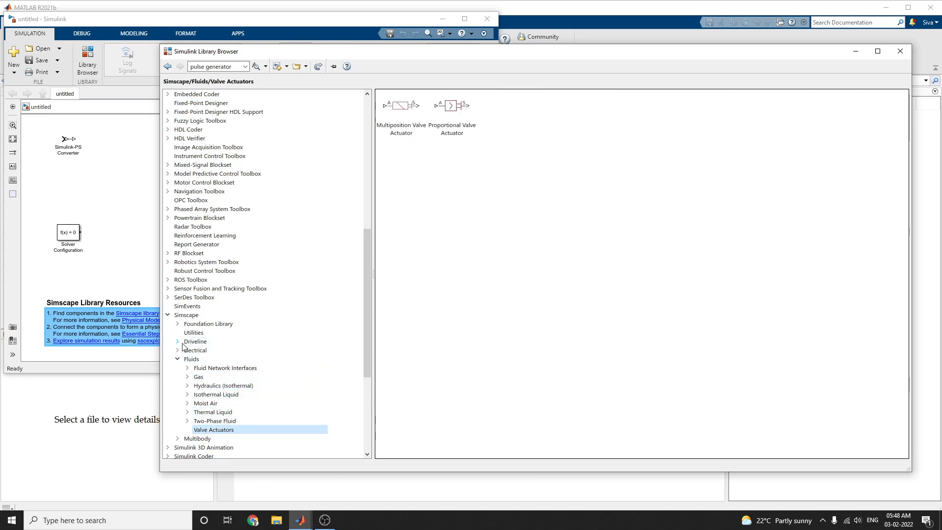
{"action": "left_click", "coordinate": [216, 349]}
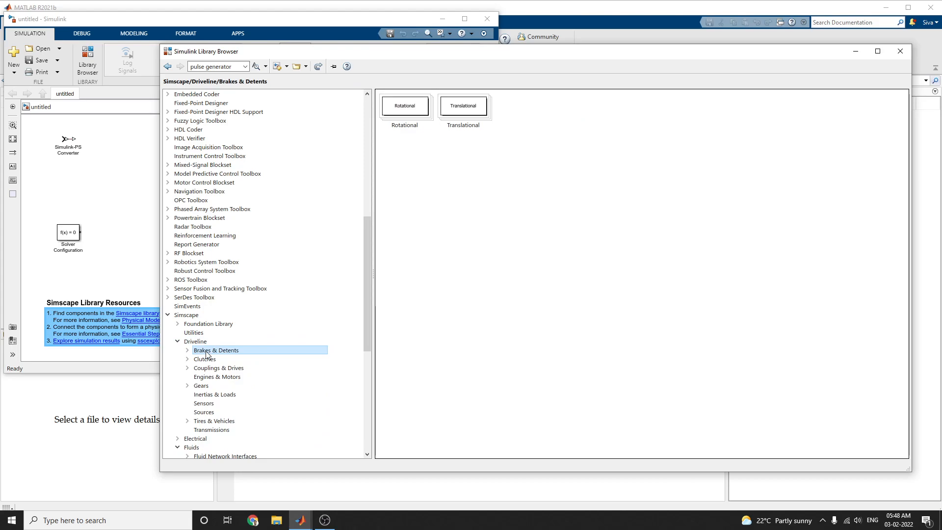
{"action": "mouse_move", "coordinate": [226, 421]}
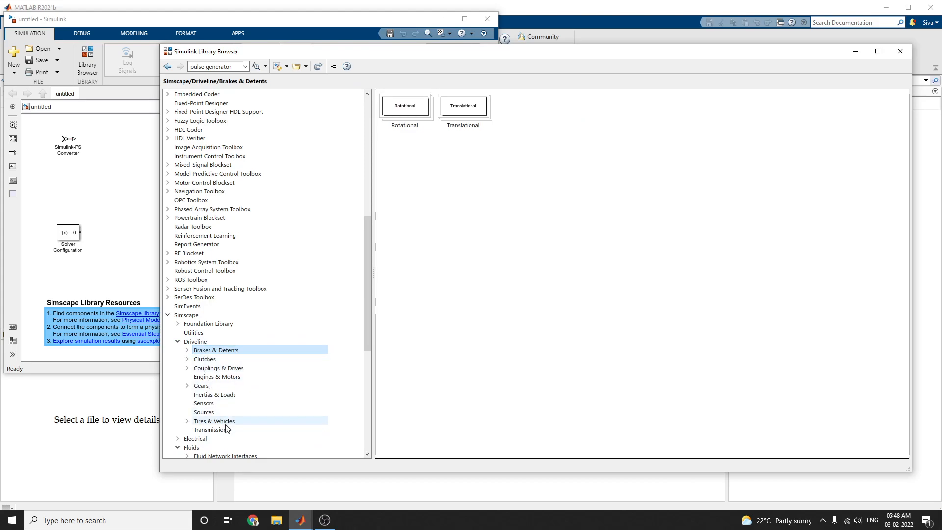
{"action": "left_click", "coordinate": [186, 315]}
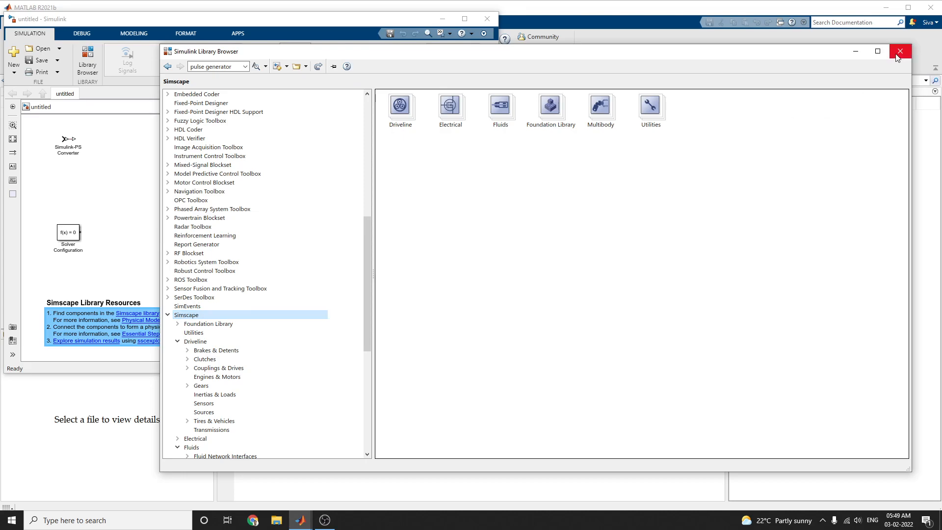
Close the Library Browser, return to the Intro_train_final model and select the Engine Mass block.
{"action": "left_click", "coordinate": [899, 51]}
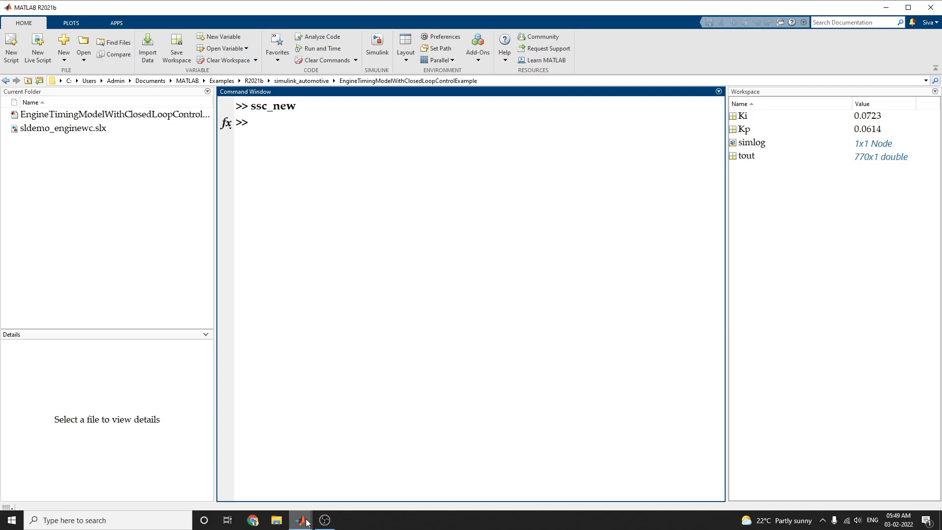
{"action": "left_click", "coordinate": [300, 520]}
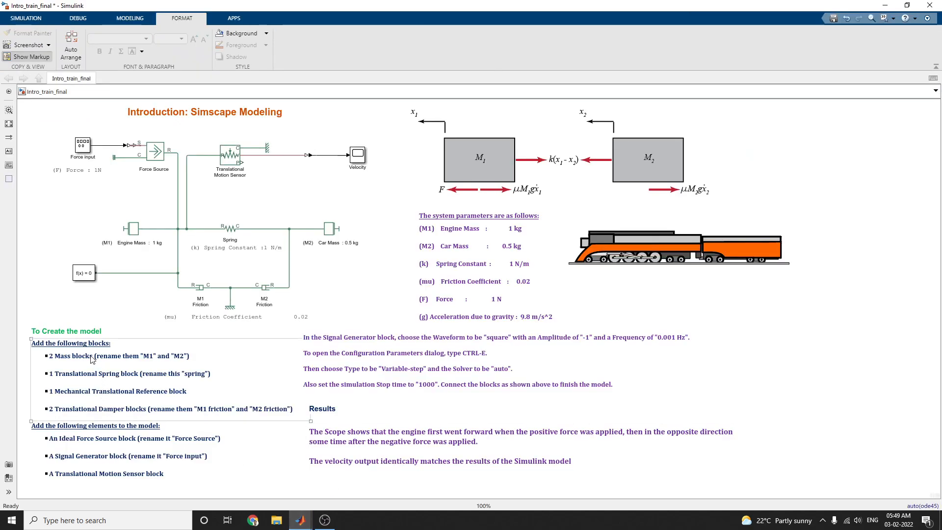
{"action": "left_click", "coordinate": [188, 229]}
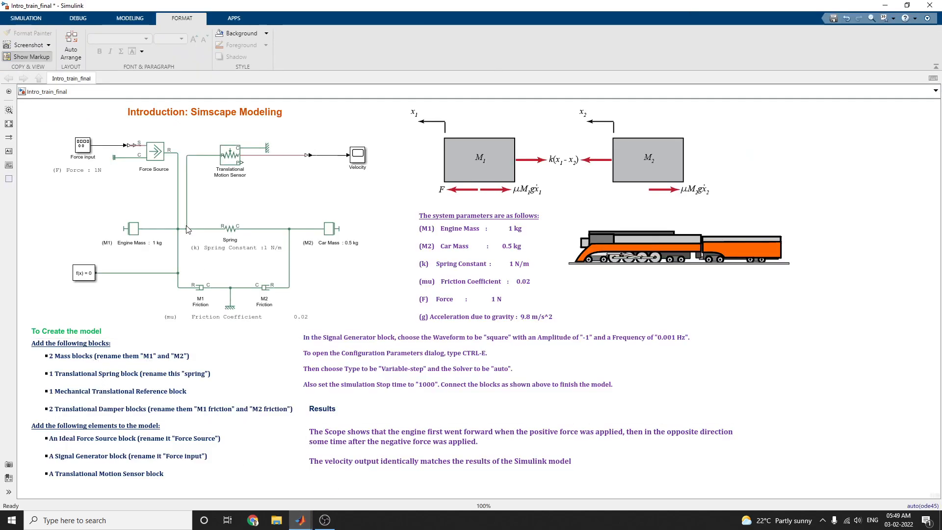
{"action": "left_click", "coordinate": [133, 229]}
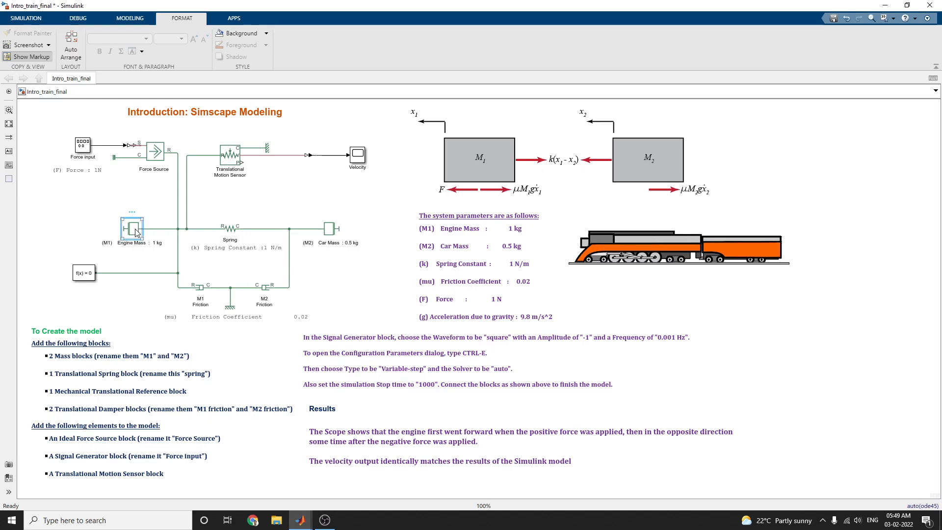
{"action": "left_click", "coordinate": [133, 230]}
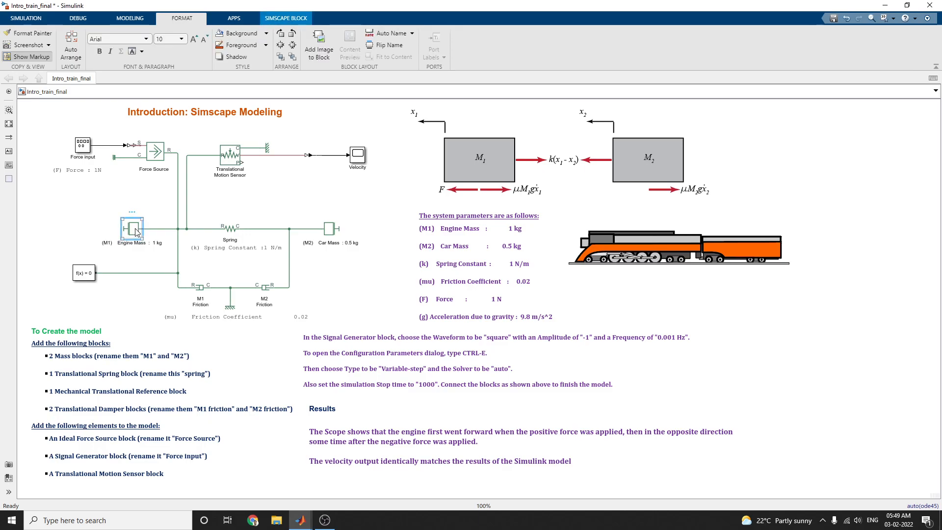
Go to Engine Mass's library block in the Foundation Library's Translational Elements.
{"action": "right_click", "coordinate": [134, 229]}
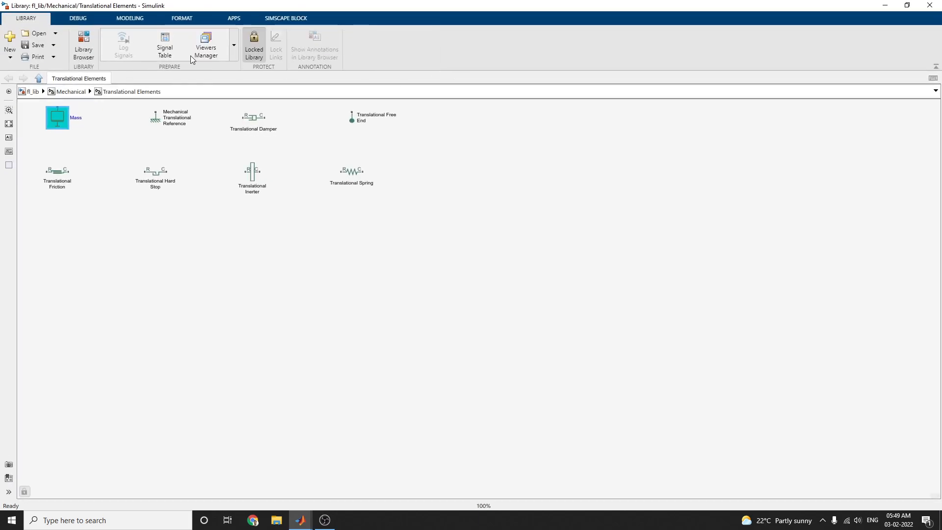
{"action": "left_click", "coordinate": [286, 17]}
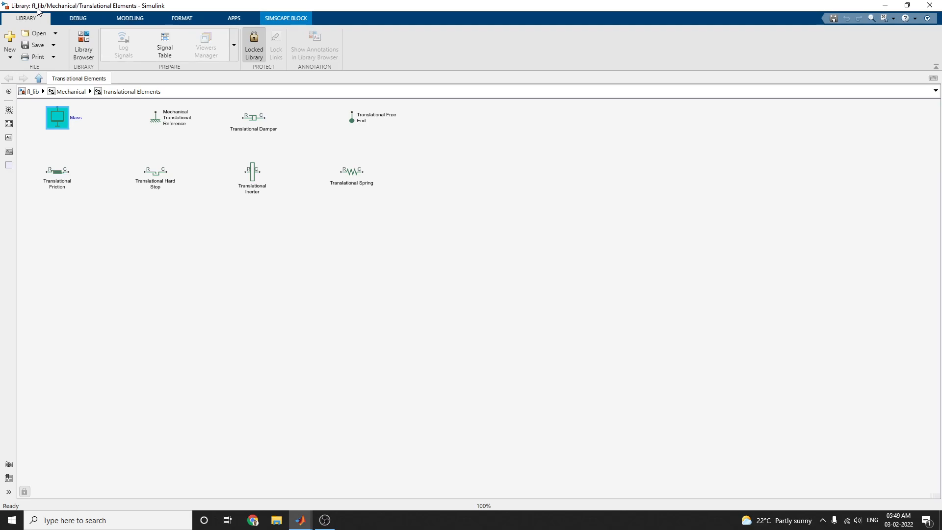
{"action": "mouse_move", "coordinate": [123, 11]}
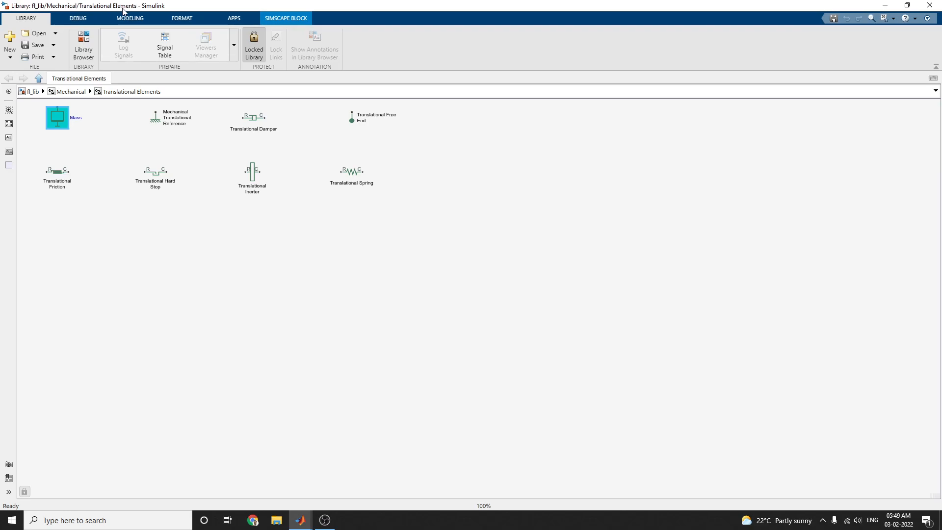
{"action": "mouse_move", "coordinate": [65, 129]}
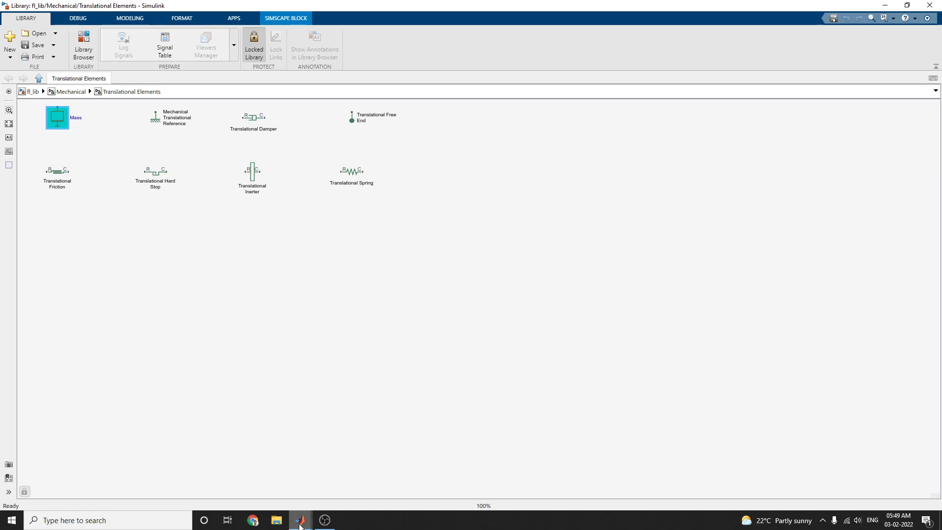
Open the Library Browser from the train model and search for 'mass'.
{"action": "left_click", "coordinate": [300, 520]}
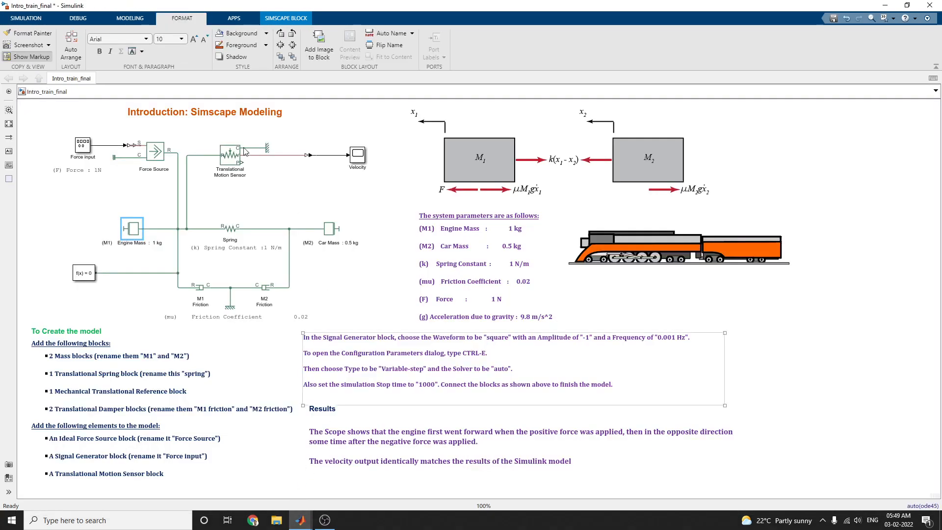
{"action": "left_click", "coordinate": [26, 17]}
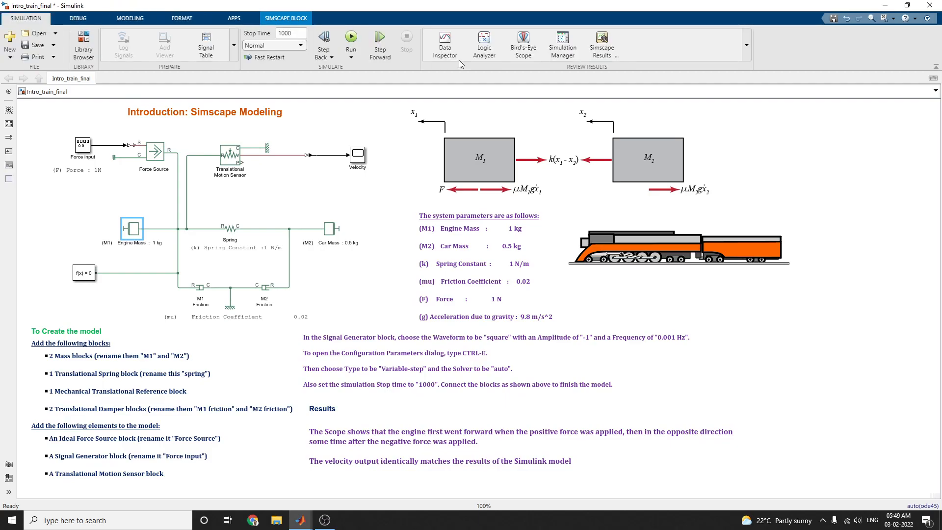
{"action": "left_click", "coordinate": [130, 17]}
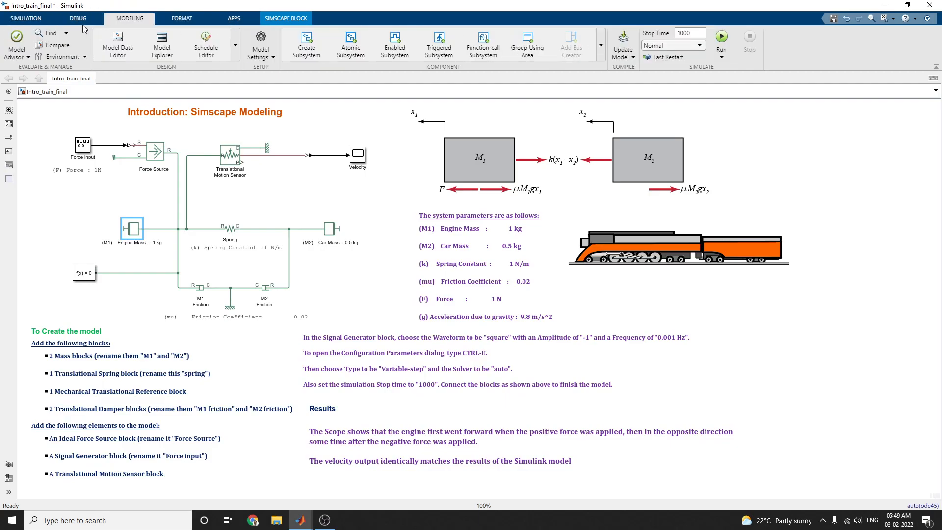
{"action": "left_click", "coordinate": [83, 45]}
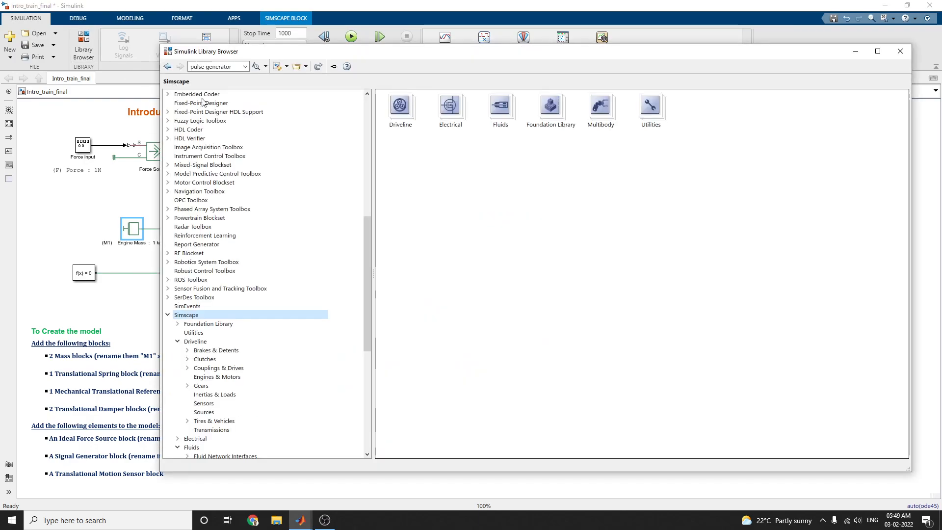
{"action": "triple_click", "coordinate": [210, 65]}
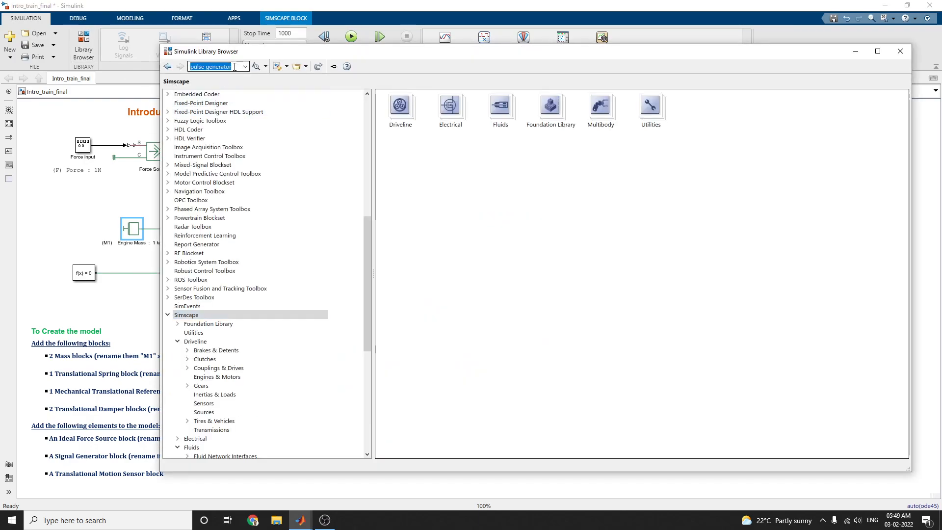
{"action": "type", "text": "m,"}
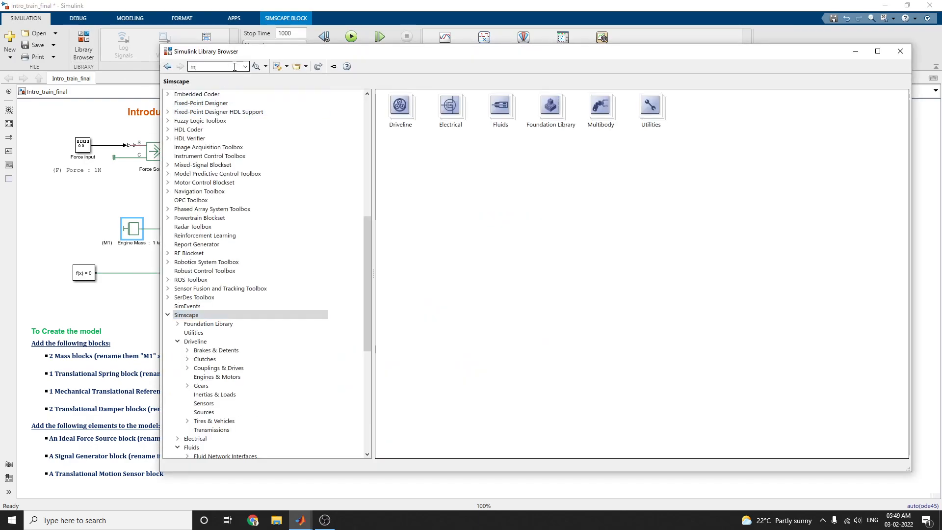
{"action": "type", "text": "mass"}
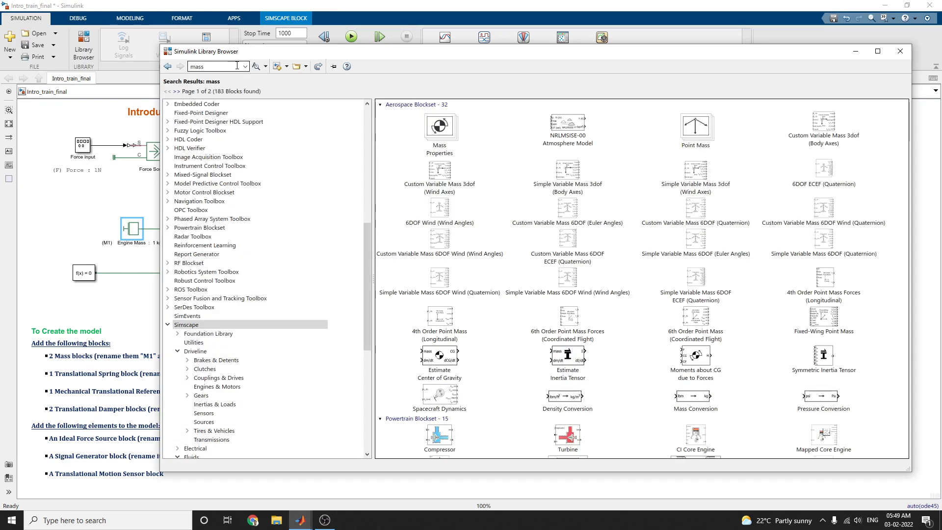
{"action": "mouse_move", "coordinate": [863, 368]}
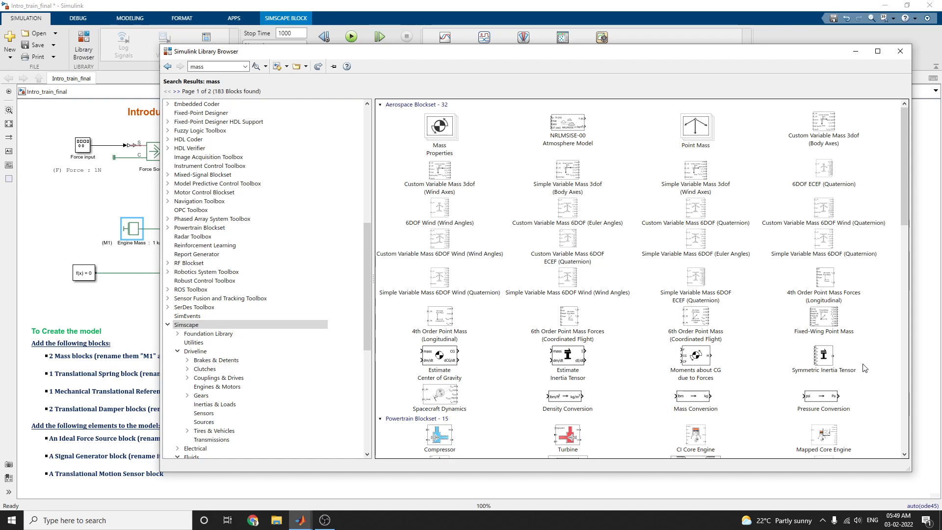
Scroll through the 183 mass search results and return to the train model.
{"action": "scroll", "scroll_direction": "down", "scroll_amount": 3}
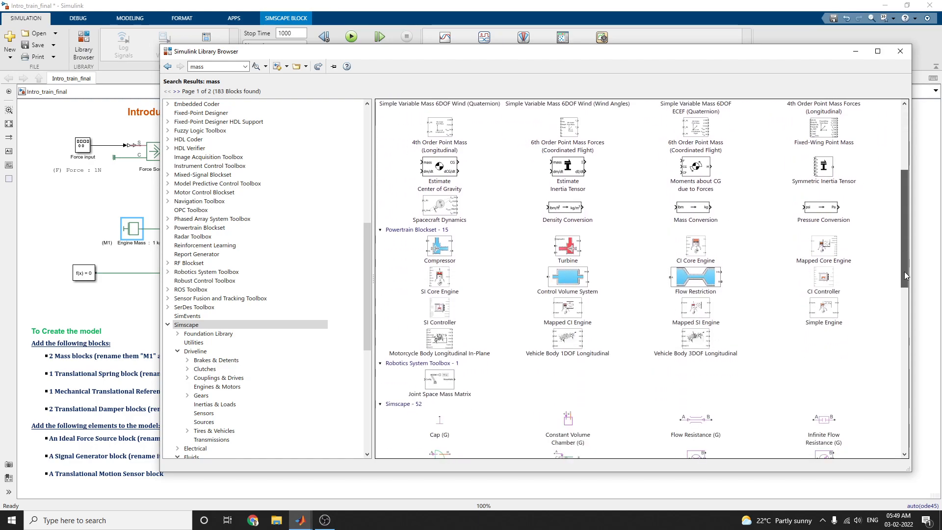
{"action": "scroll", "scroll_direction": "down", "scroll_amount": 3}
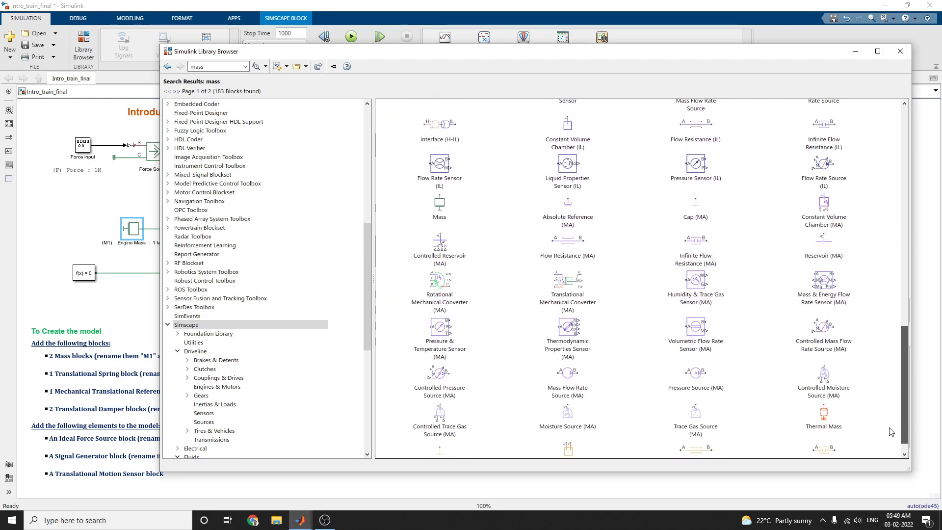
{"action": "scroll", "scroll_direction": "down", "scroll_amount": 3}
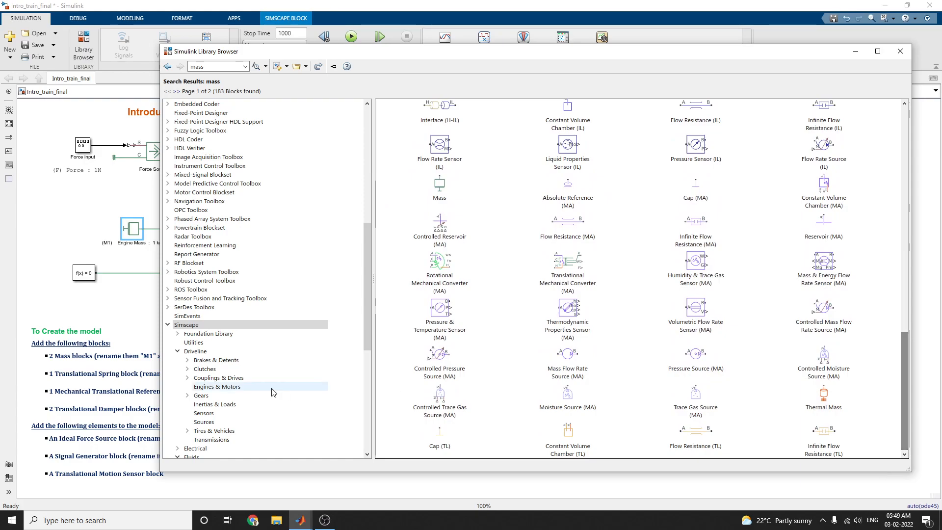
{"action": "left_click", "coordinate": [900, 51]}
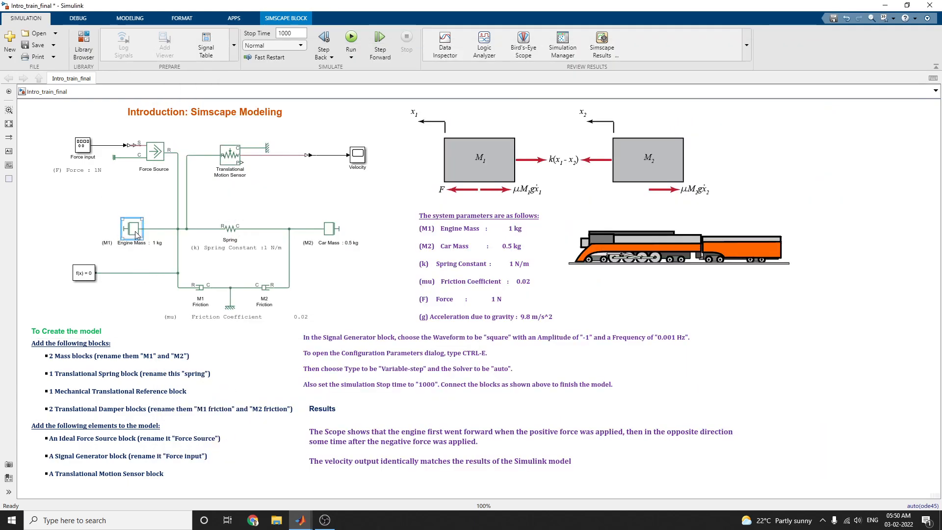
Review the Engine Mass parameters (1 kg, one port), close them and bring the Library Browser back.
{"action": "double_click", "coordinate": [132, 232]}
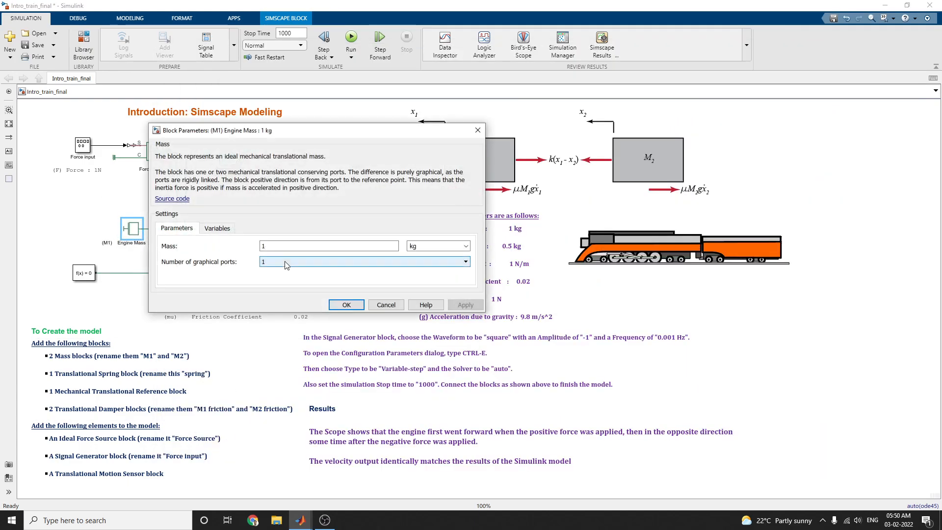
{"action": "left_click", "coordinate": [346, 304]}
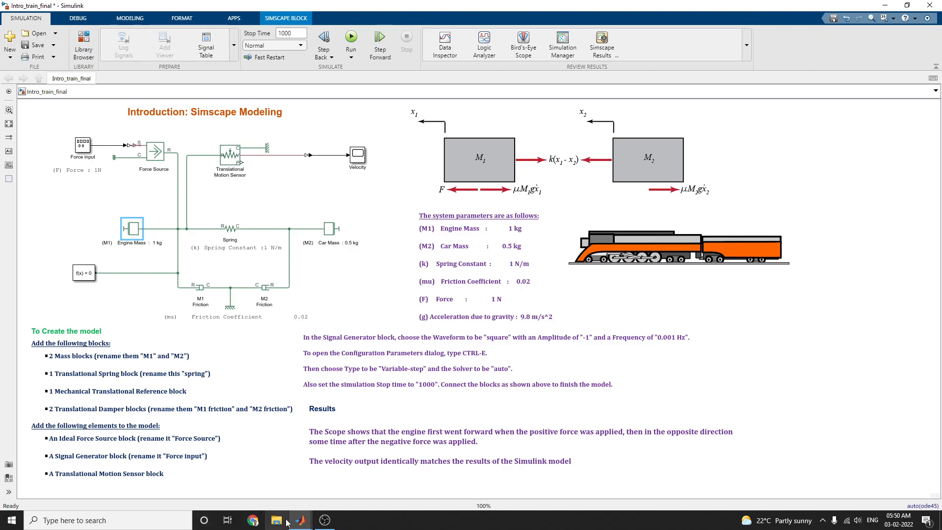
{"action": "left_click", "coordinate": [82, 45]}
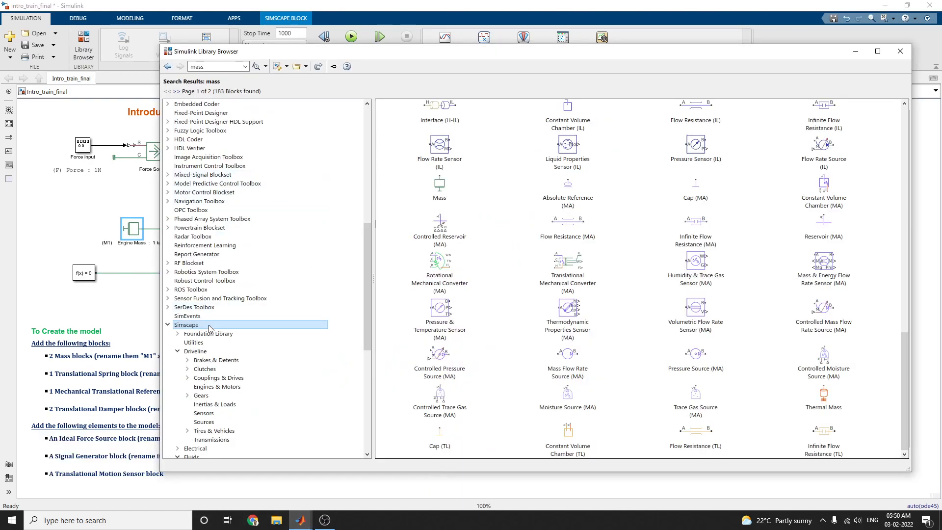
{"action": "left_click", "coordinate": [899, 51]}
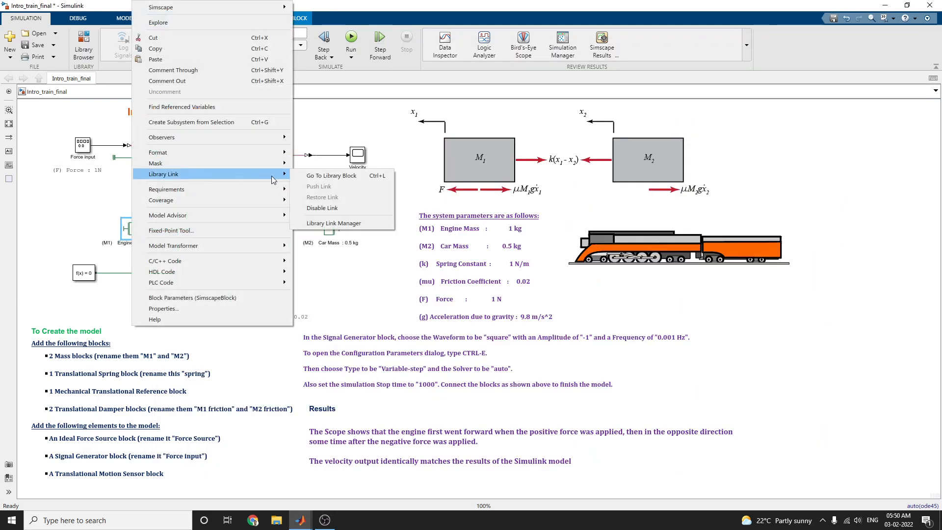
Jump to Engine Mass's library source and go up to the Foundation Library's top-level domain list.
{"action": "left_click", "coordinate": [331, 176]}
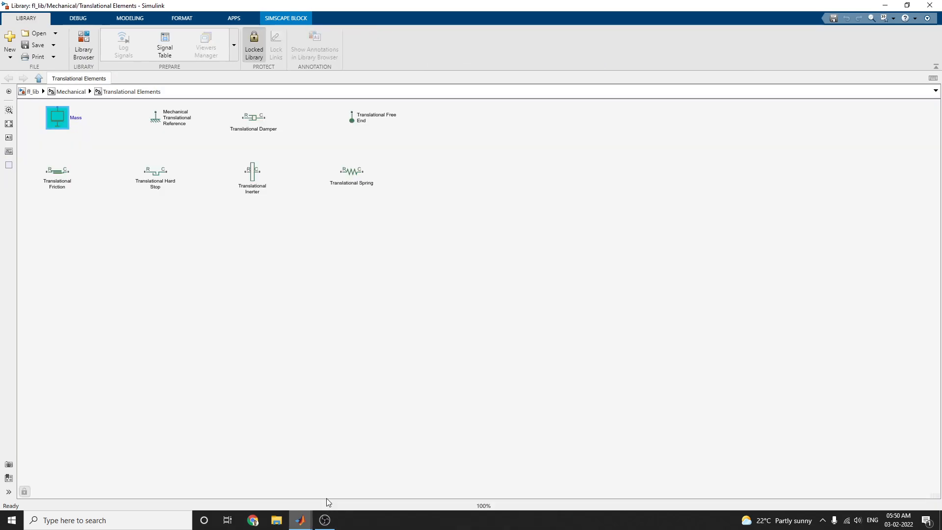
{"action": "mouse_move", "coordinate": [38, 79]}
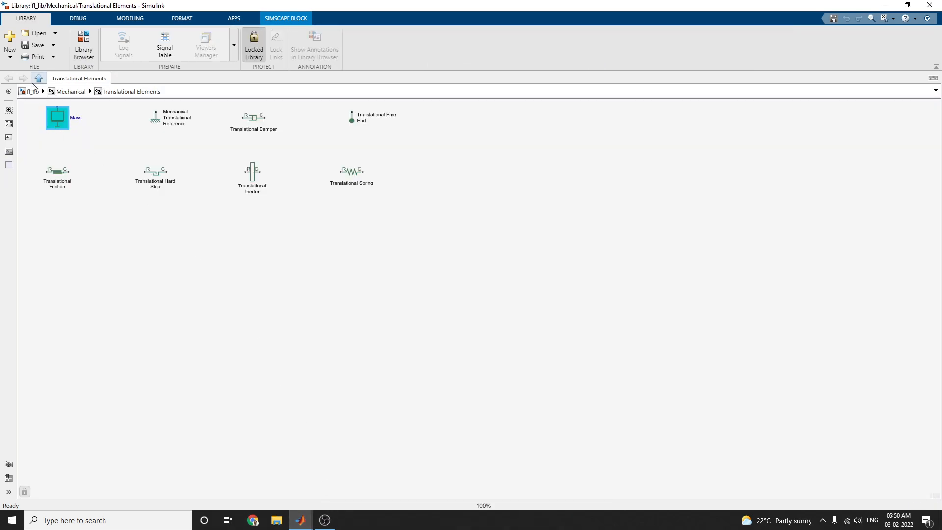
{"action": "mouse_move", "coordinate": [39, 78]}
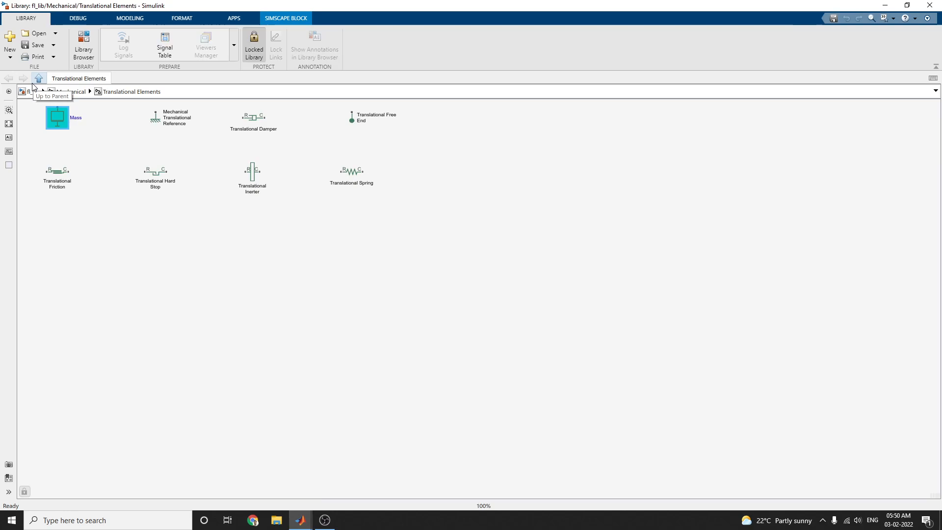
{"action": "left_click", "coordinate": [38, 78]}
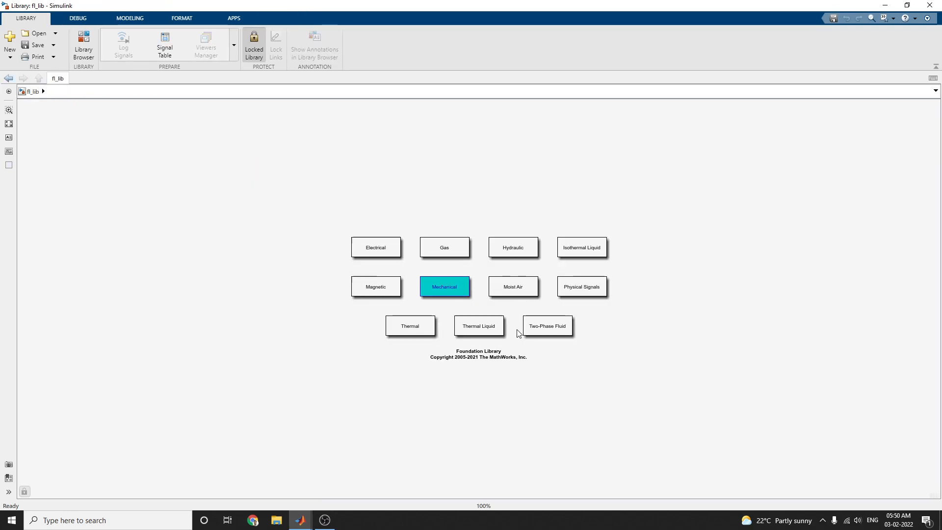
{"action": "mouse_move", "coordinate": [286, 333]}
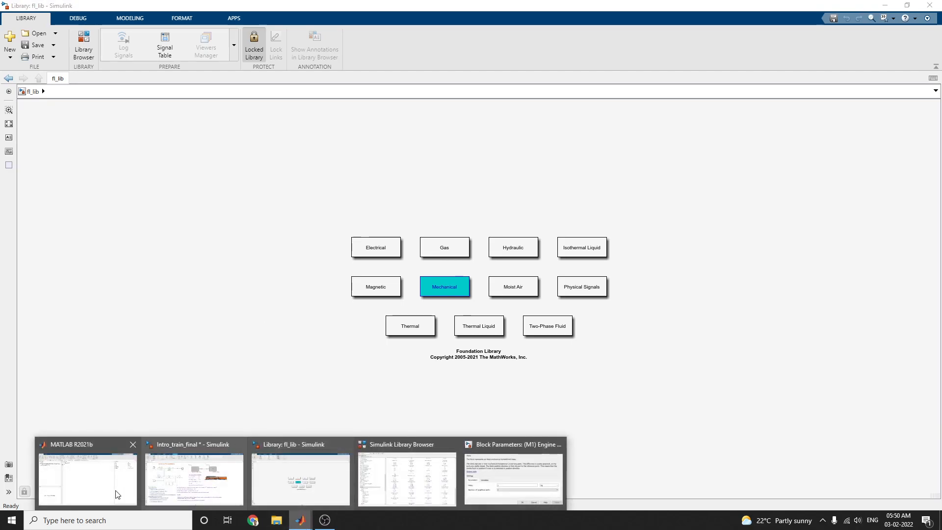
Switch to MATLAB and run fl_lib to open the Simscape Foundation Library.
{"action": "left_click", "coordinate": [87, 478]}
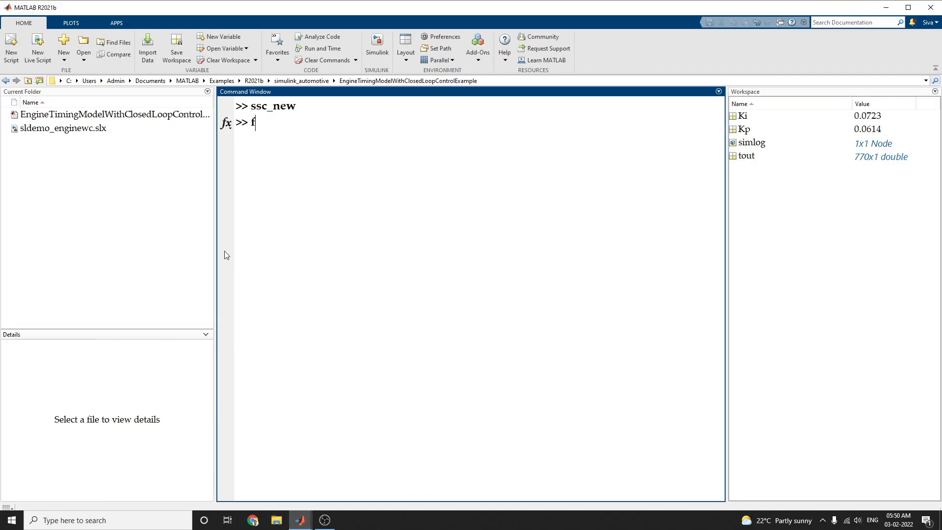
{"action": "type", "text": "l_li"}
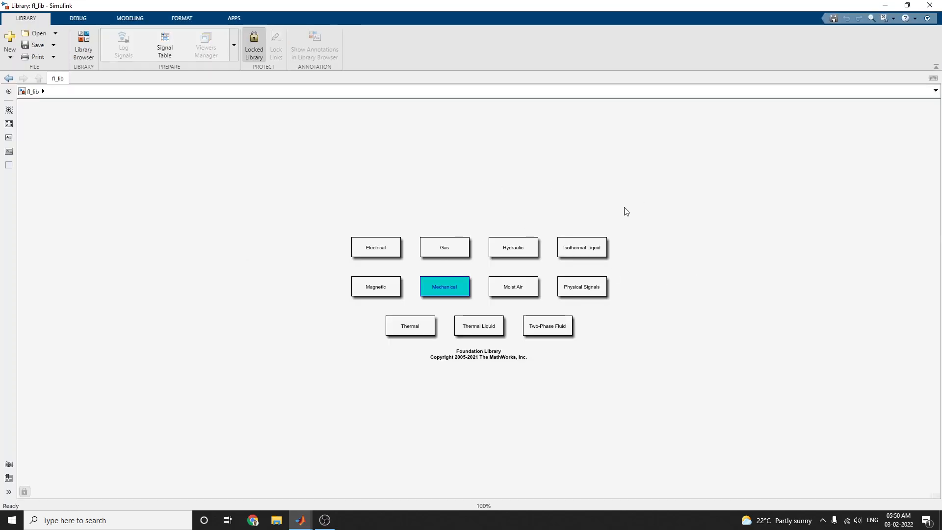
{"action": "mouse_move", "coordinate": [312, 296]}
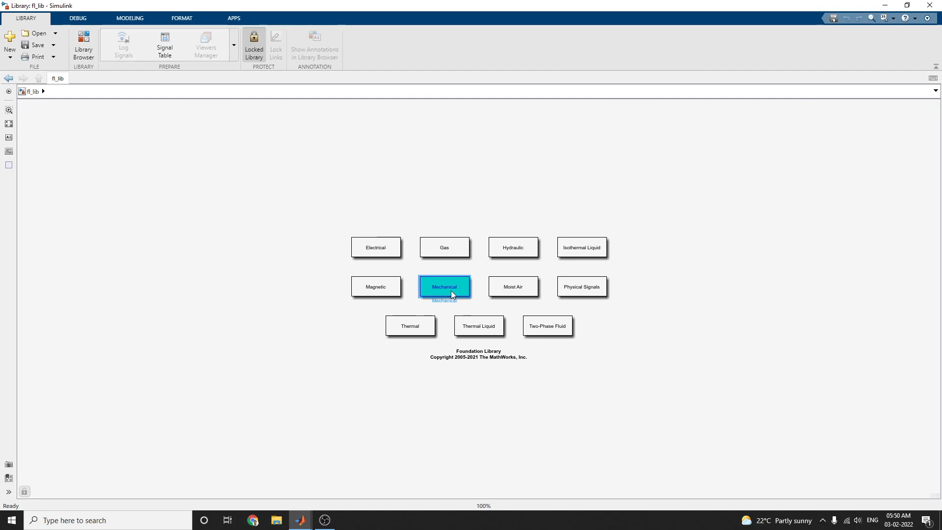
Drill into Mechanical, then Translational Elements, and bring up the Mass block's options menu.
{"action": "double_click", "coordinate": [444, 285]}
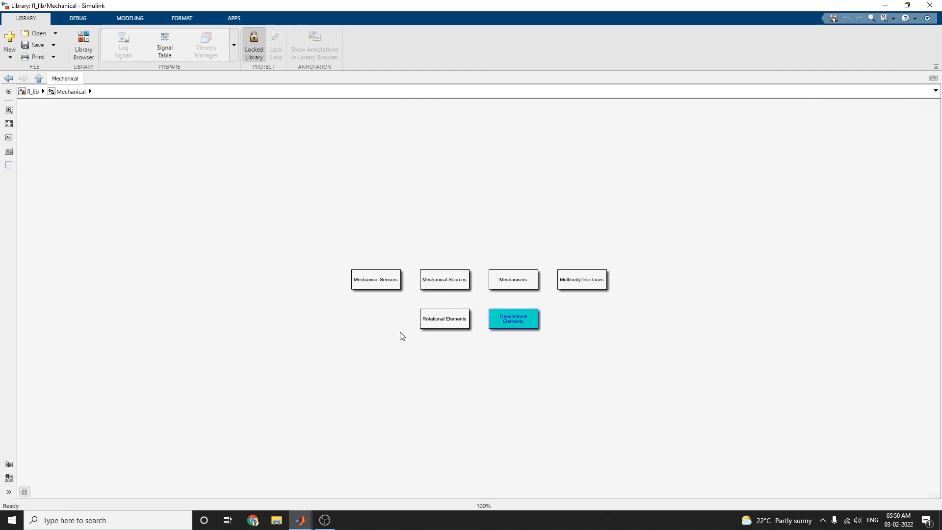
{"action": "mouse_move", "coordinate": [382, 293]}
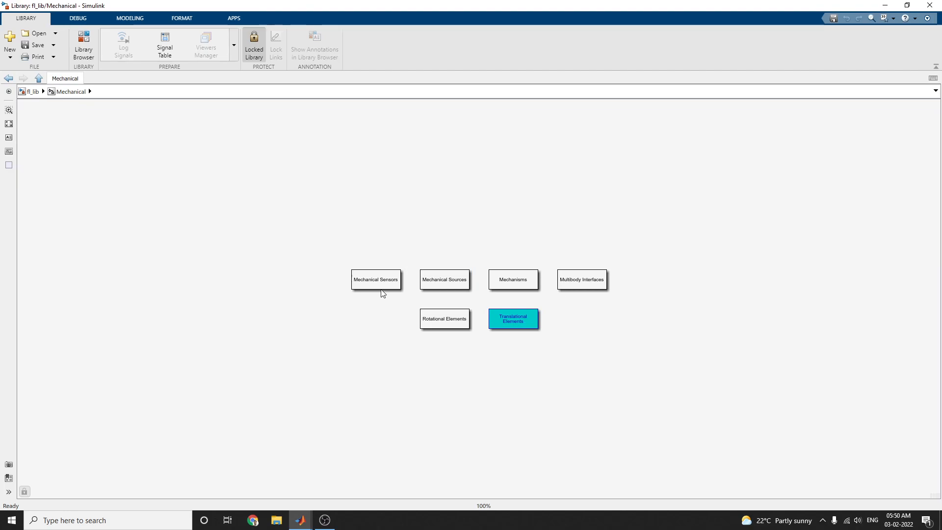
{"action": "mouse_move", "coordinate": [510, 287]}
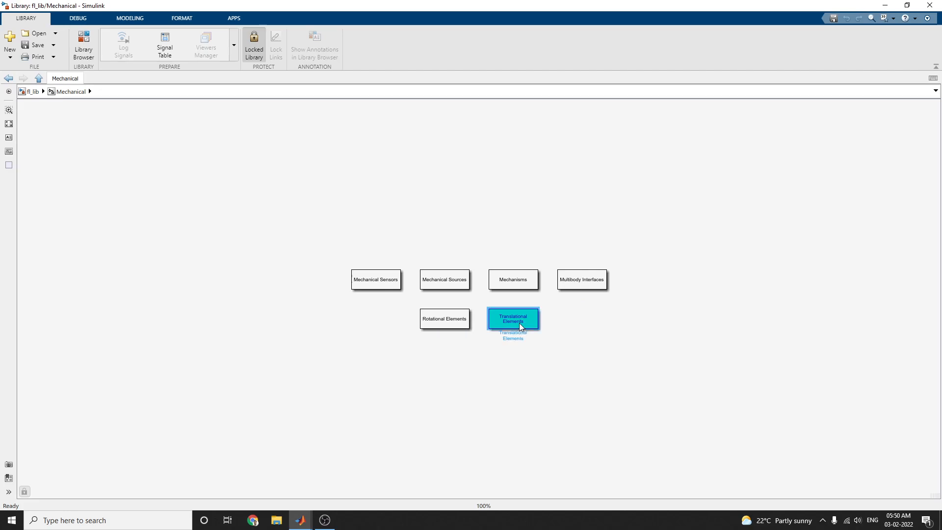
{"action": "double_click", "coordinate": [512, 318]}
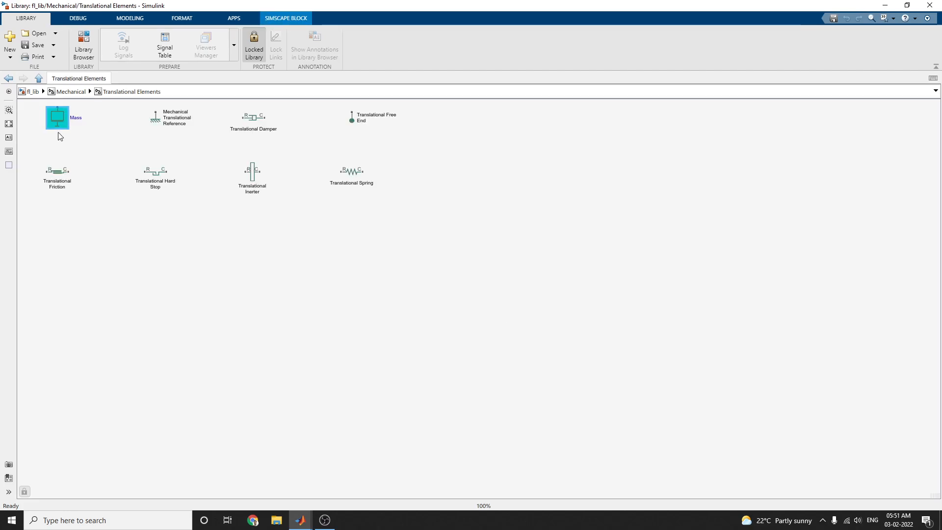
{"action": "mouse_move", "coordinate": [58, 120]}
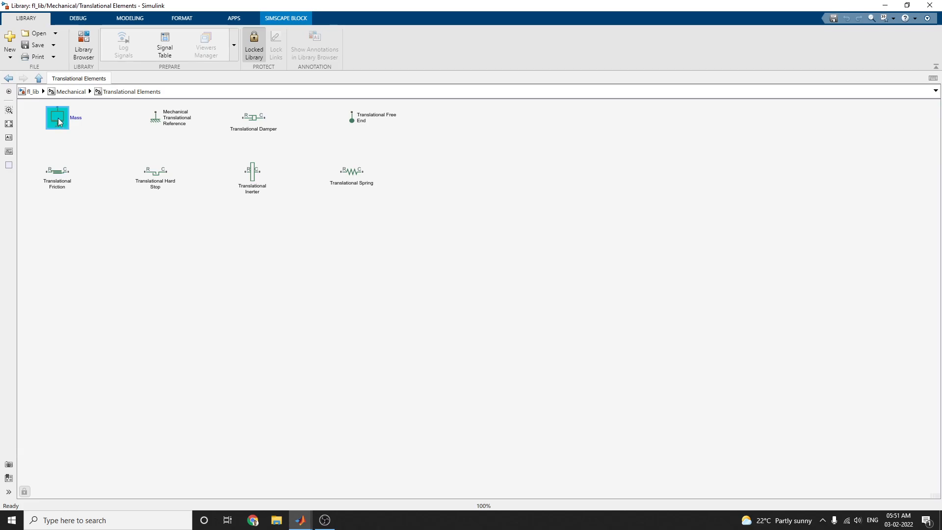
{"action": "right_click", "coordinate": [57, 117]}
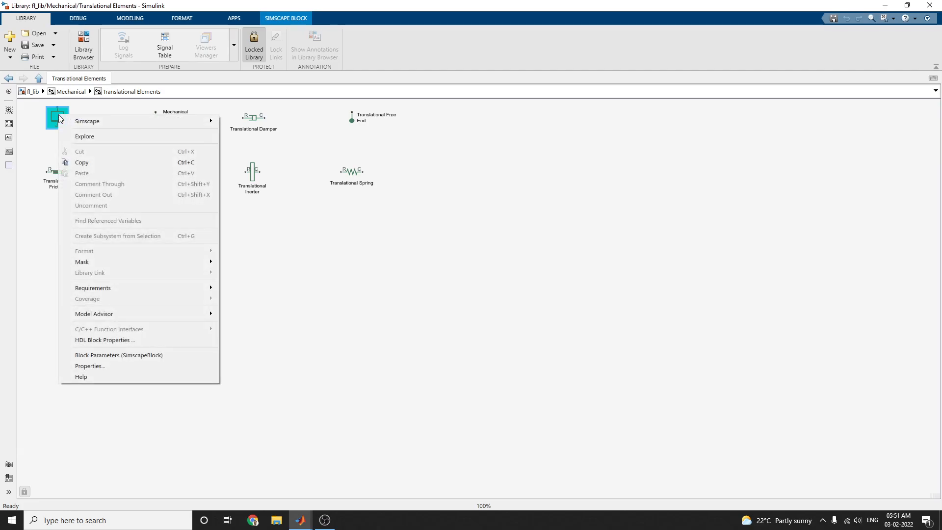
{"action": "mouse_move", "coordinate": [111, 130]}
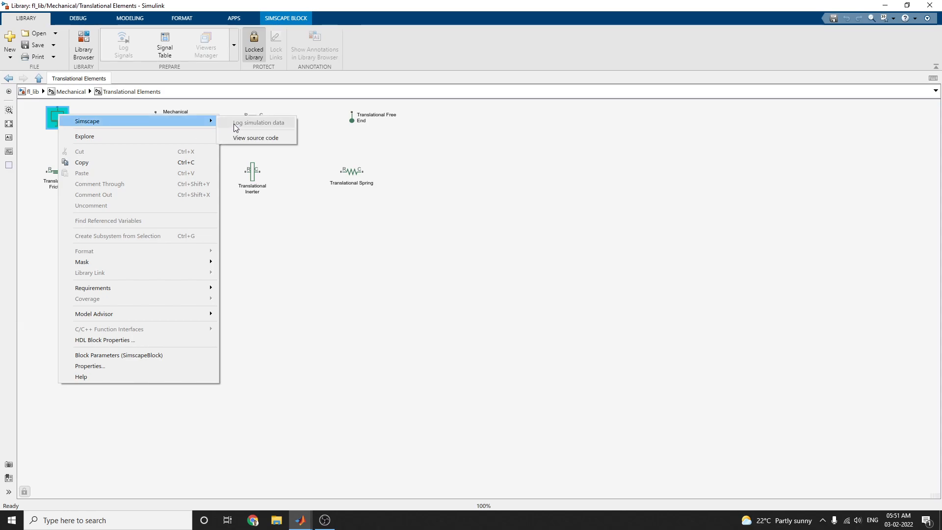
{"action": "mouse_move", "coordinate": [119, 170]}
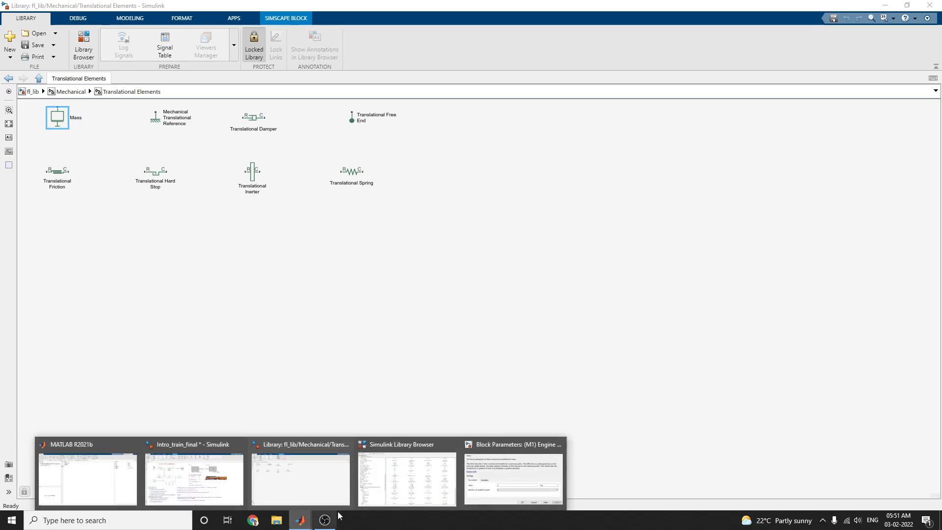
{"action": "left_click", "coordinate": [193, 478]}
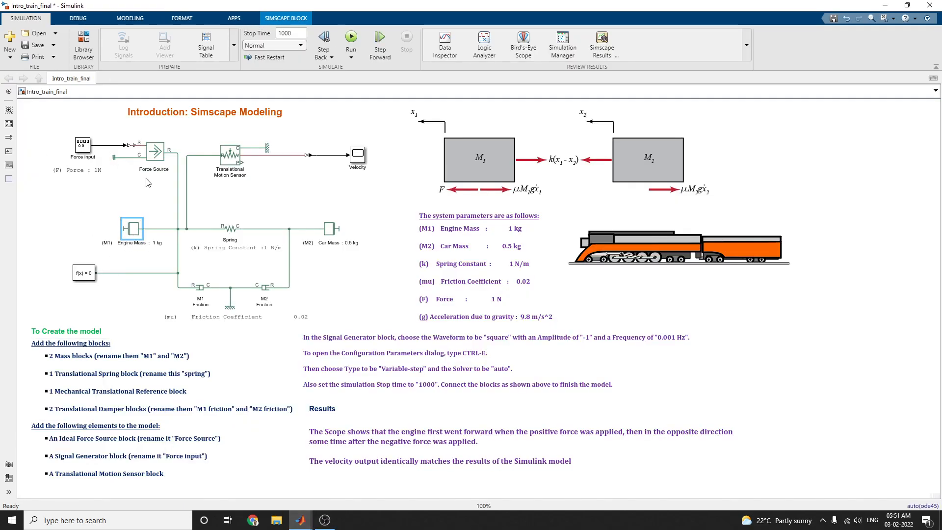
{"action": "left_click", "coordinate": [154, 151]}
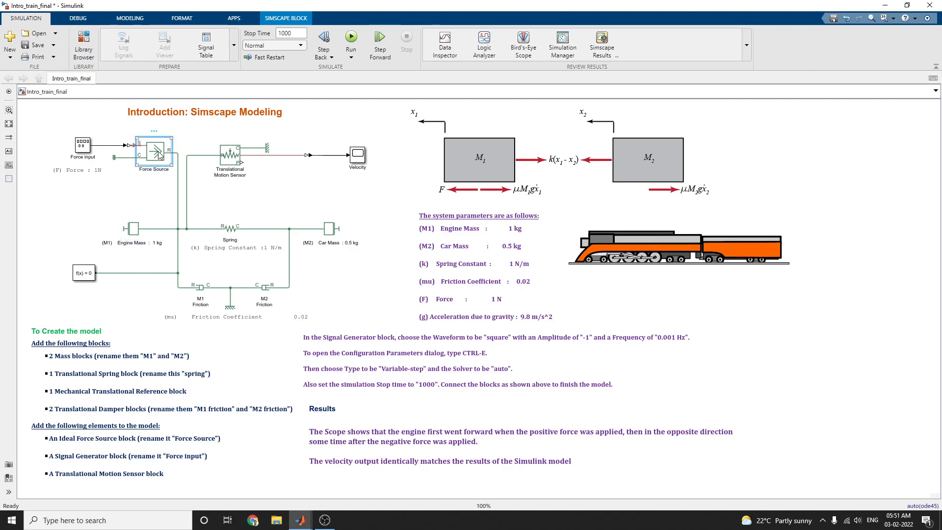
{"action": "right_click", "coordinate": [154, 154]}
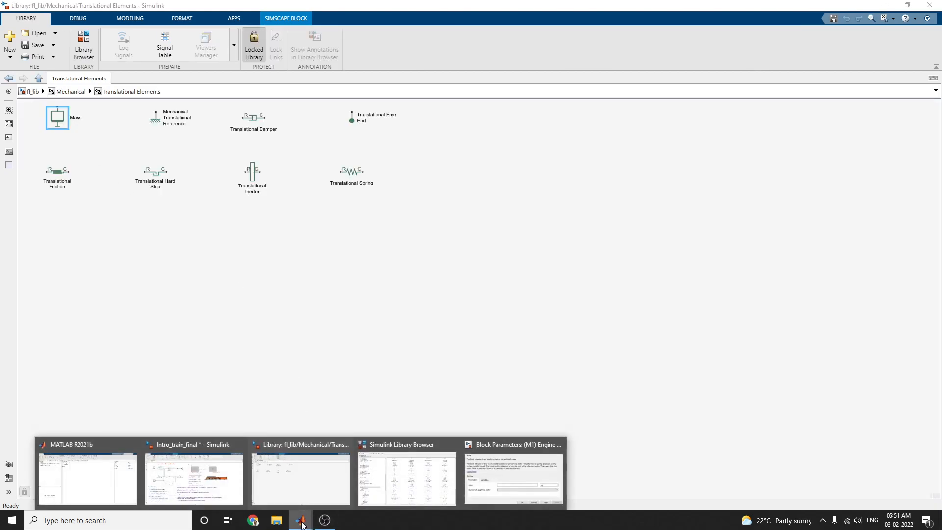
{"action": "left_click", "coordinate": [406, 479]}
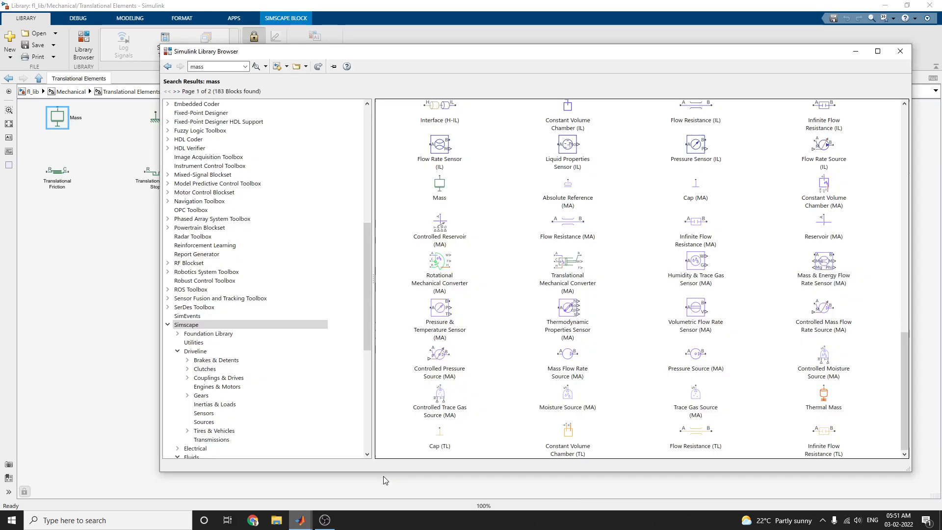
{"action": "left_click", "coordinate": [213, 65]}
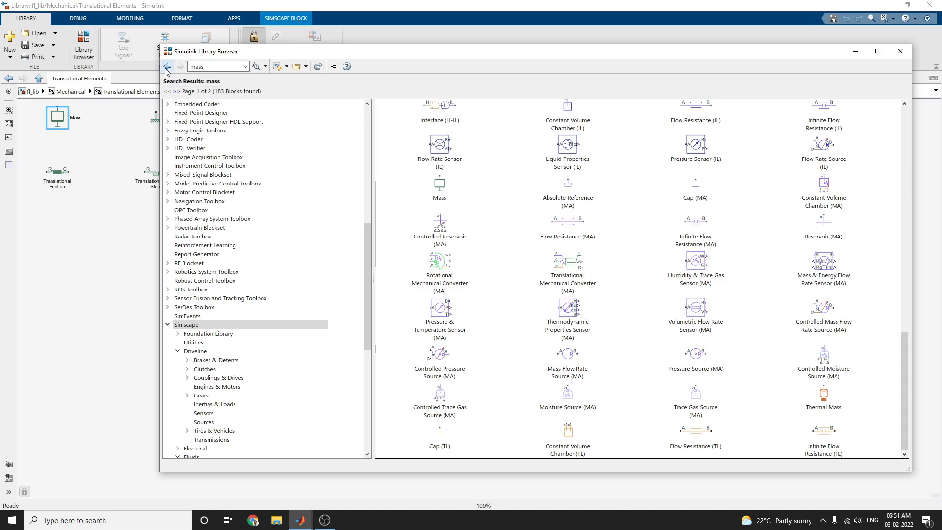
{"action": "left_click", "coordinate": [256, 66]}
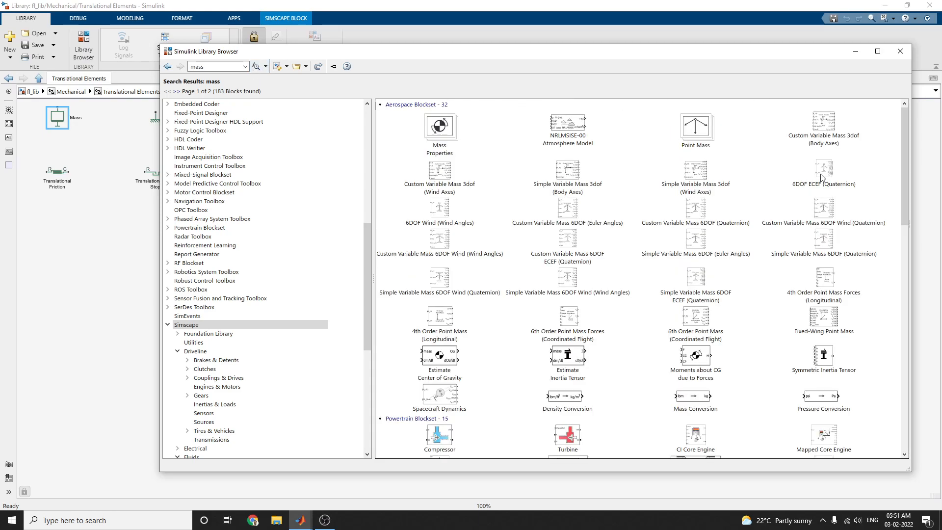
{"action": "mouse_move", "coordinate": [925, 281]}
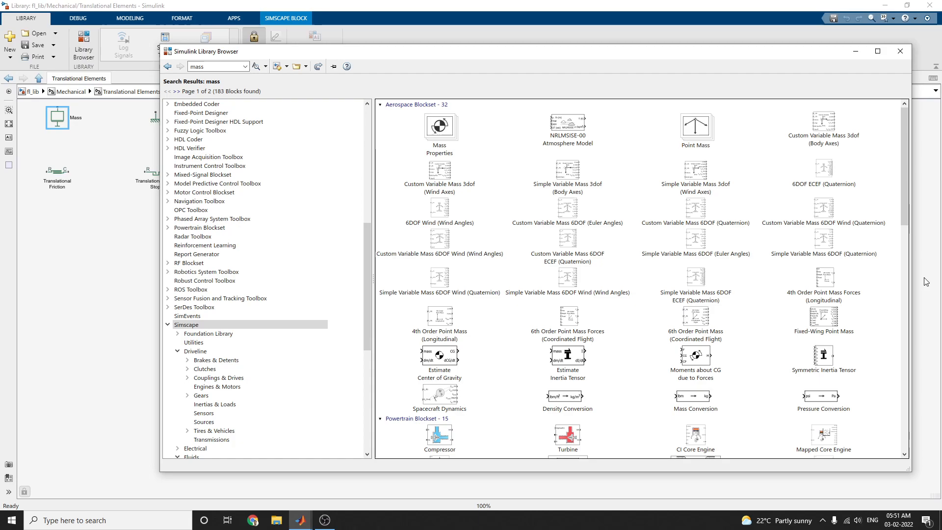
{"action": "scroll", "scroll_direction": "down", "scroll_amount": 3}
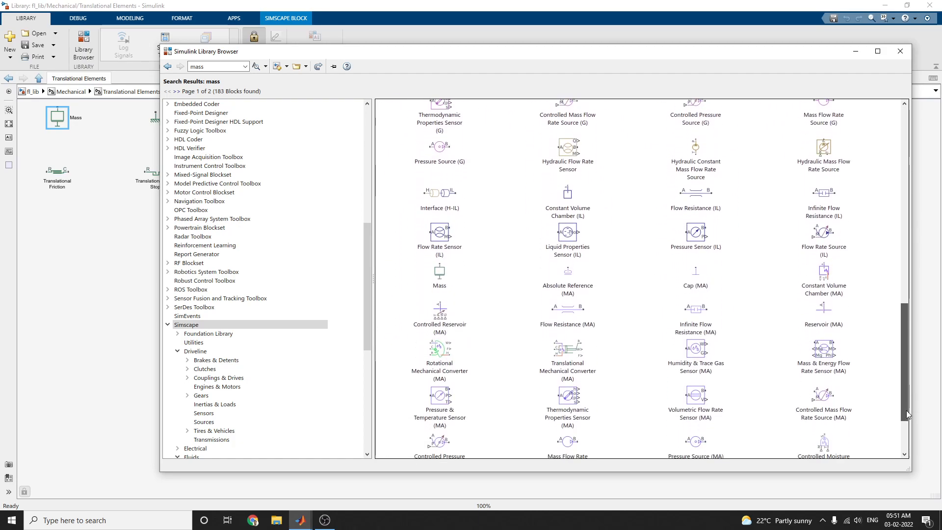
{"action": "scroll", "scroll_direction": "down", "scroll_amount": 3}
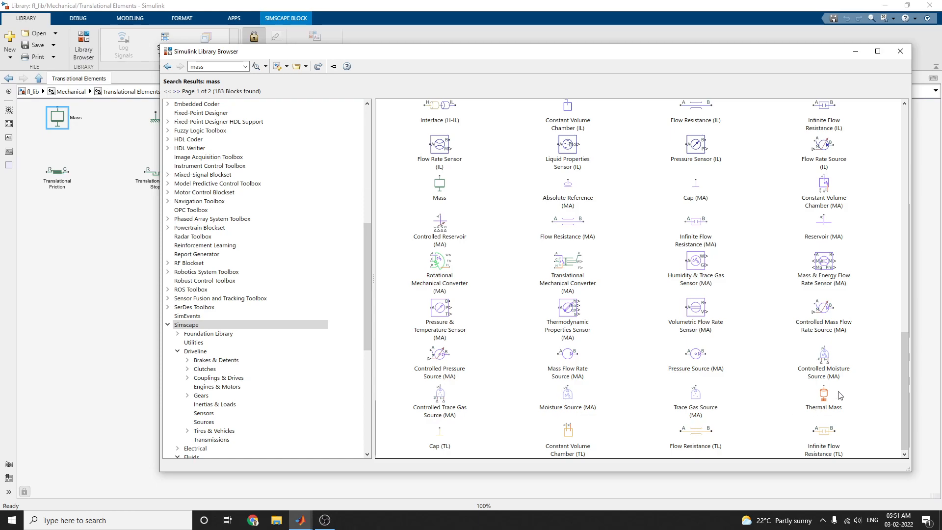
{"action": "mouse_move", "coordinate": [907, 381]}
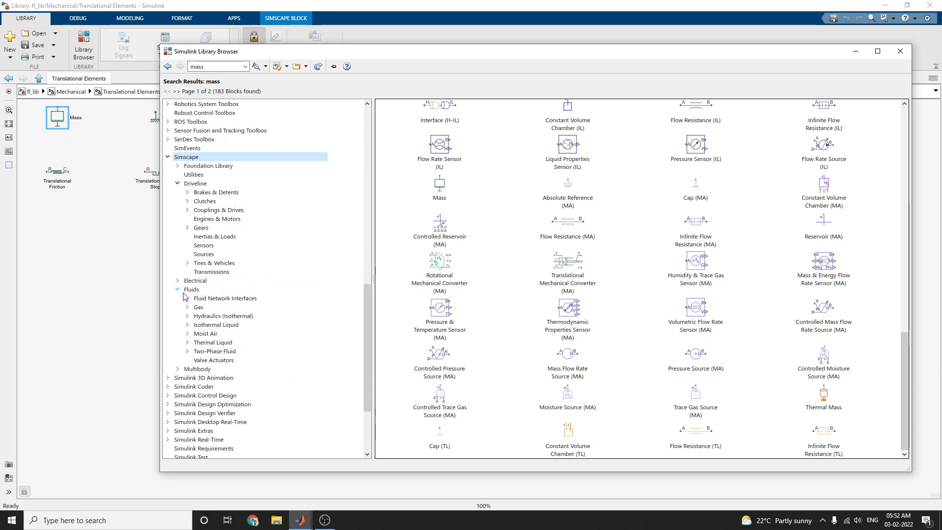
{"action": "mouse_move", "coordinate": [223, 316]}
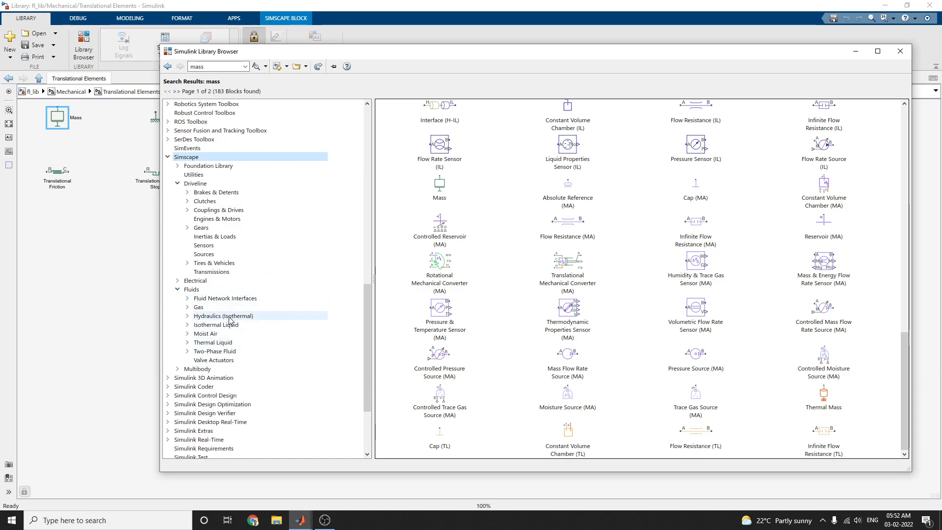
{"action": "mouse_move", "coordinate": [189, 320]}
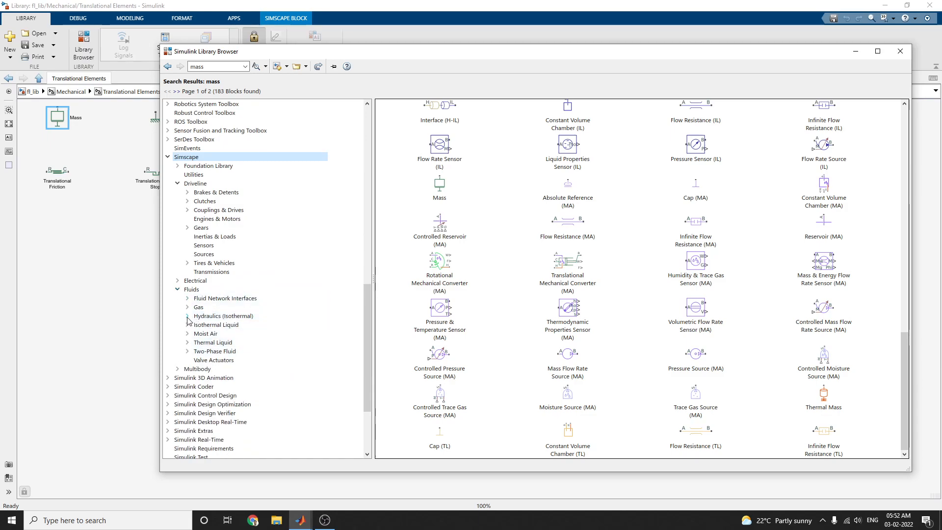
{"action": "left_click", "coordinate": [191, 288]}
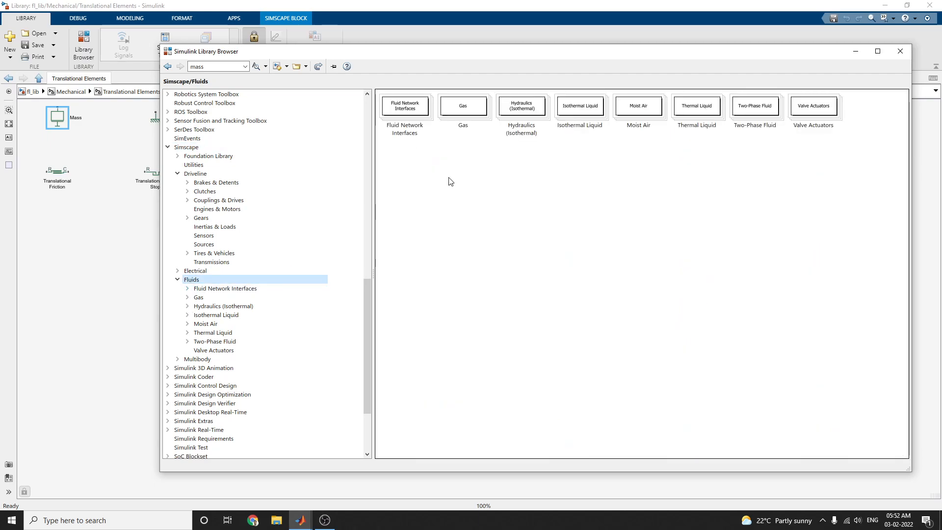
{"action": "mouse_move", "coordinate": [652, 139]}
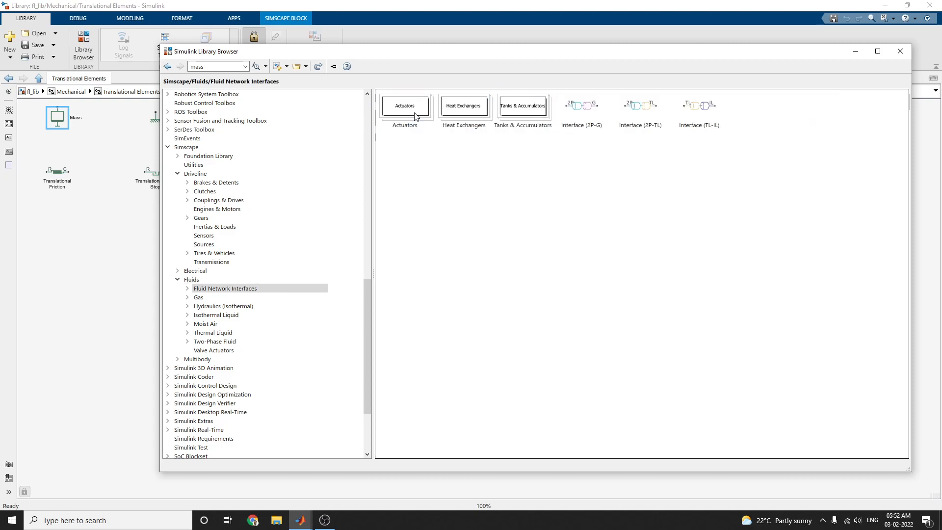
{"action": "mouse_move", "coordinate": [872, 90]}
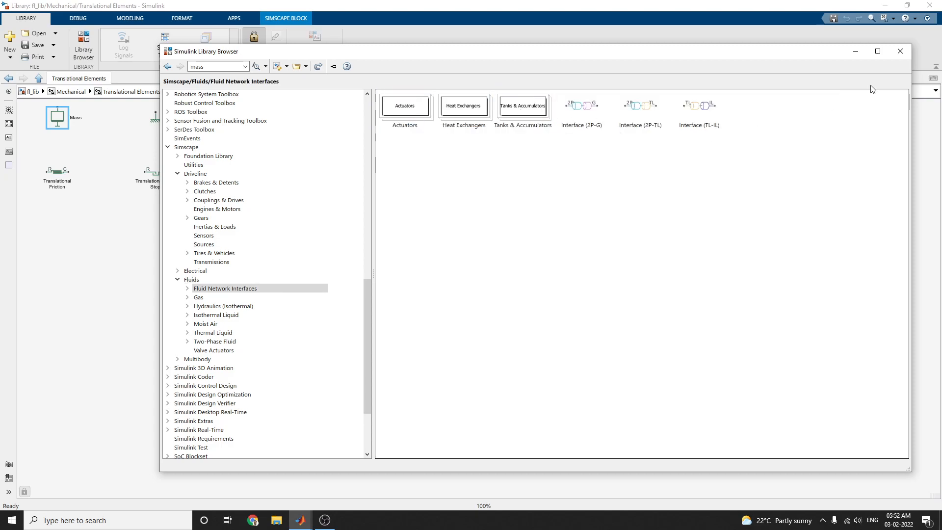
{"action": "left_click", "coordinate": [899, 51]}
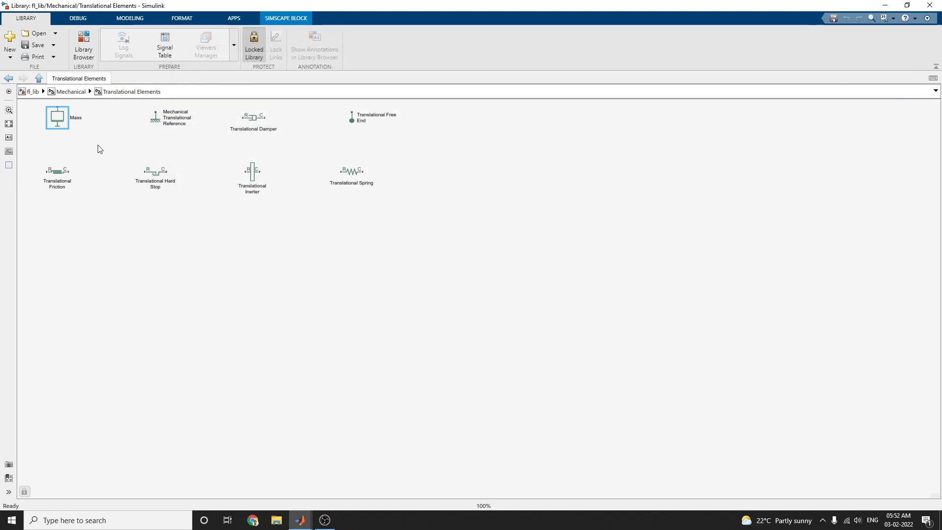
{"action": "mouse_move", "coordinate": [316, 242]}
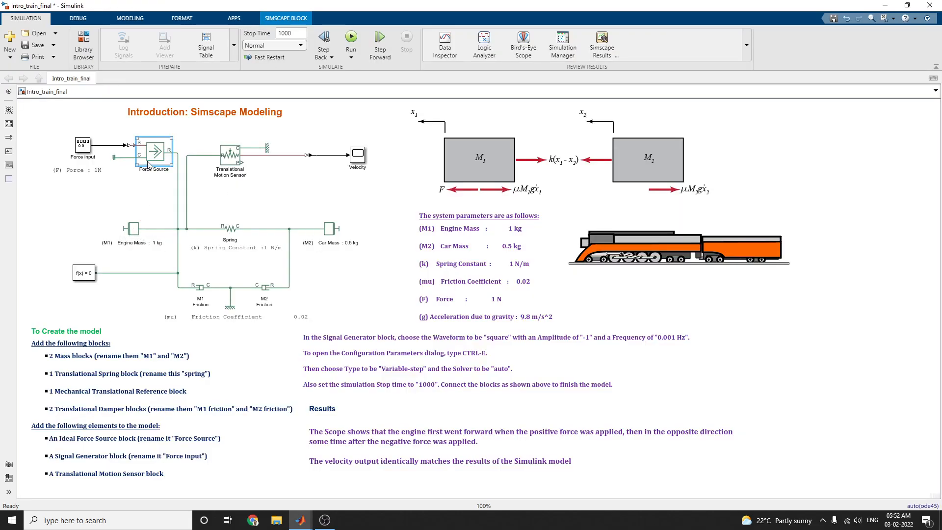
Jump from the model's Force Source block to its Ideal Force Source library block.
{"action": "right_click", "coordinate": [153, 151]}
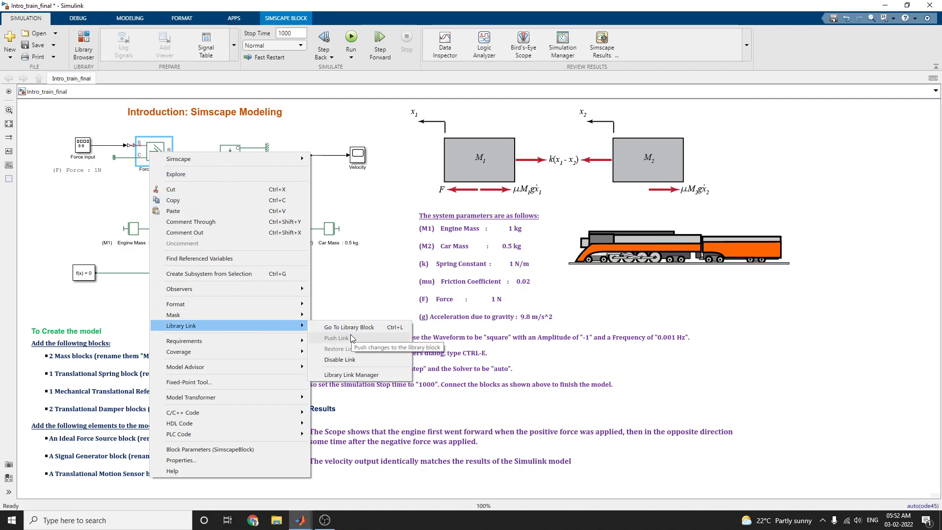
{"action": "left_click", "coordinate": [348, 327]}
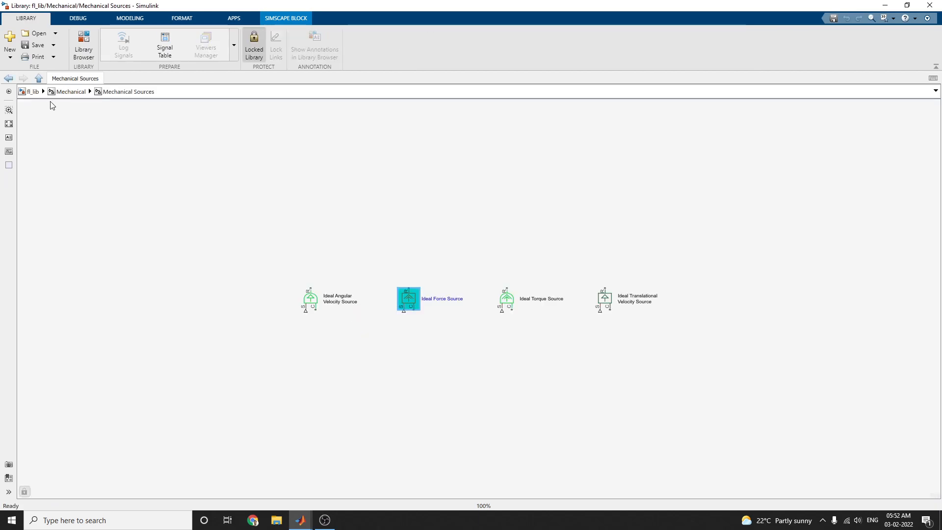
{"action": "mouse_move", "coordinate": [447, 291]}
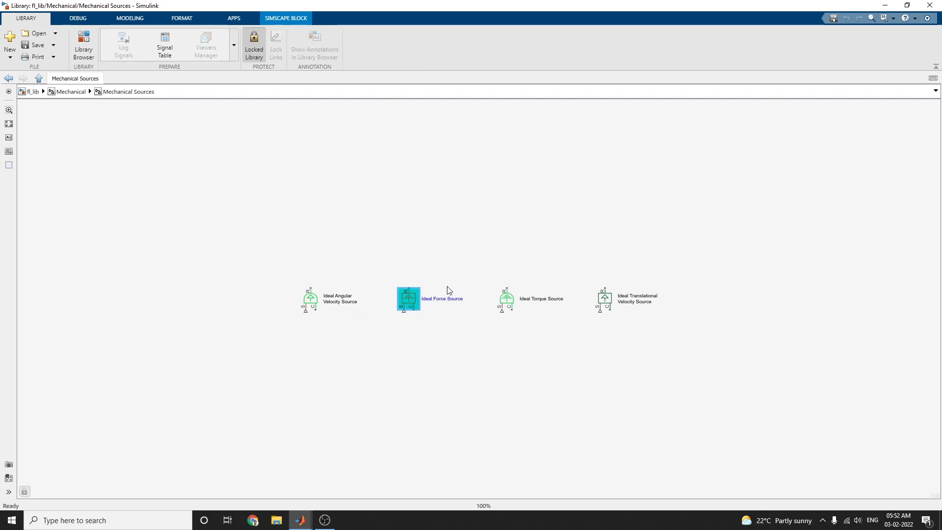
{"action": "mouse_move", "coordinate": [452, 315]}
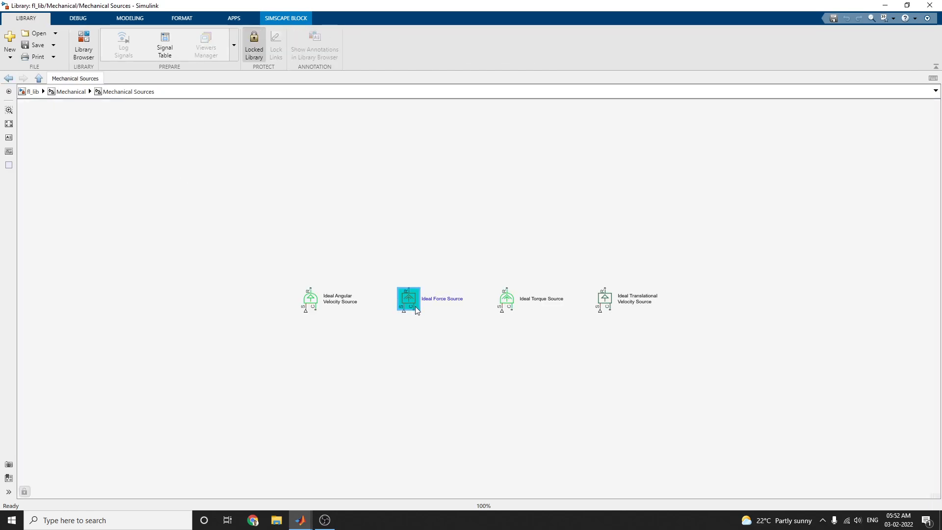
{"action": "left_click", "coordinate": [409, 298]}
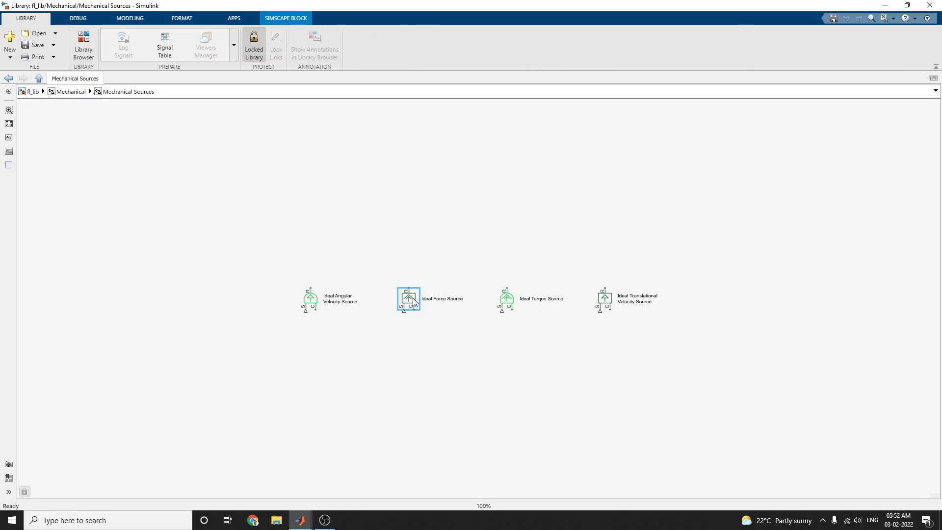
{"action": "right_click", "coordinate": [408, 299]}
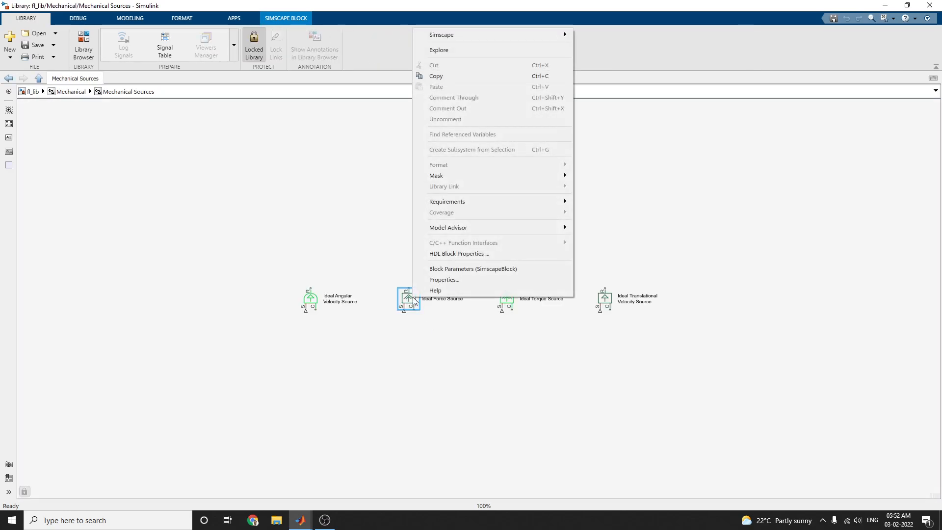
{"action": "mouse_move", "coordinate": [428, 240]}
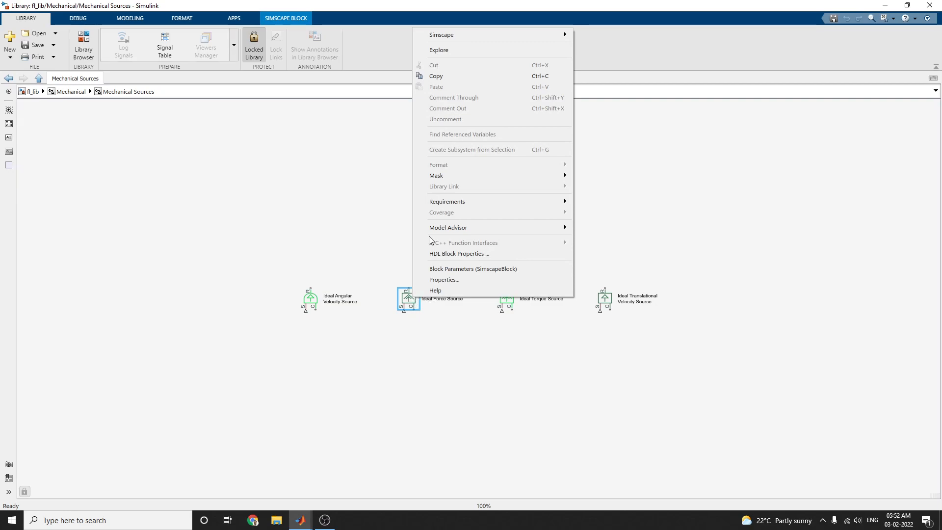
{"action": "mouse_move", "coordinate": [440, 75]}
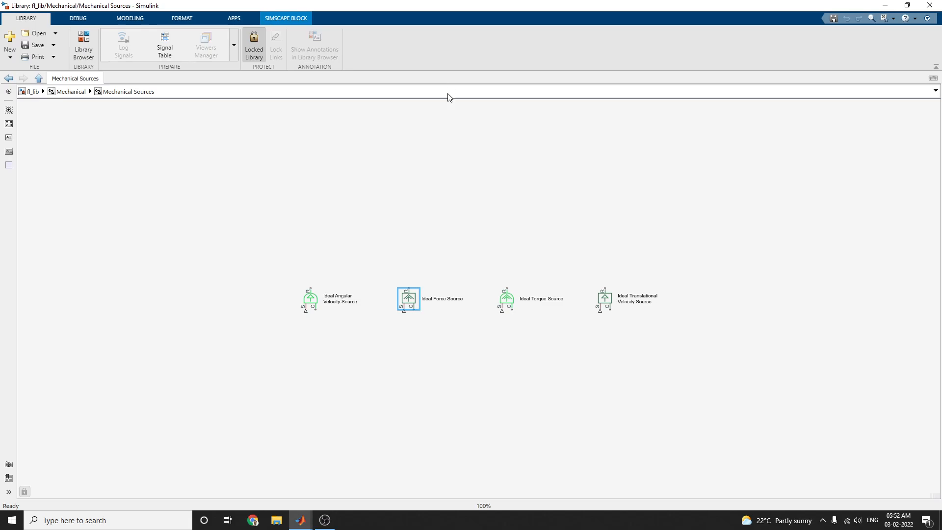
{"action": "left_click", "coordinate": [301, 520]}
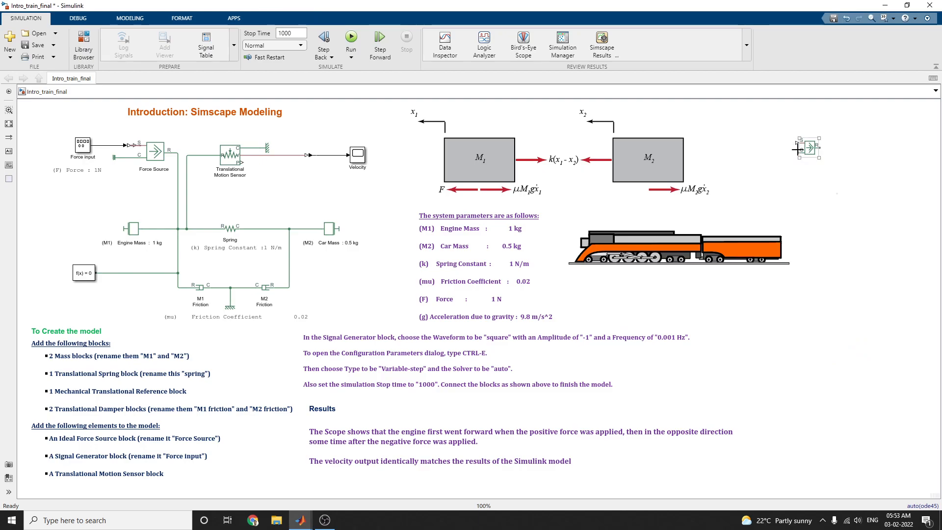
{"action": "left_click", "coordinate": [808, 149]}
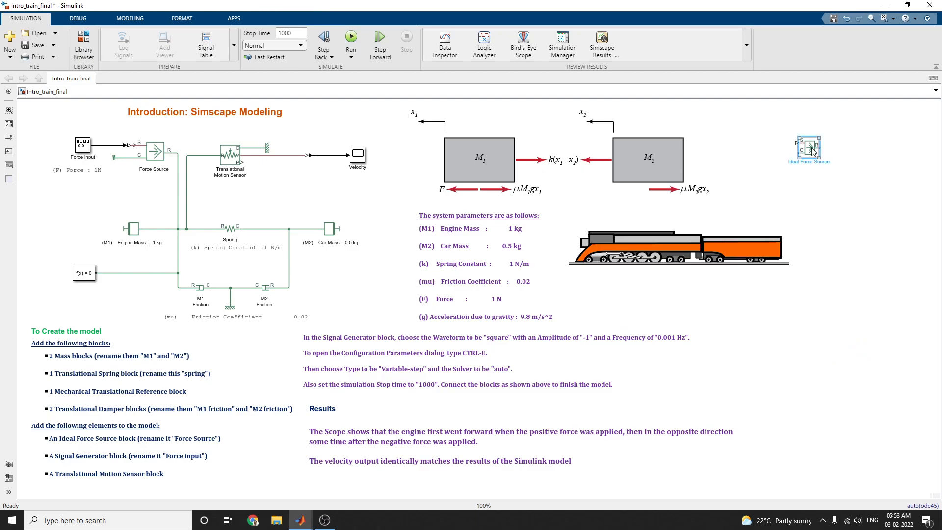
{"action": "left_click", "coordinate": [807, 149]}
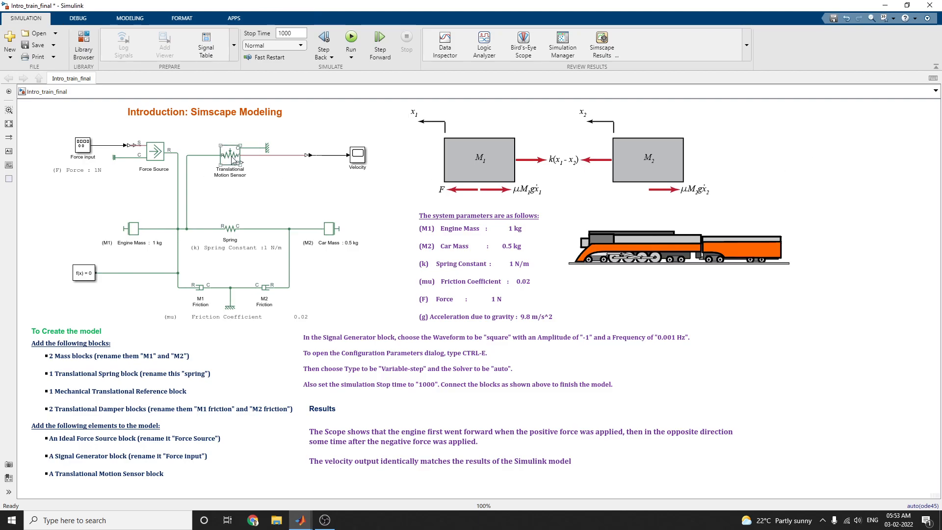
{"action": "right_click", "coordinate": [232, 159]}
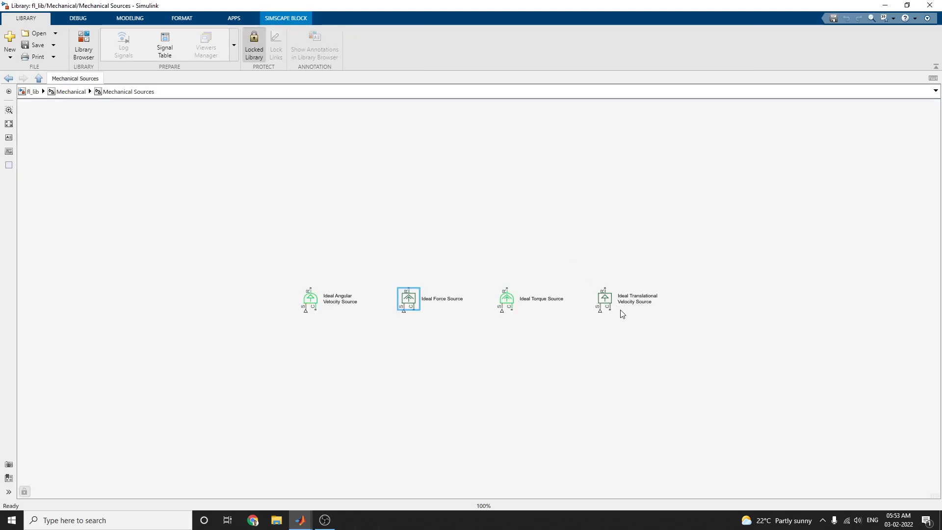
{"action": "mouse_move", "coordinate": [644, 314]}
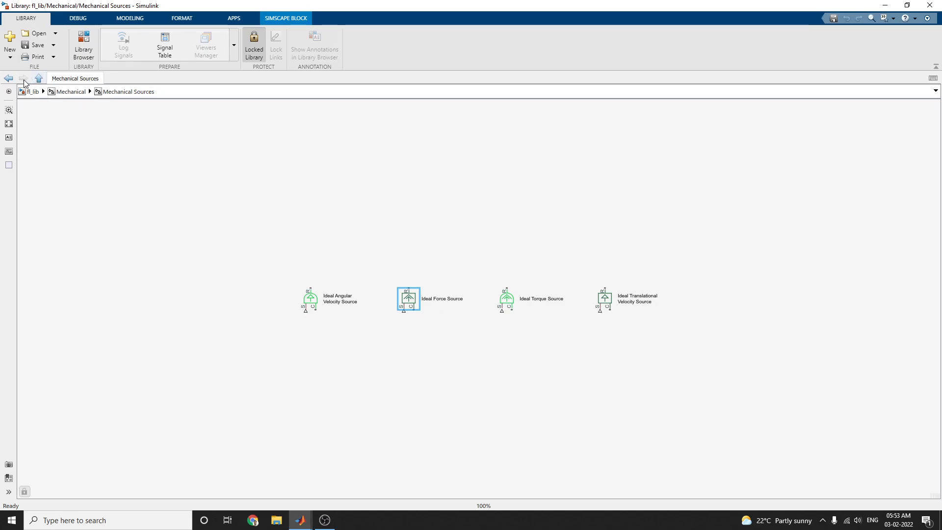
Browse the Mechanical Sensors sublibrary, then return to the Intro_train_final model window.
{"action": "left_click", "coordinate": [38, 78]}
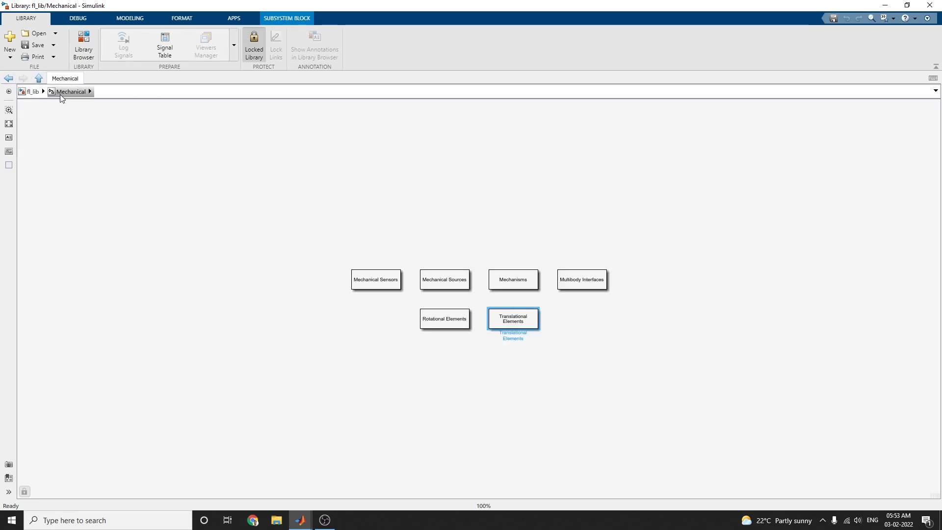
{"action": "left_click", "coordinate": [375, 280]}
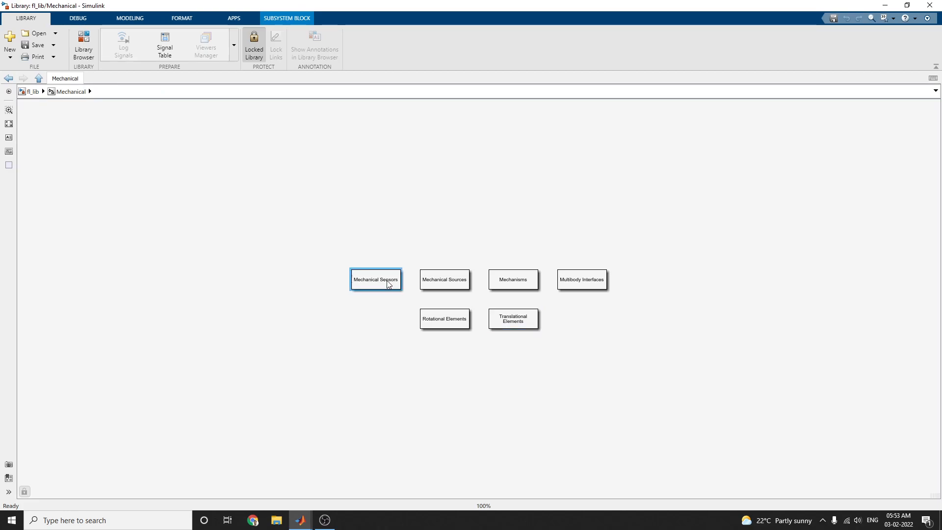
{"action": "double_click", "coordinate": [375, 279]}
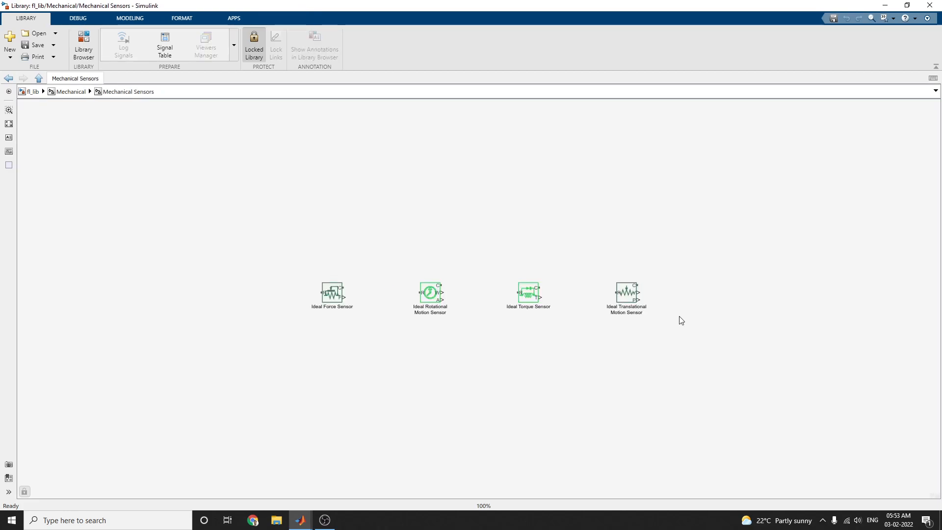
{"action": "mouse_move", "coordinate": [633, 320]}
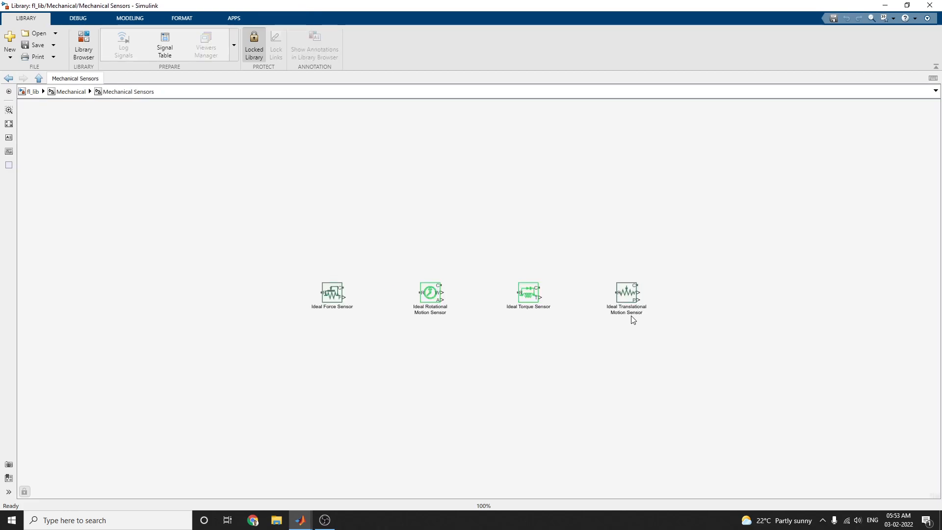
{"action": "left_click", "coordinate": [625, 292]}
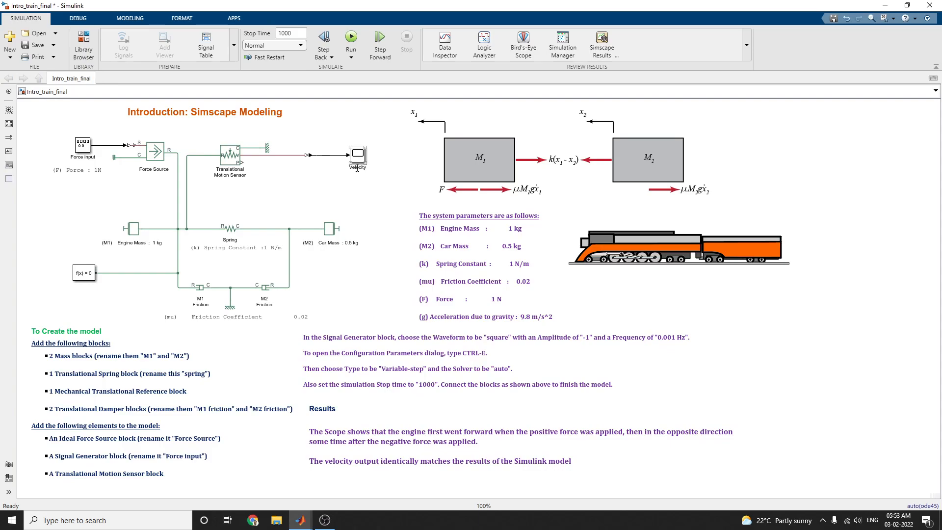
{"action": "right_click", "coordinate": [223, 229]}
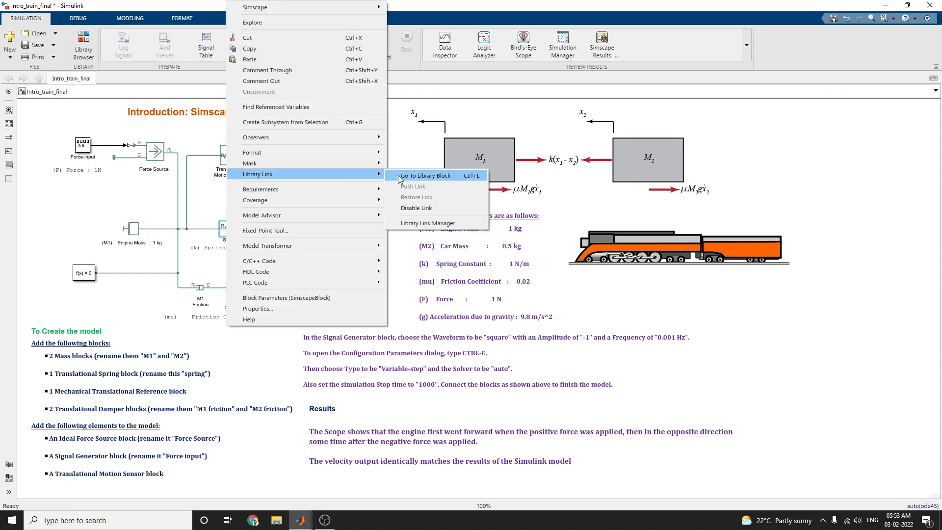
{"action": "left_click", "coordinate": [425, 174]}
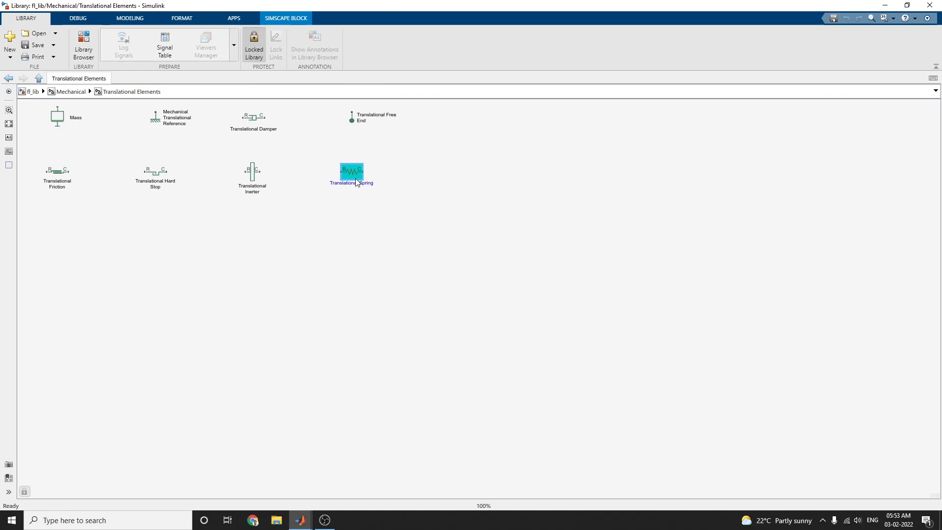
{"action": "mouse_move", "coordinate": [357, 194]}
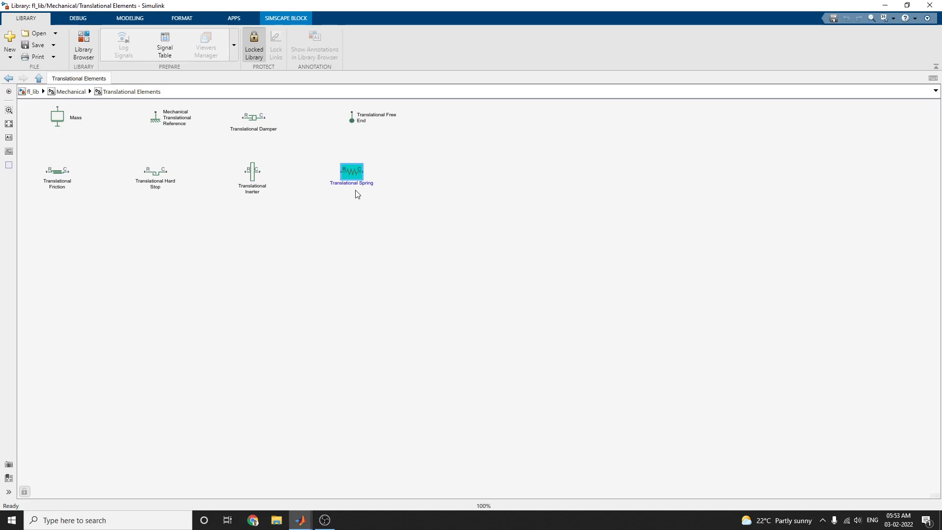
{"action": "mouse_move", "coordinate": [360, 187]}
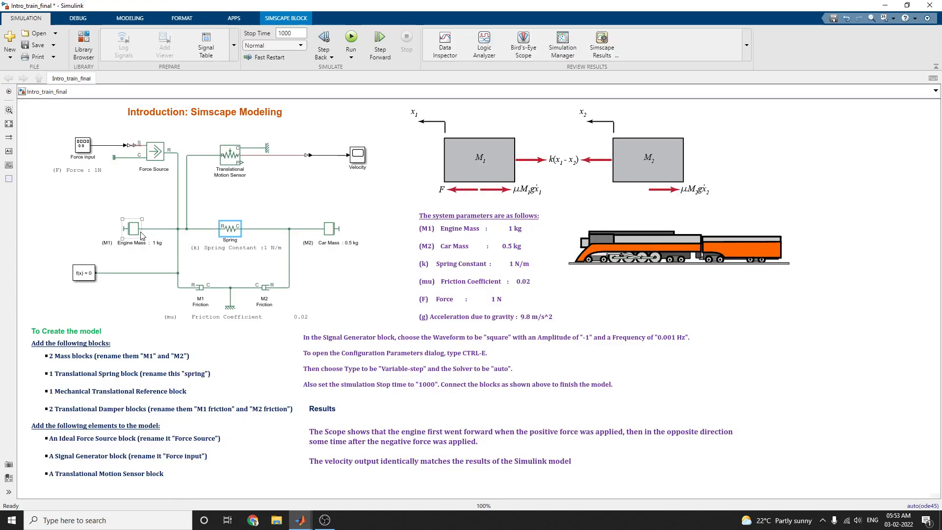
{"action": "left_click", "coordinate": [327, 228]}
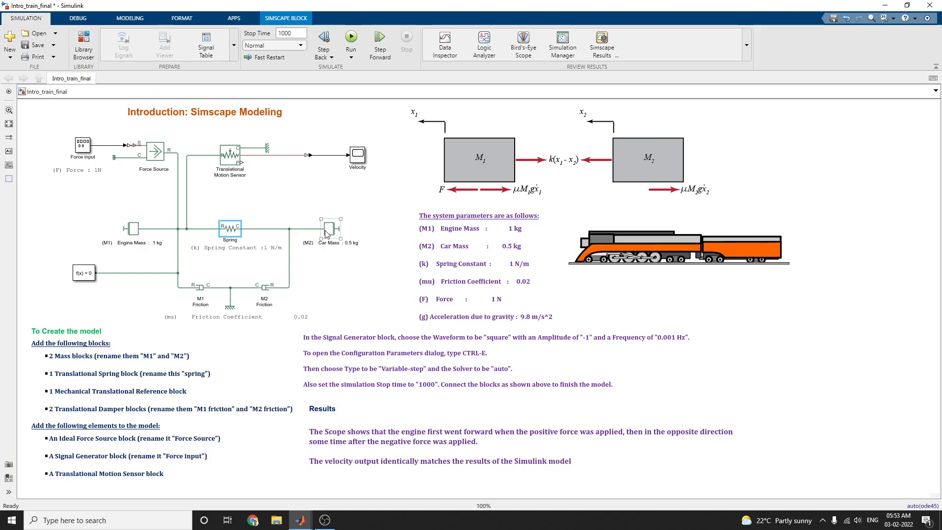
{"action": "left_click", "coordinate": [200, 288]}
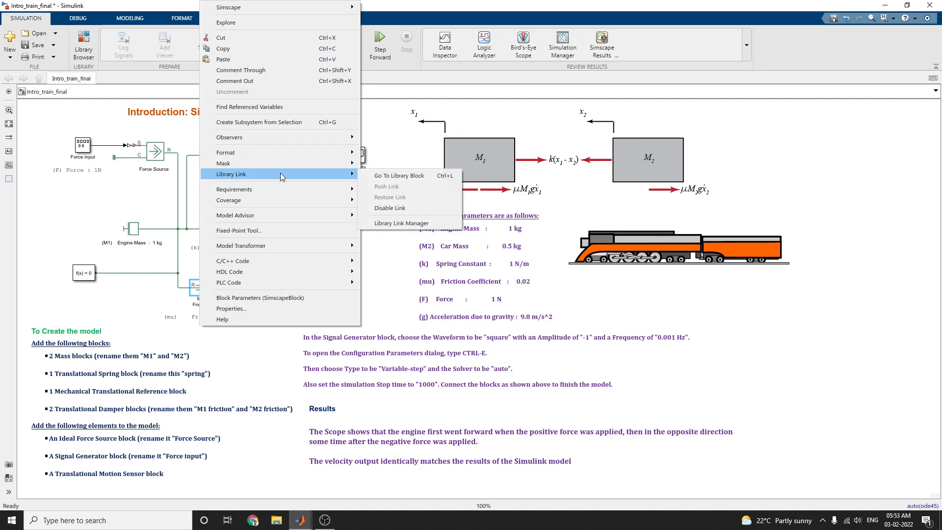
{"action": "left_click", "coordinate": [398, 175]}
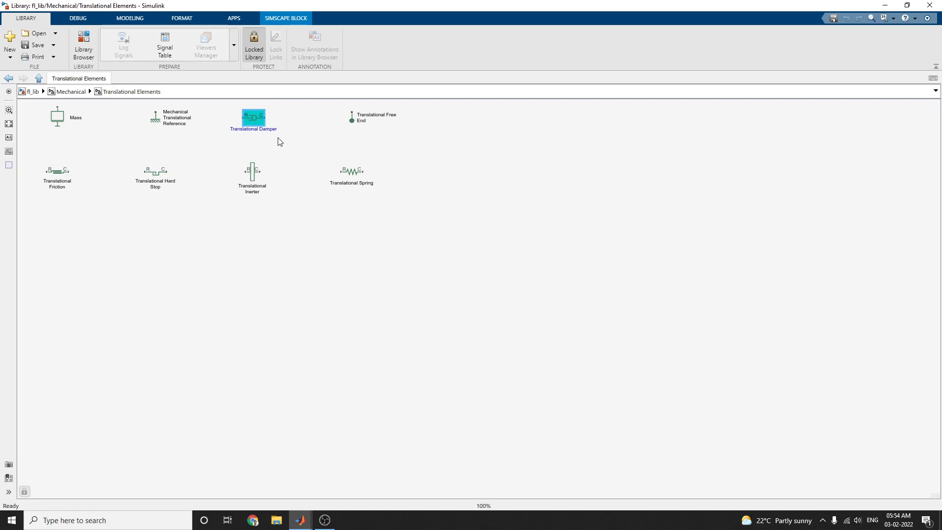
{"action": "mouse_move", "coordinate": [33, 102]}
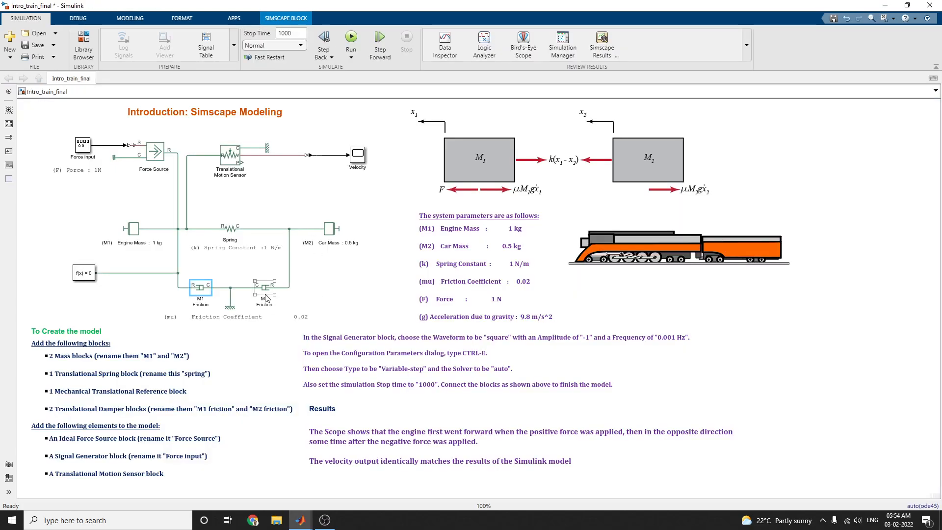
{"action": "mouse_move", "coordinate": [263, 288]}
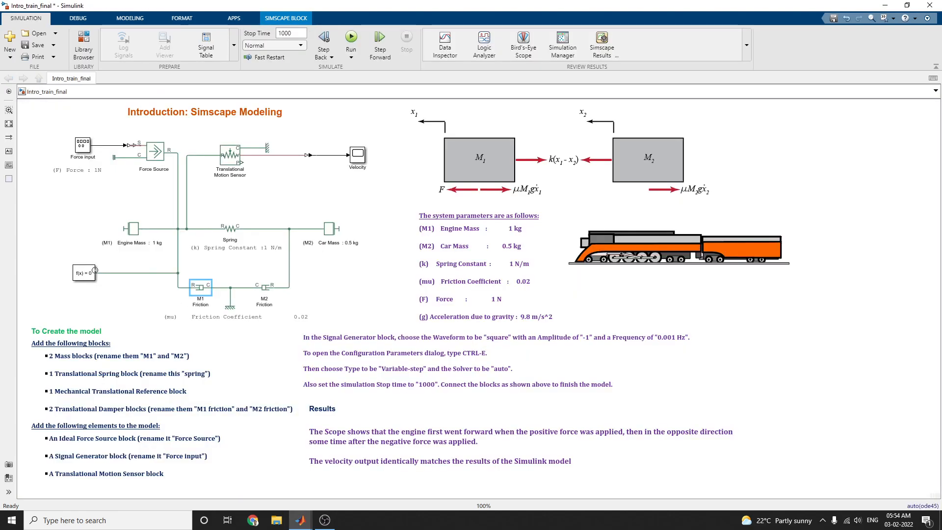
{"action": "left_click", "coordinate": [84, 272]}
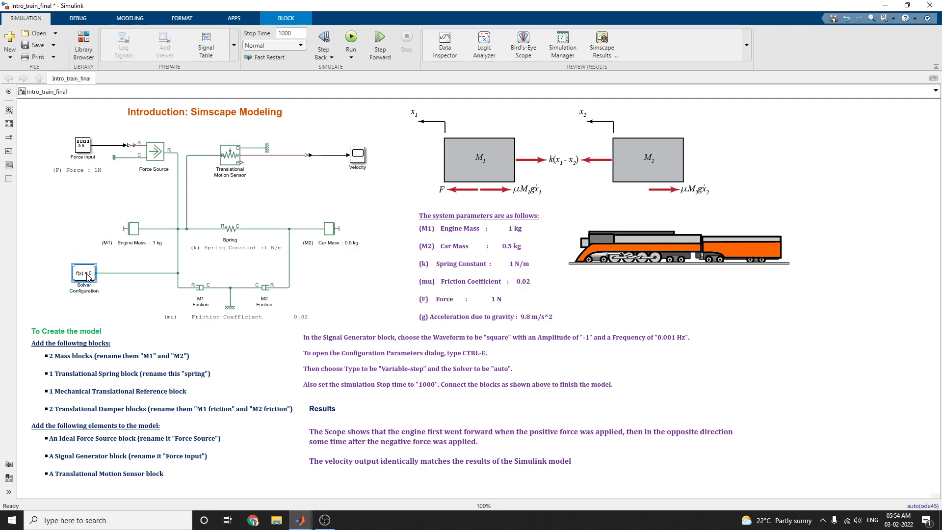
{"action": "double_click", "coordinate": [84, 272]}
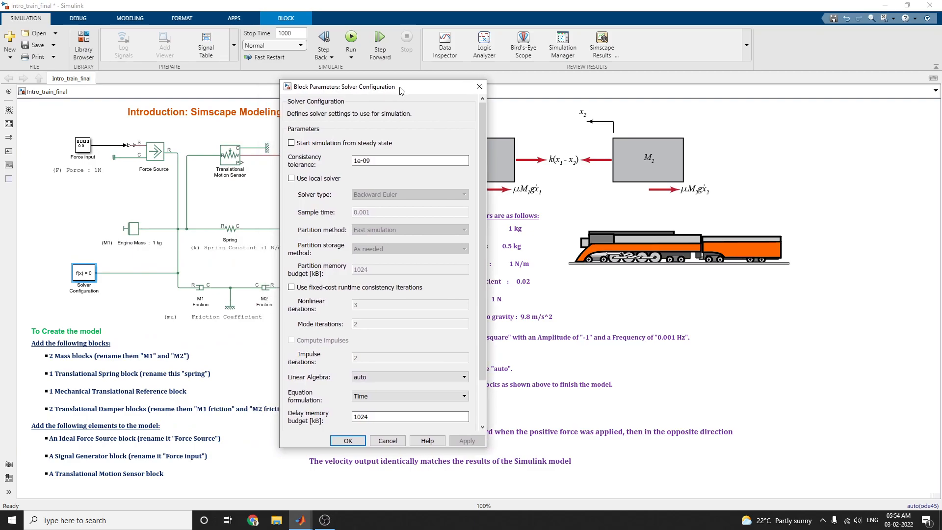
{"action": "mouse_move", "coordinate": [142, 323]}
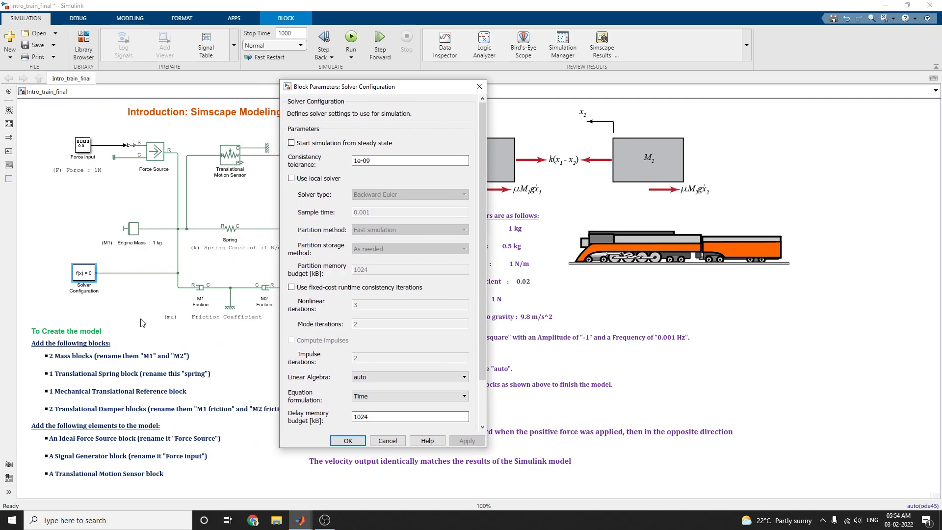
{"action": "mouse_move", "coordinate": [269, 269]}
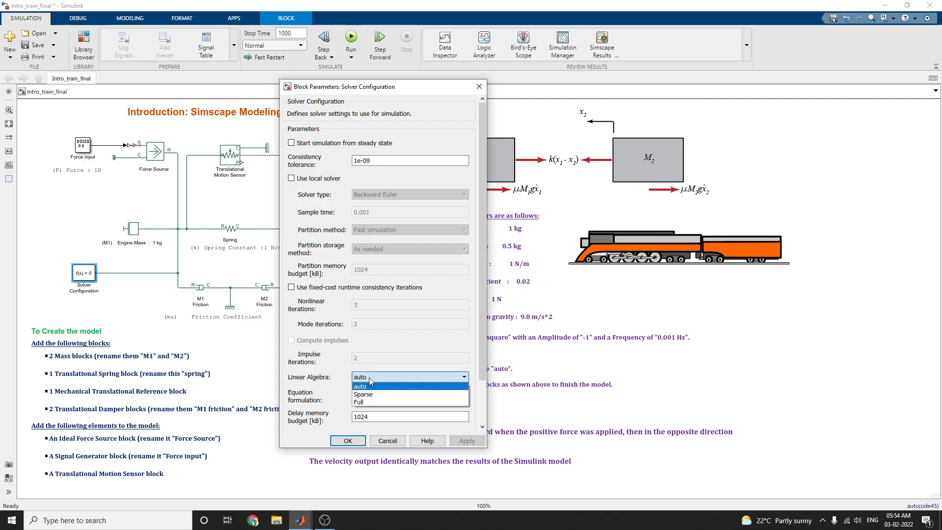
{"action": "left_click", "coordinate": [360, 385]}
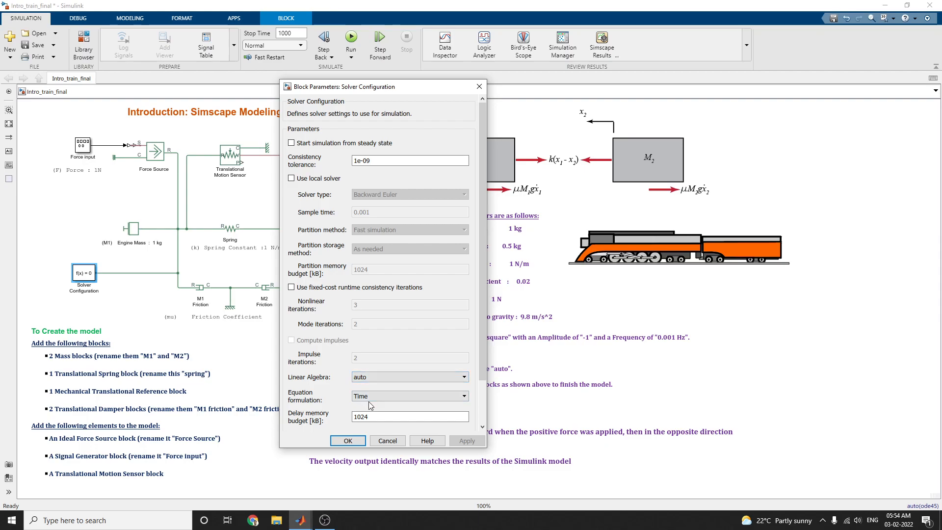
{"action": "mouse_move", "coordinate": [363, 427]}
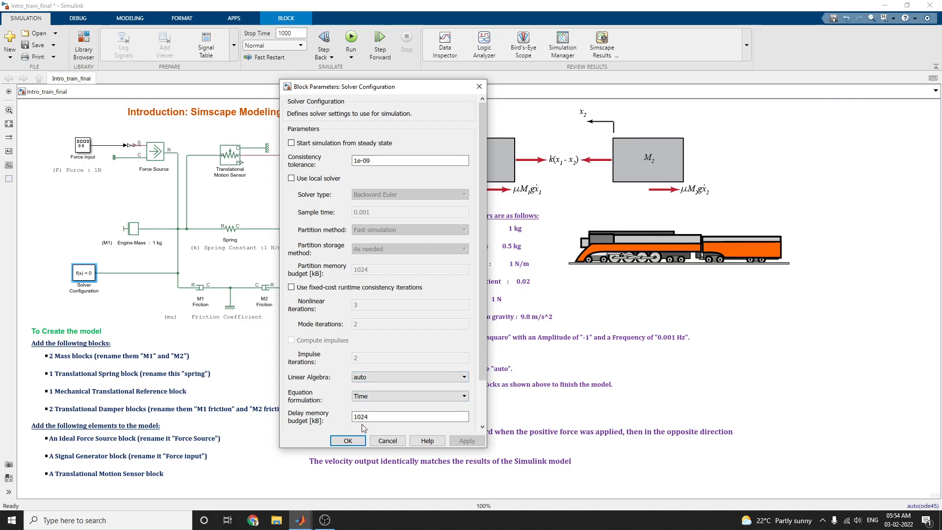
{"action": "mouse_move", "coordinate": [410, 416]}
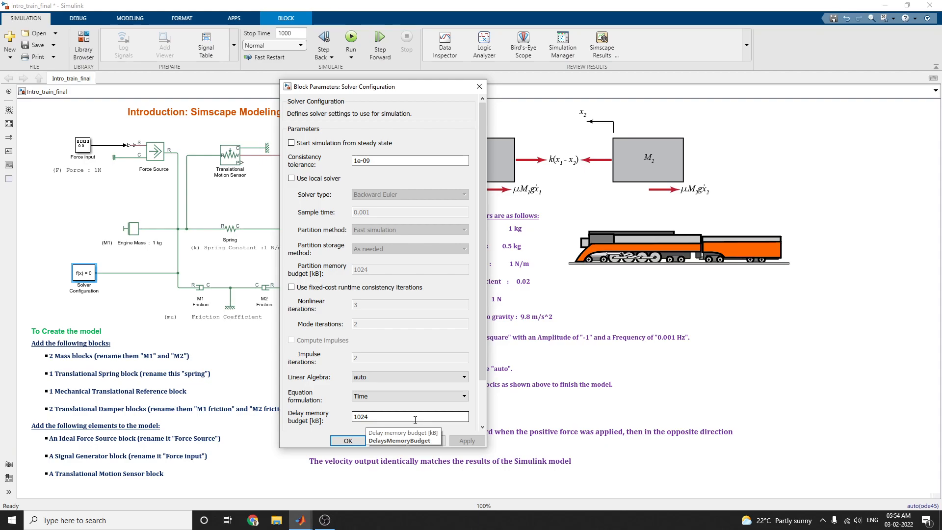
{"action": "mouse_move", "coordinate": [333, 125]}
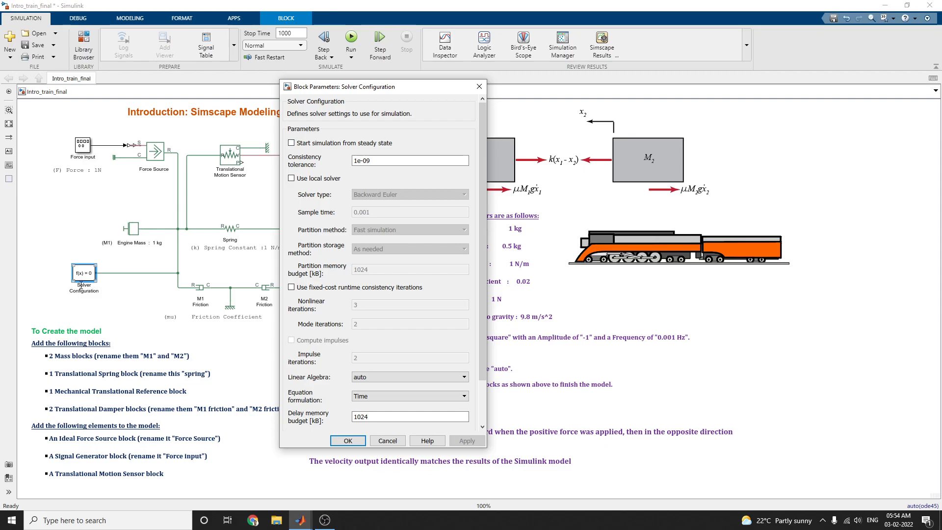
{"action": "mouse_move", "coordinate": [111, 282]}
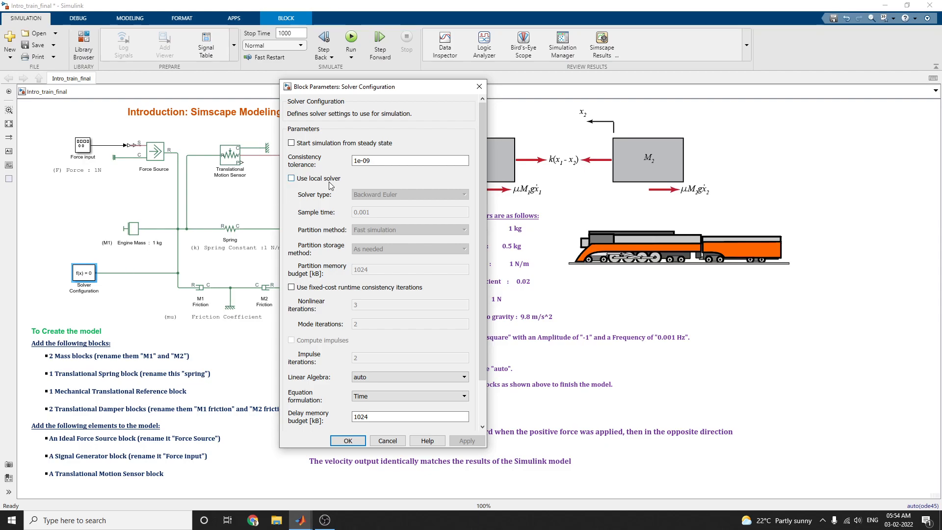
Toggle Use local solver on, keep Backward Euler, turn it off again, and close the dialog unchanged.
{"action": "left_click", "coordinate": [292, 178]}
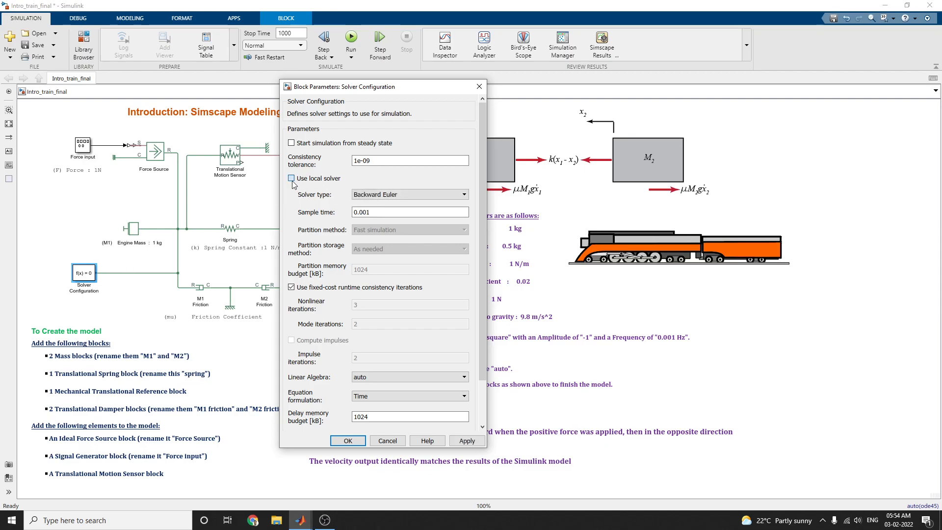
{"action": "left_click", "coordinate": [292, 179]}
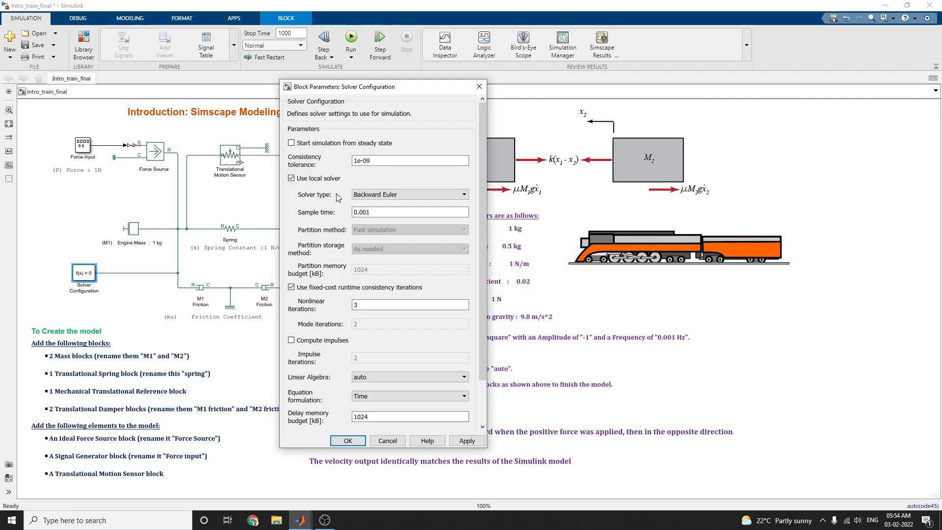
{"action": "left_click", "coordinate": [463, 194]}
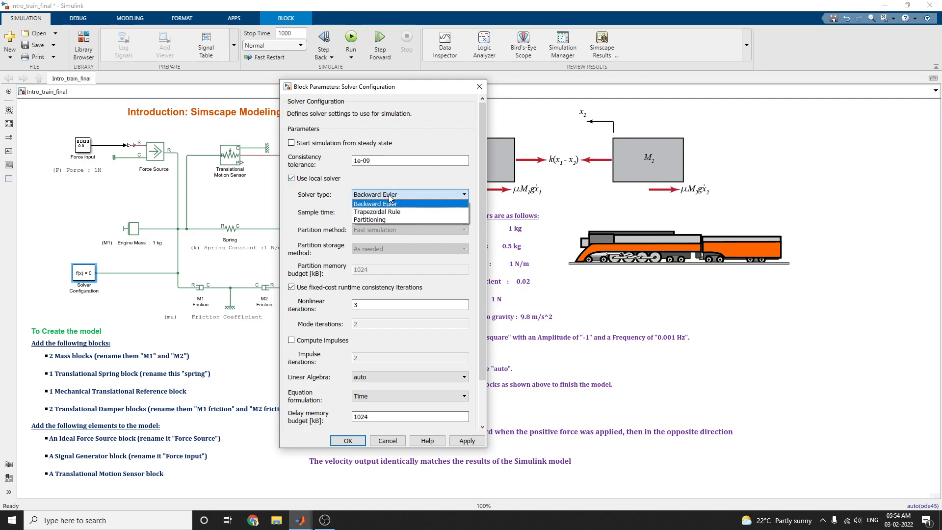
{"action": "left_click", "coordinate": [374, 204]}
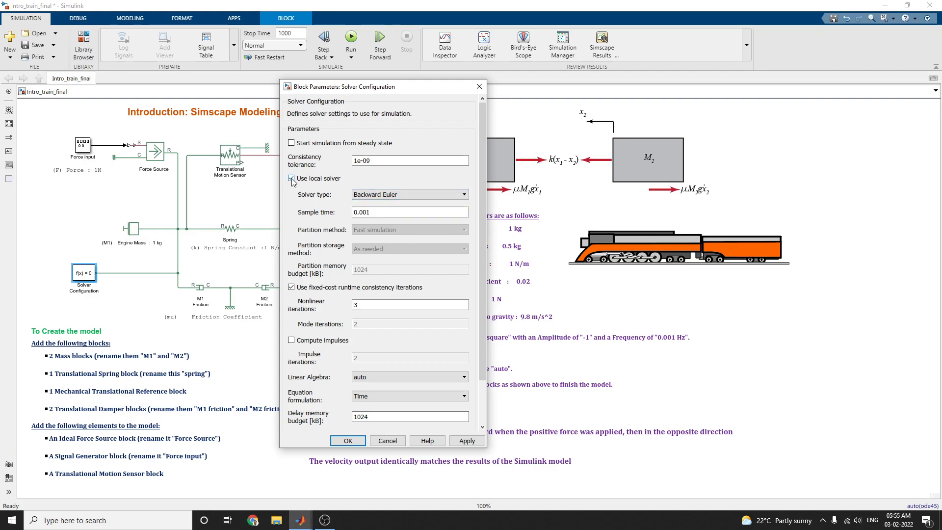
{"action": "mouse_move", "coordinate": [291, 179]}
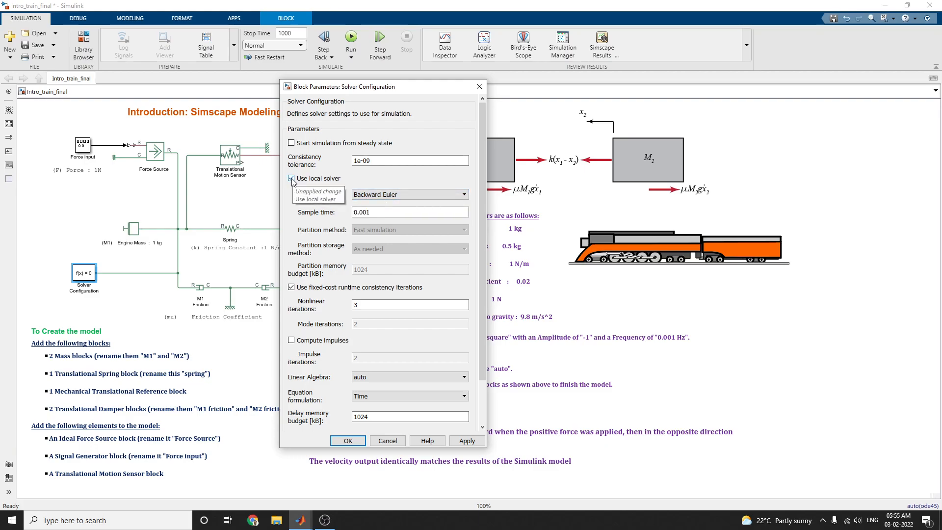
{"action": "left_click", "coordinate": [291, 178]}
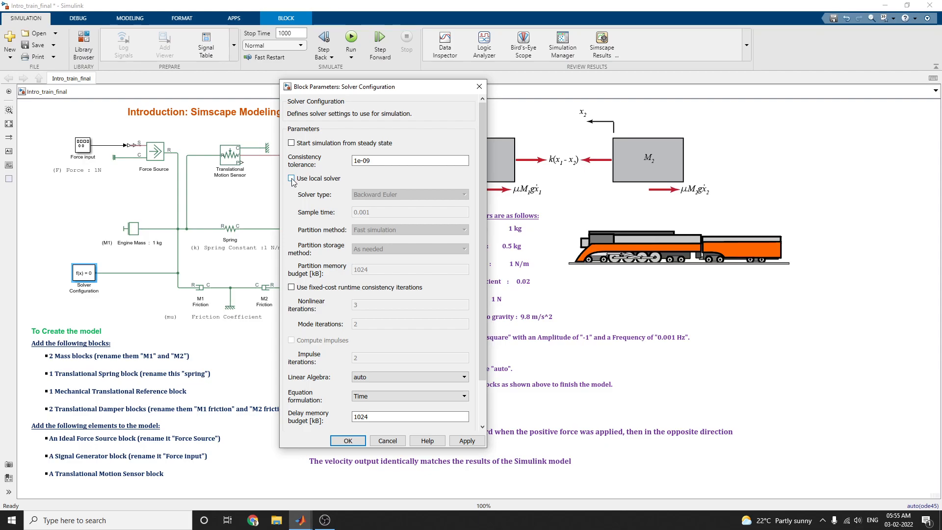
{"action": "left_click", "coordinate": [291, 179]}
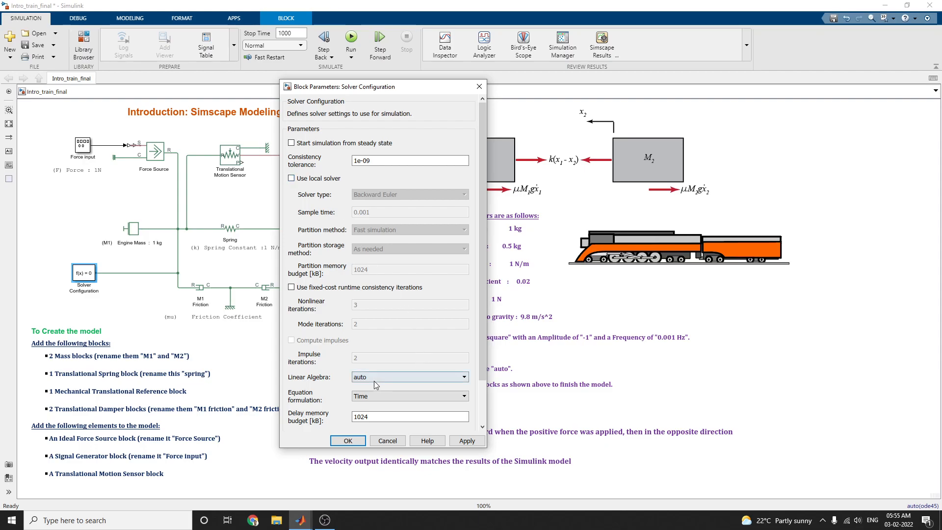
{"action": "mouse_move", "coordinate": [373, 377]}
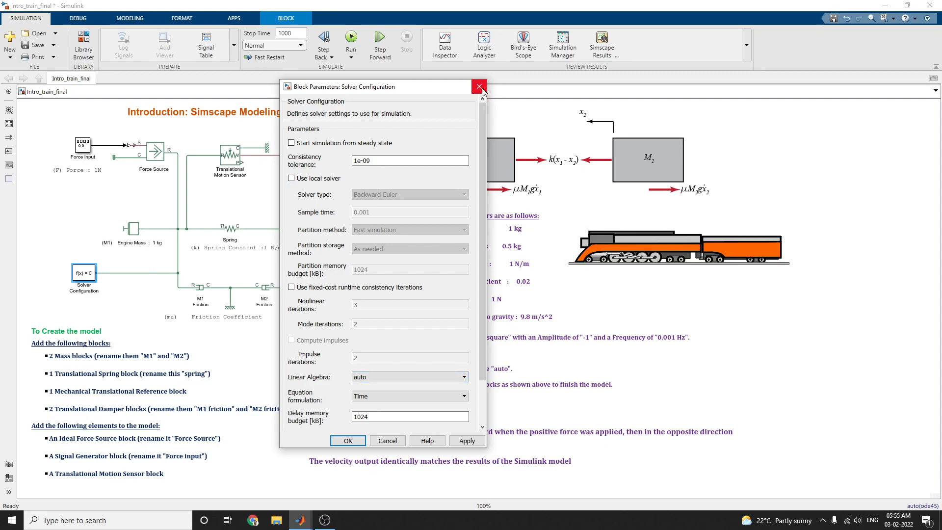
{"action": "left_click", "coordinate": [479, 87]}
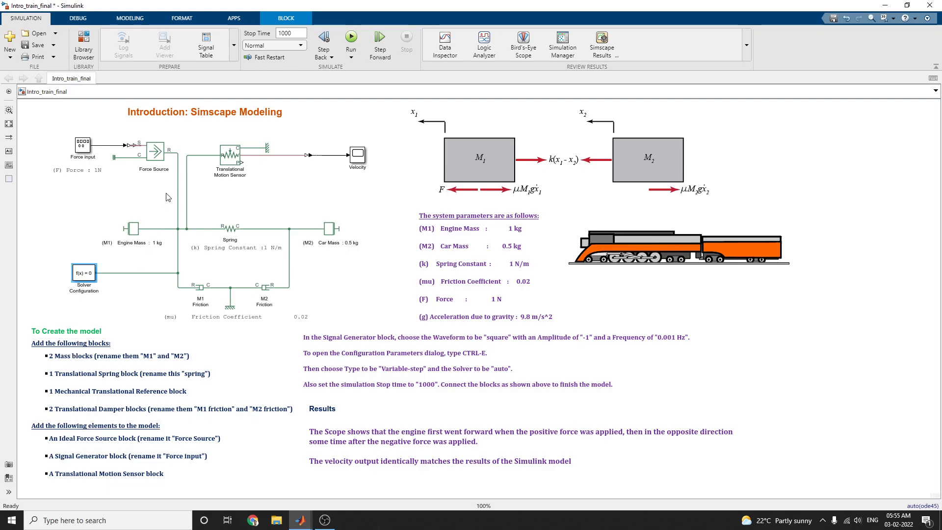
Select the Engine Mass block and annotation, then bring up the Force input block's context menu.
{"action": "left_click", "coordinate": [131, 228]}
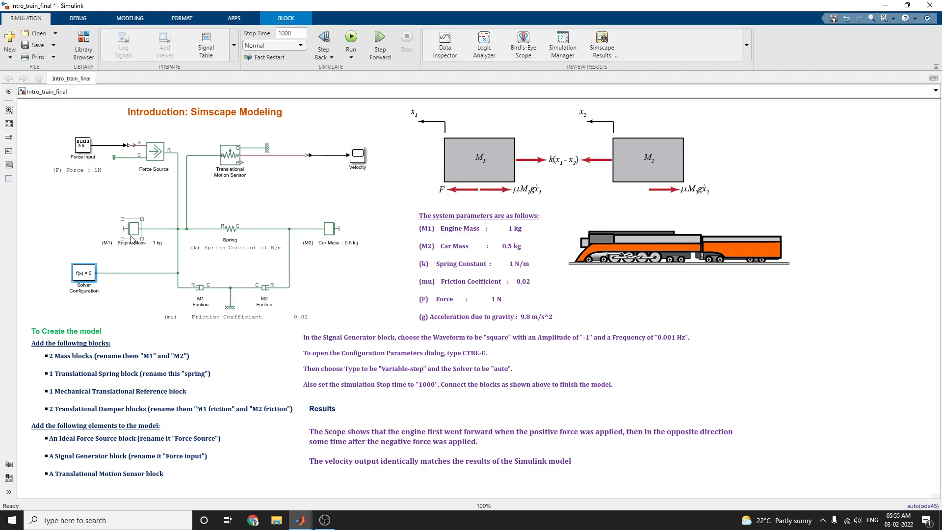
{"action": "left_click", "coordinate": [330, 231]}
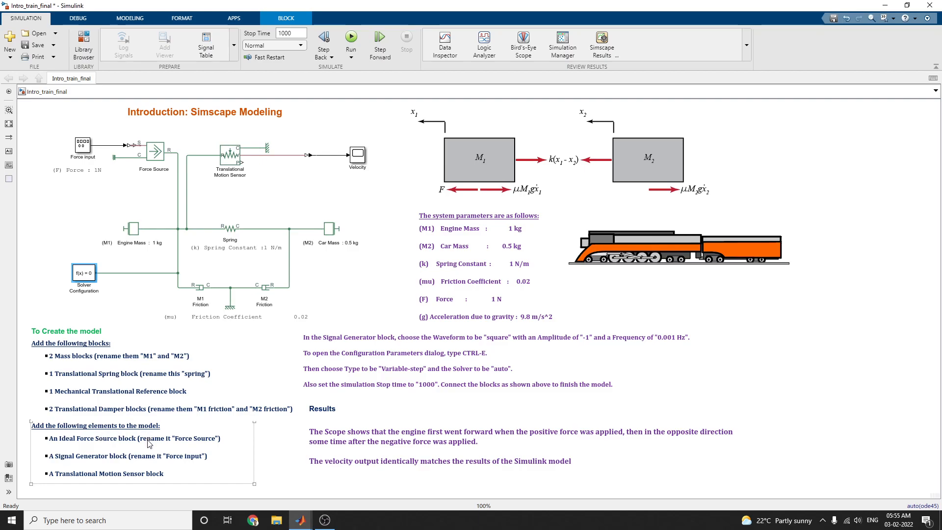
{"action": "left_click", "coordinate": [154, 151]}
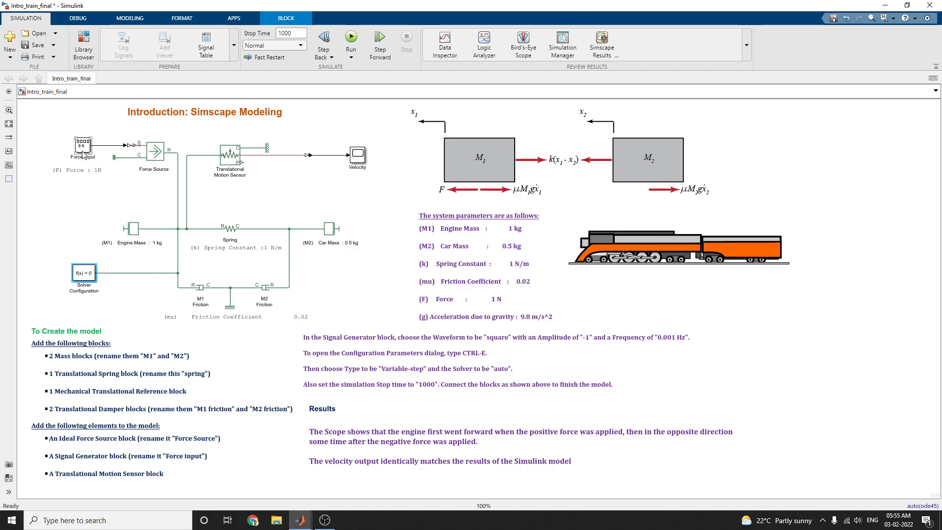
{"action": "right_click", "coordinate": [82, 144]}
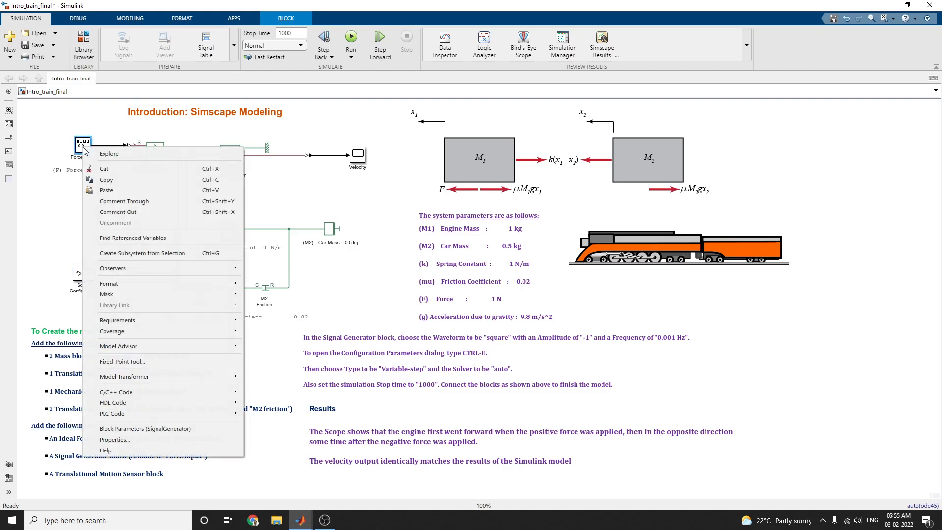
{"action": "mouse_move", "coordinate": [72, 204]}
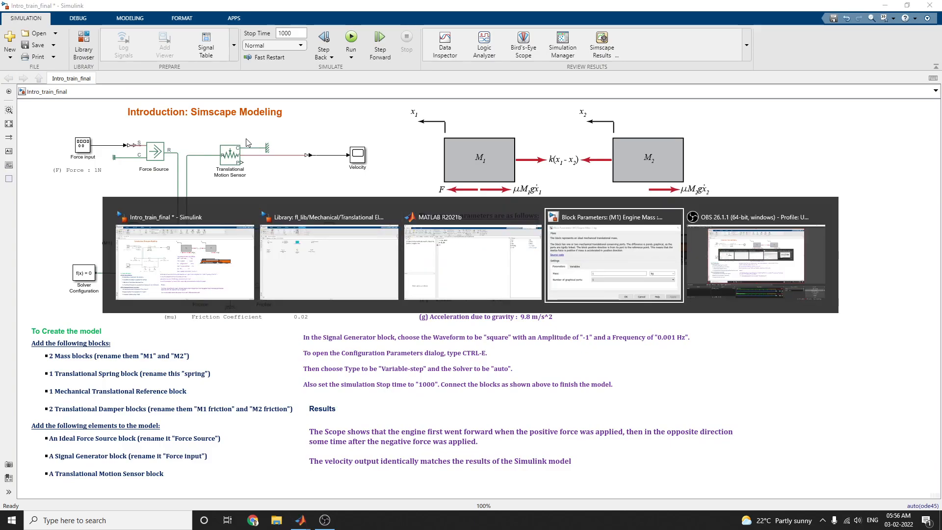
Dismiss the Force input menu and return to the unchanged train model window.
{"action": "left_click", "coordinate": [329, 261]}
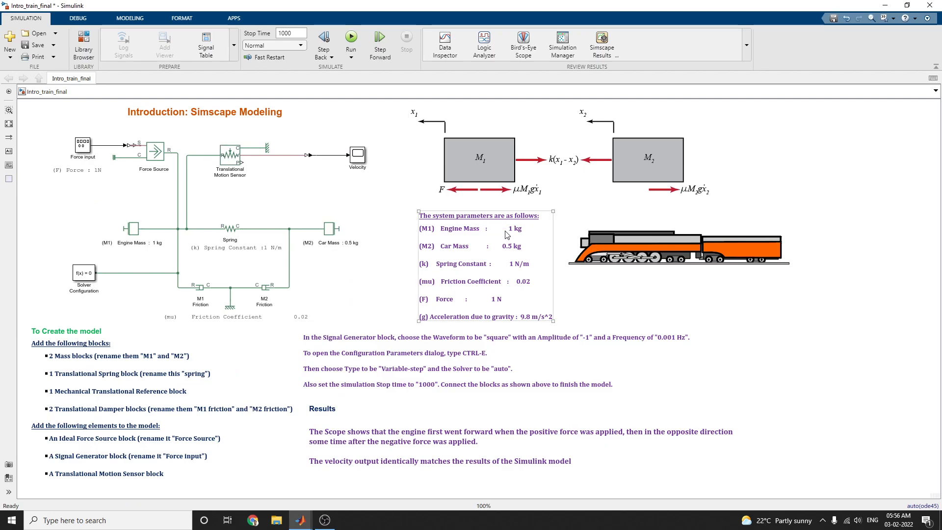
{"action": "left_click", "coordinate": [276, 203]}
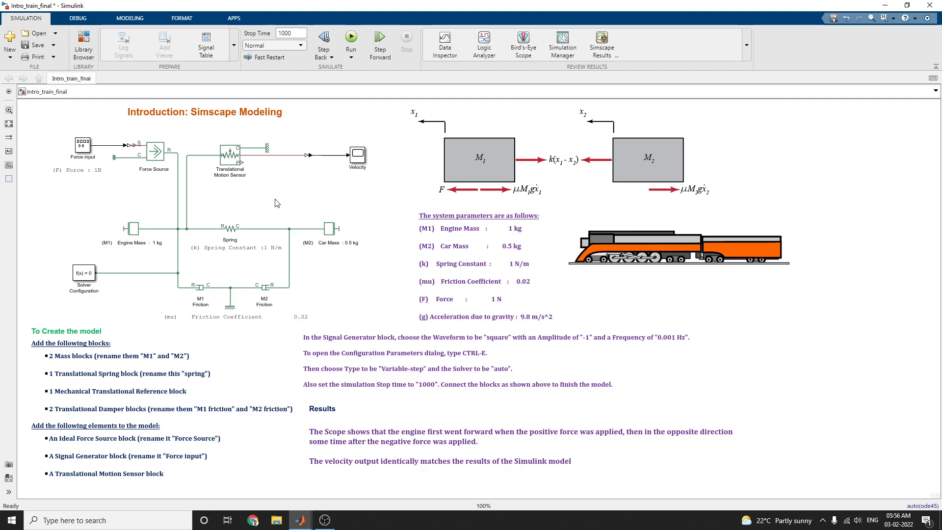
{"action": "mouse_move", "coordinate": [235, 239]}
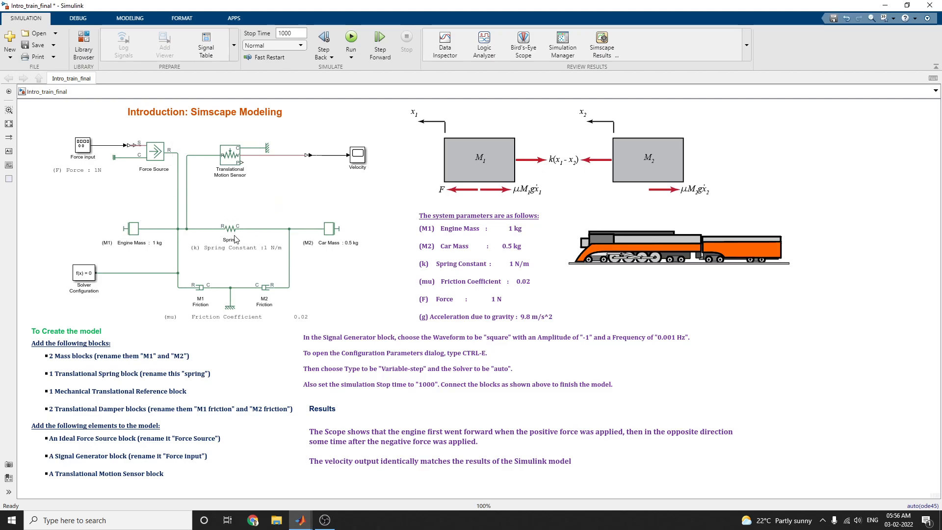
{"action": "left_click", "coordinate": [131, 230]}
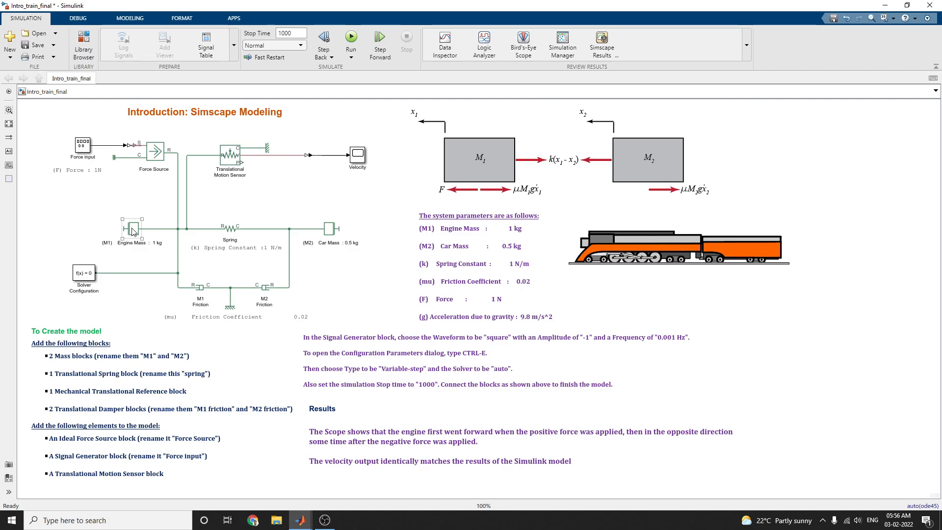
{"action": "double_click", "coordinate": [132, 229]}
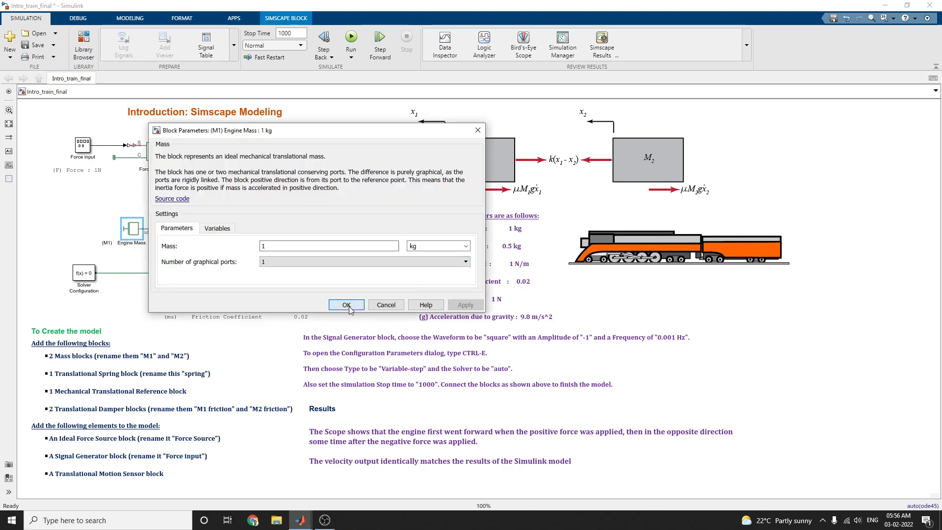
{"action": "left_click", "coordinate": [347, 304]}
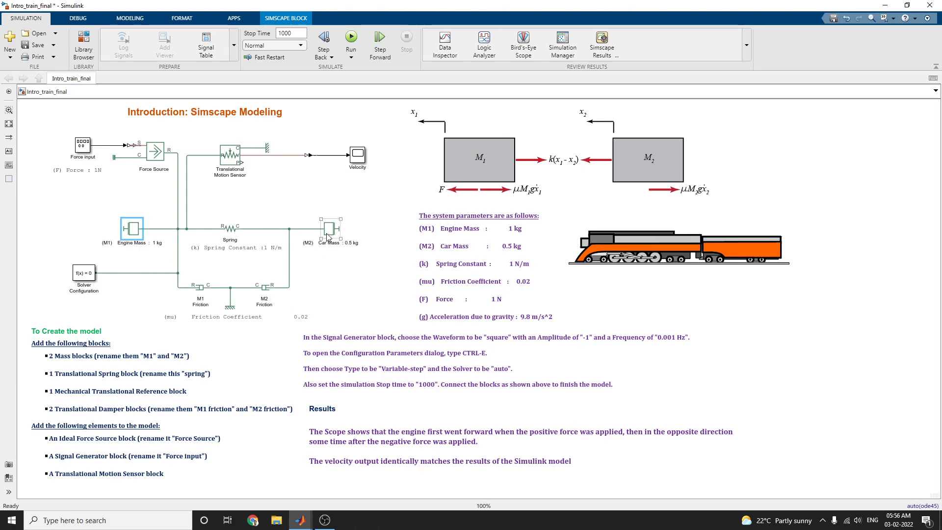
{"action": "left_click", "coordinate": [625, 250]}
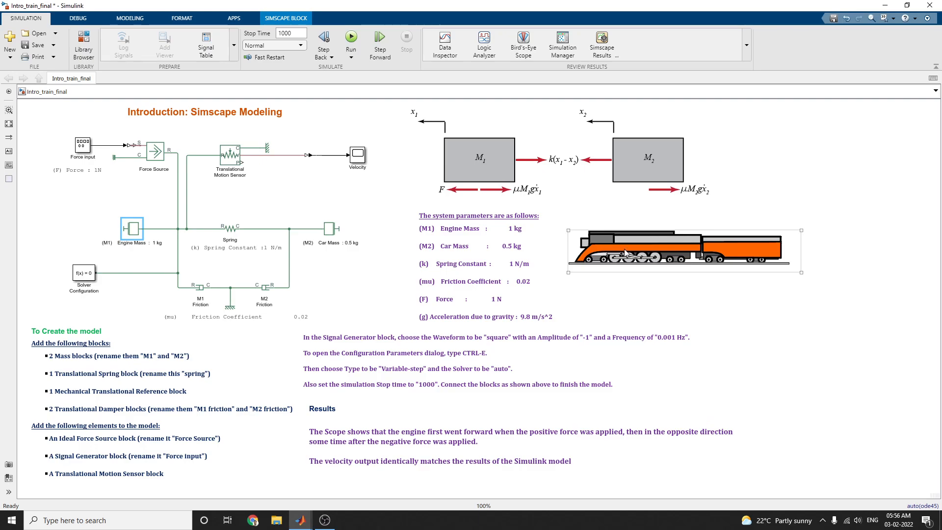
{"action": "mouse_move", "coordinate": [631, 248]}
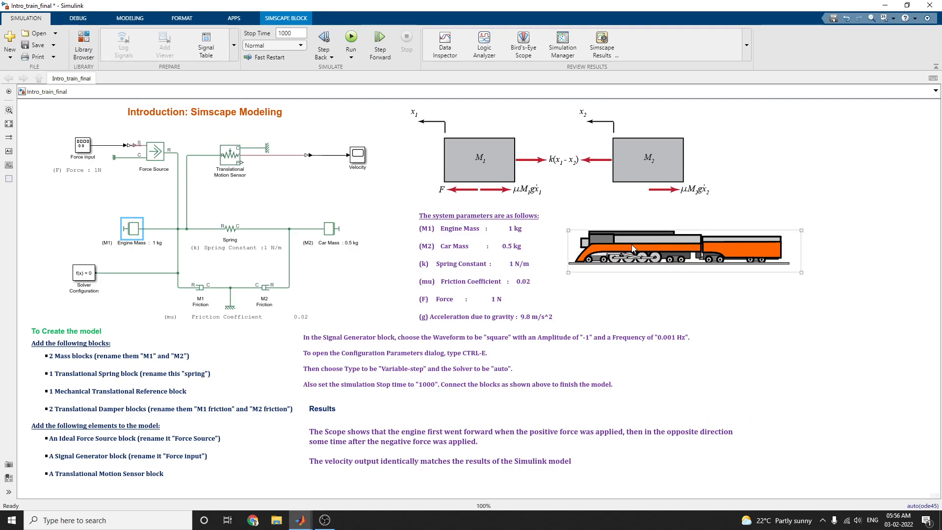
{"action": "mouse_move", "coordinate": [742, 246]}
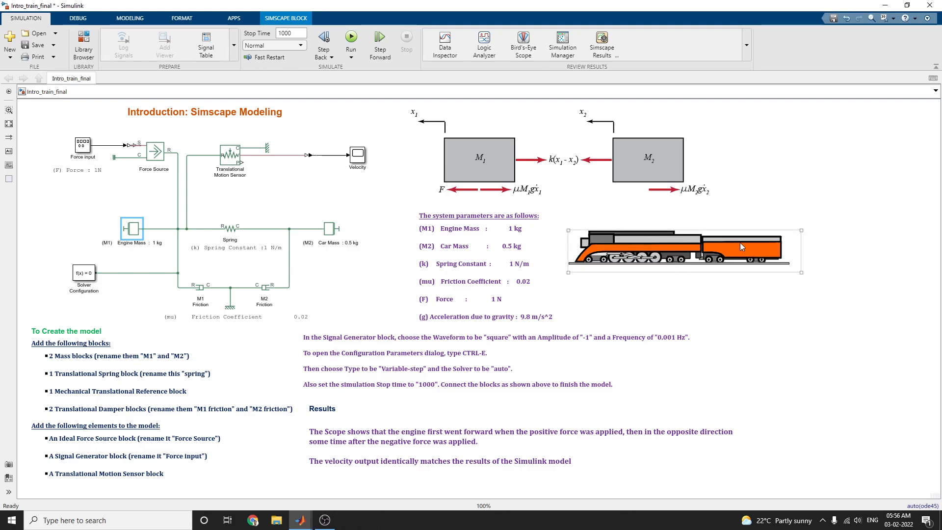
{"action": "left_click", "coordinate": [584, 173]}
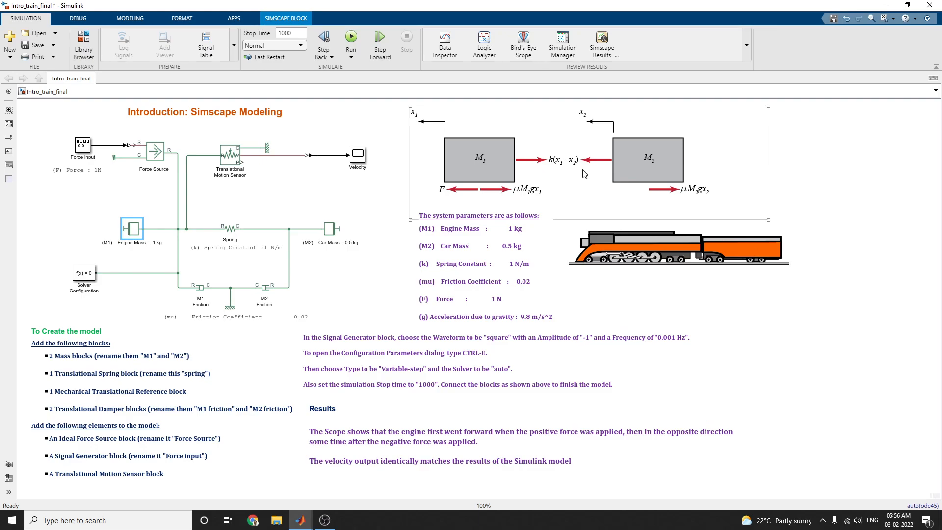
{"action": "mouse_move", "coordinate": [541, 167]}
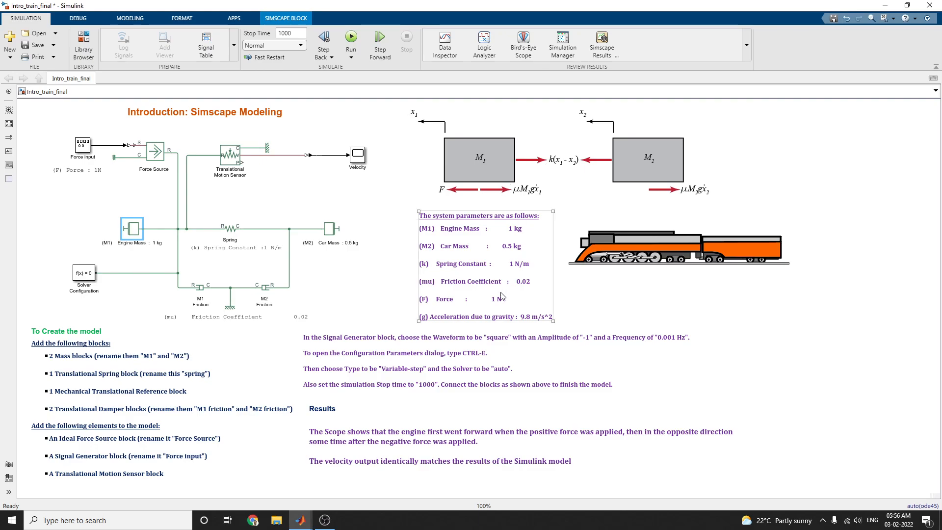
{"action": "mouse_move", "coordinate": [486, 309]}
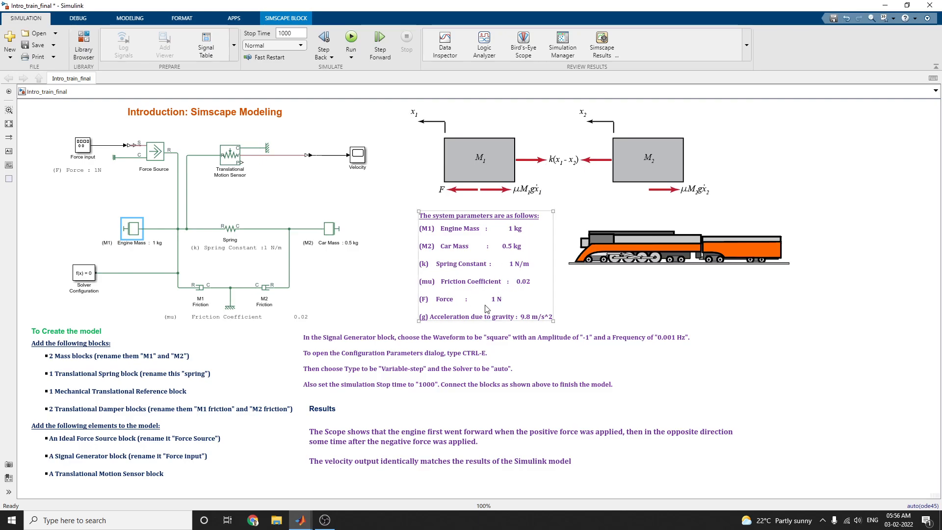
{"action": "mouse_move", "coordinate": [510, 263]}
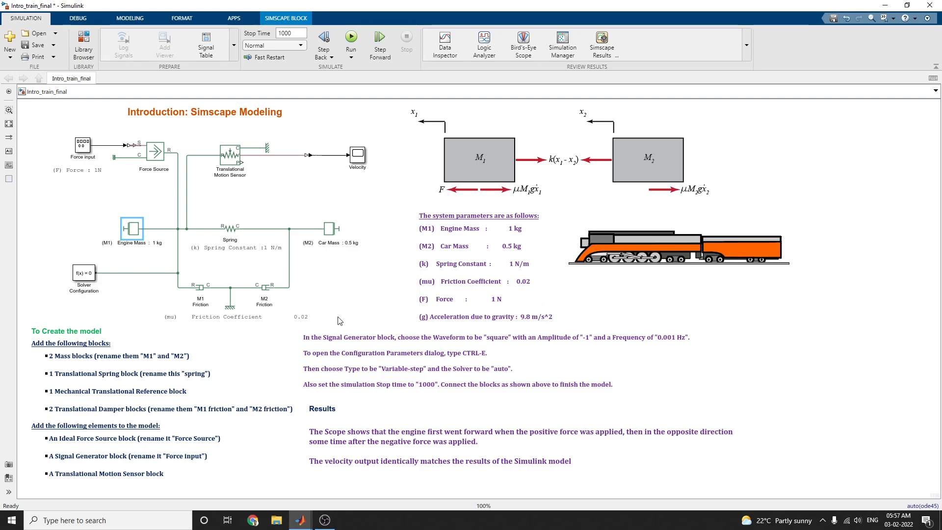
{"action": "left_click", "coordinate": [200, 288]}
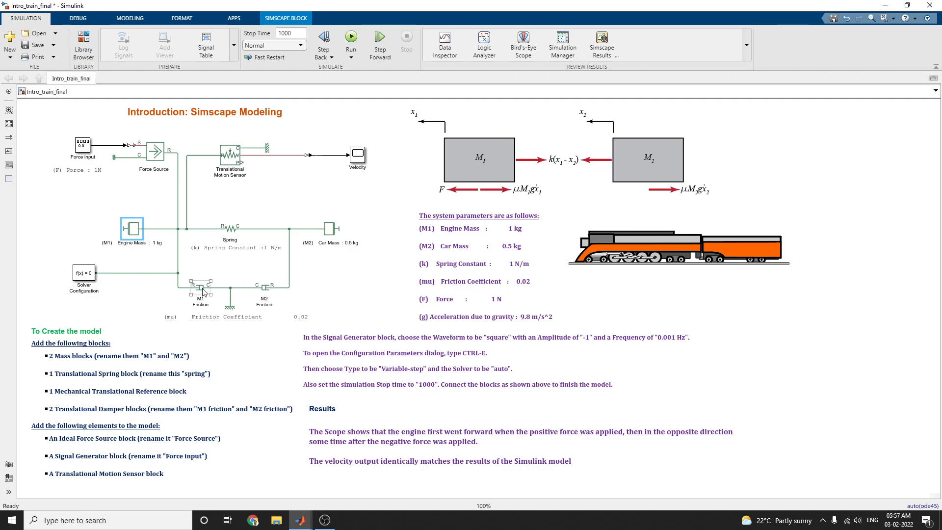
{"action": "double_click", "coordinate": [200, 287]}
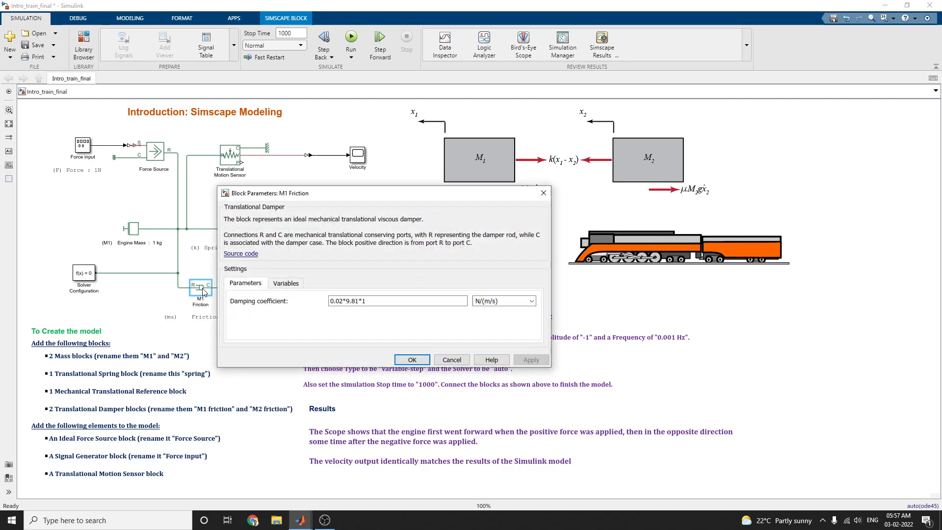
{"action": "mouse_move", "coordinate": [413, 359]}
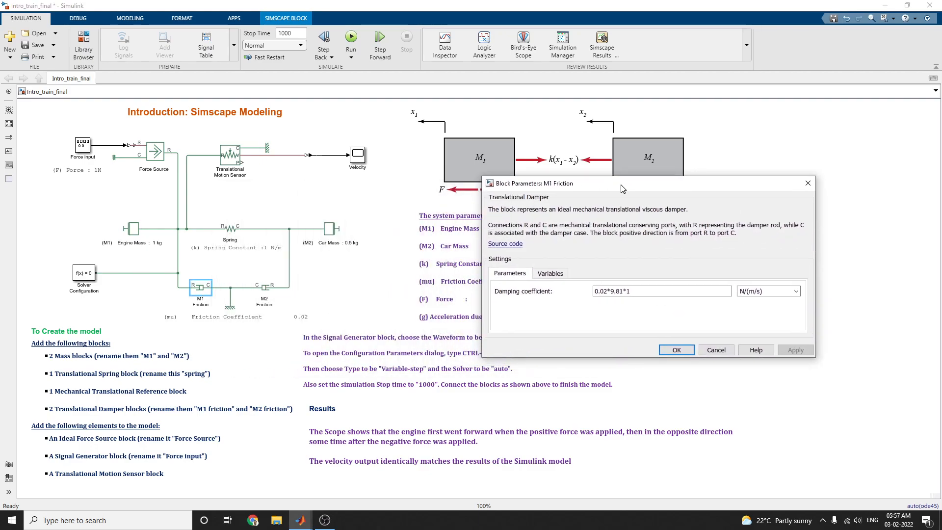
{"action": "left_click", "coordinate": [677, 349]}
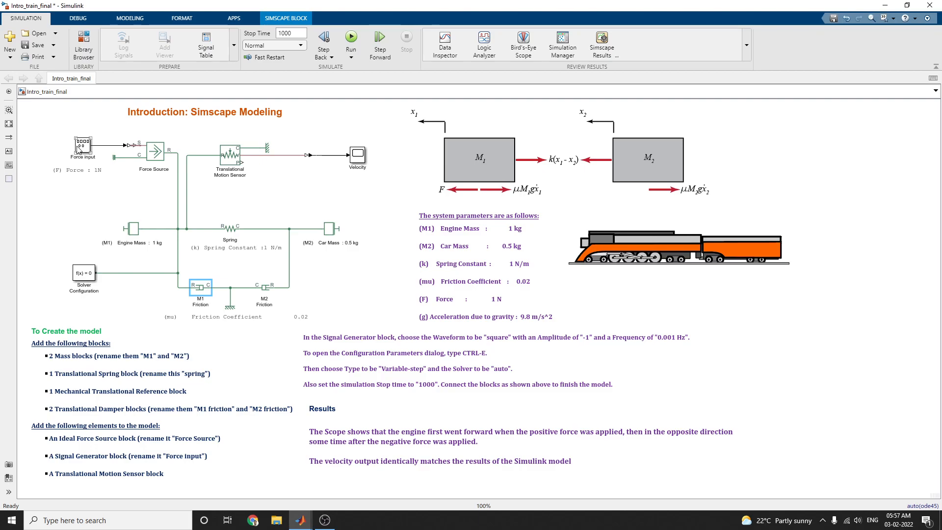
{"action": "double_click", "coordinate": [82, 144]}
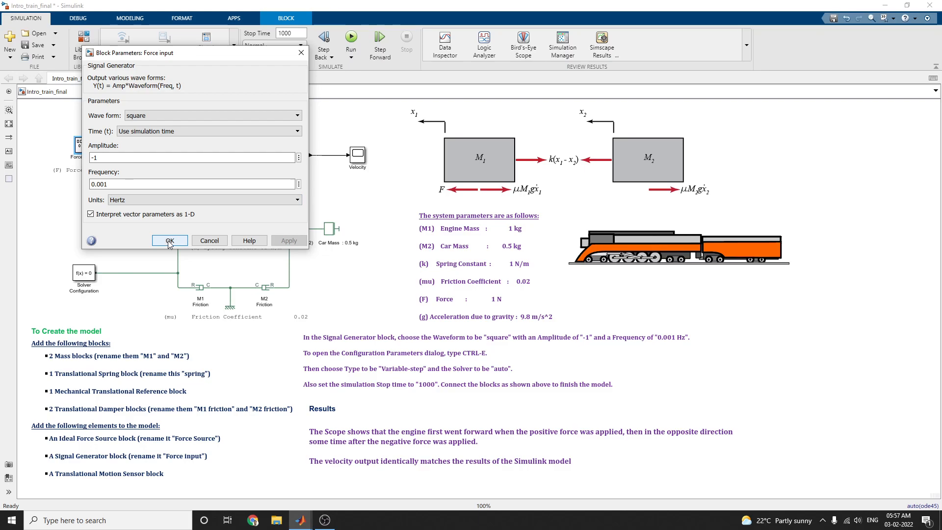
{"action": "left_click", "coordinate": [169, 240]}
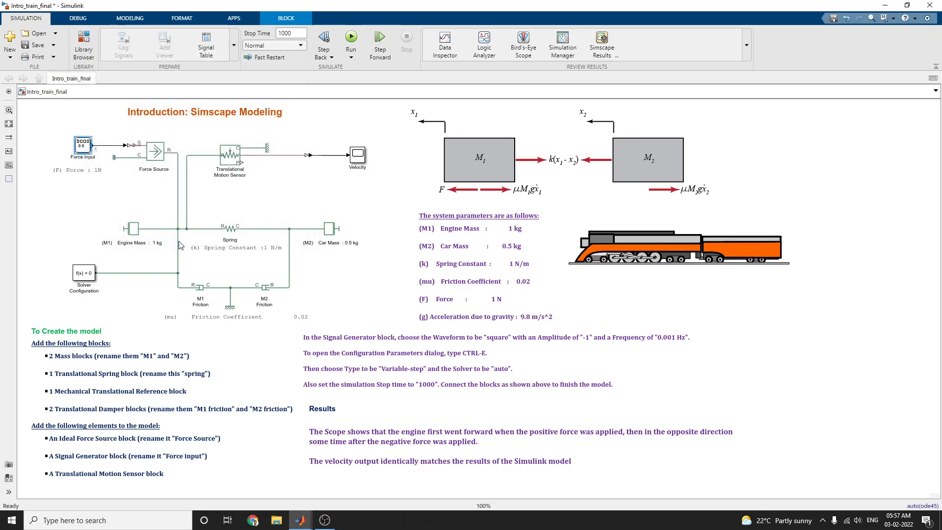
{"action": "mouse_move", "coordinate": [90, 277]}
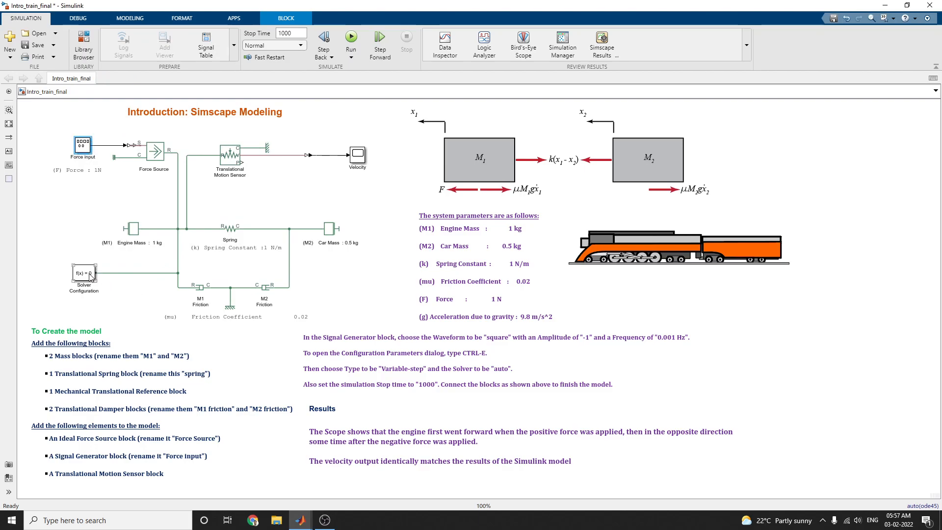
Review Solver Configuration unchanged, confirm Stop Time 1000, and run the simulation.
{"action": "double_click", "coordinate": [84, 272]}
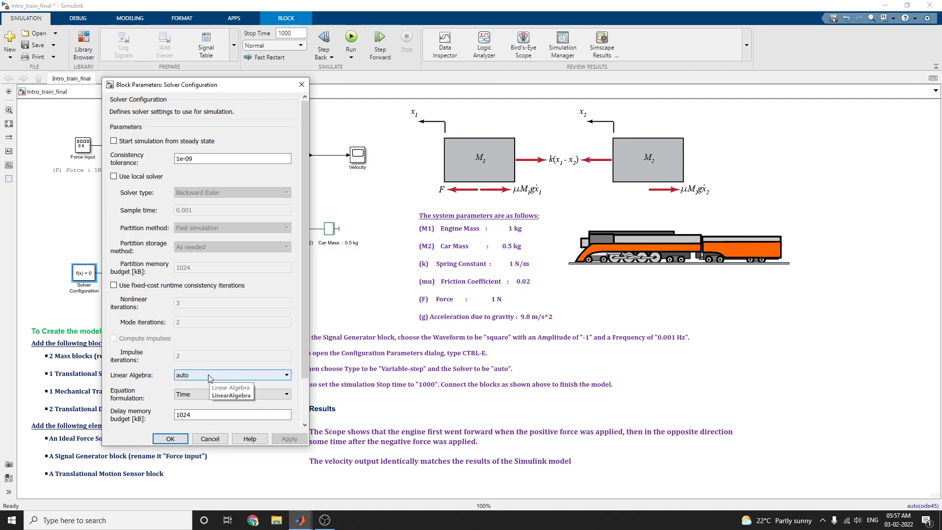
{"action": "left_click_drag", "start_coordinate": [168, 85], "coordinate": [136, 86]}
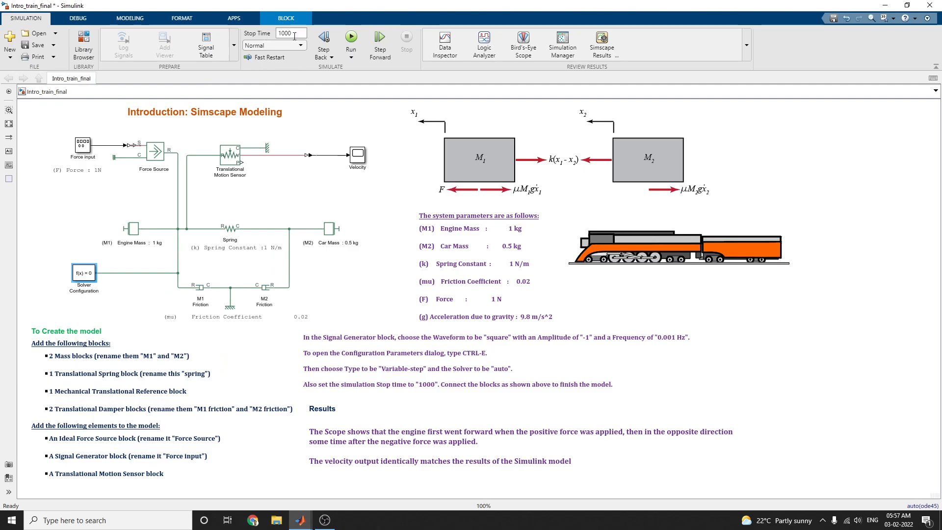
{"action": "mouse_move", "coordinate": [299, 36]}
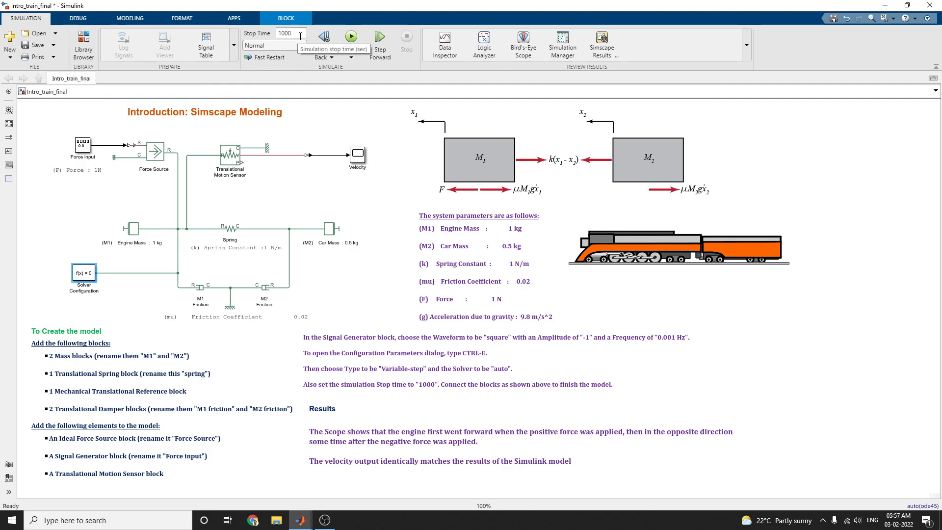
{"action": "left_click", "coordinate": [351, 36]}
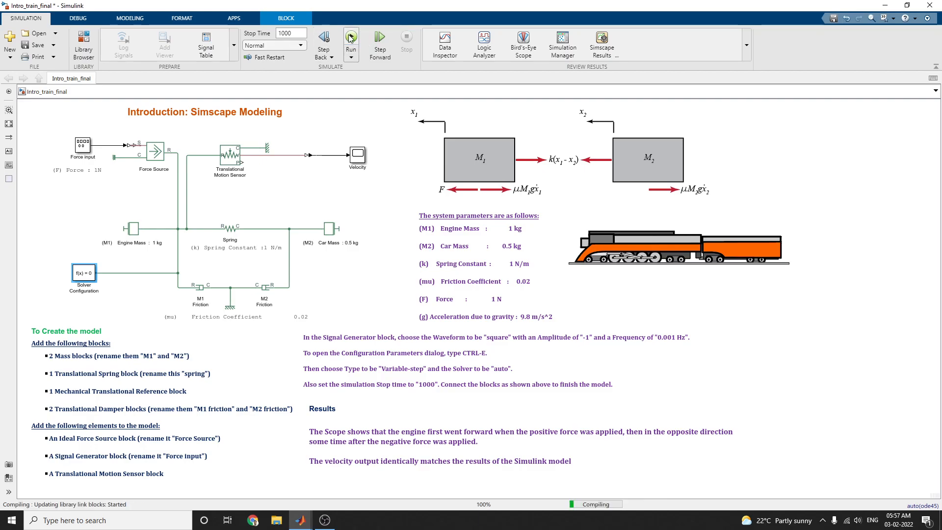
Let the 1000-second simulation run toward completion after compilation clears.
{"action": "left_click", "coordinate": [350, 37]}
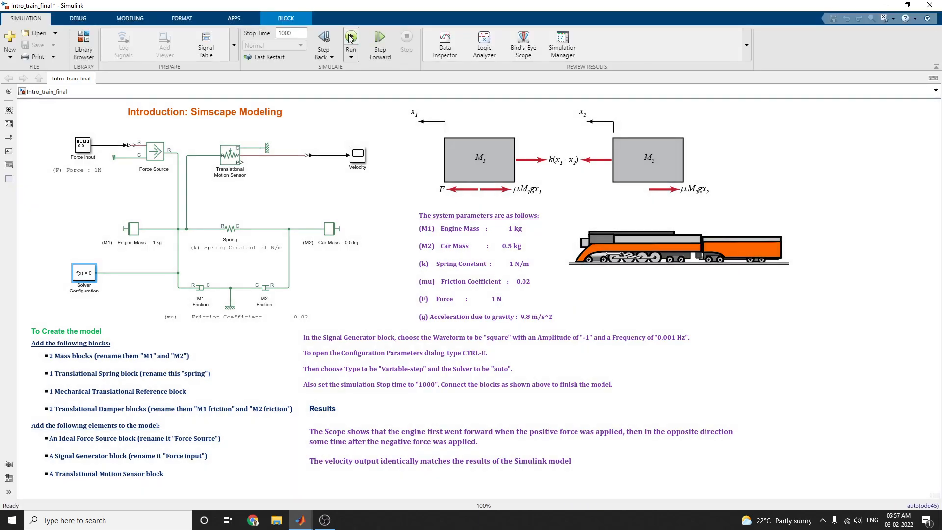
{"action": "mouse_move", "coordinate": [300, 520]}
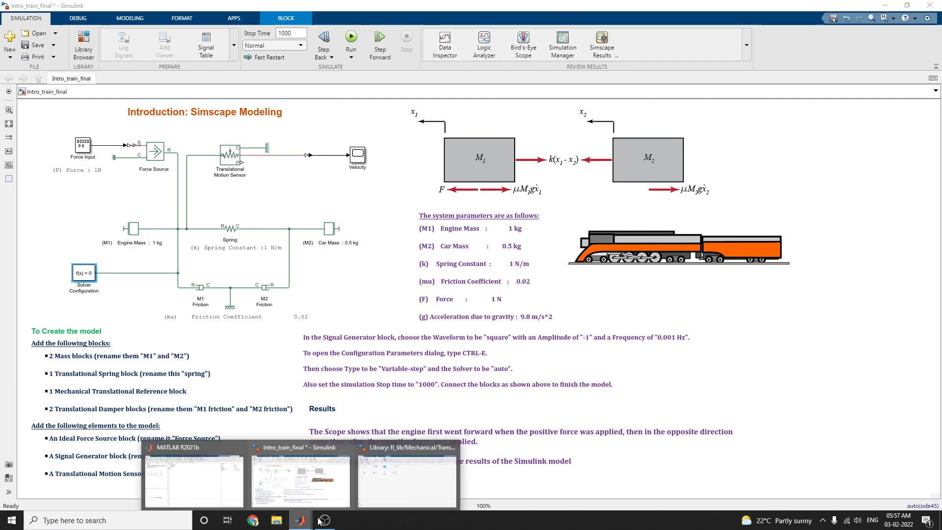
{"action": "mouse_move", "coordinate": [306, 481]}
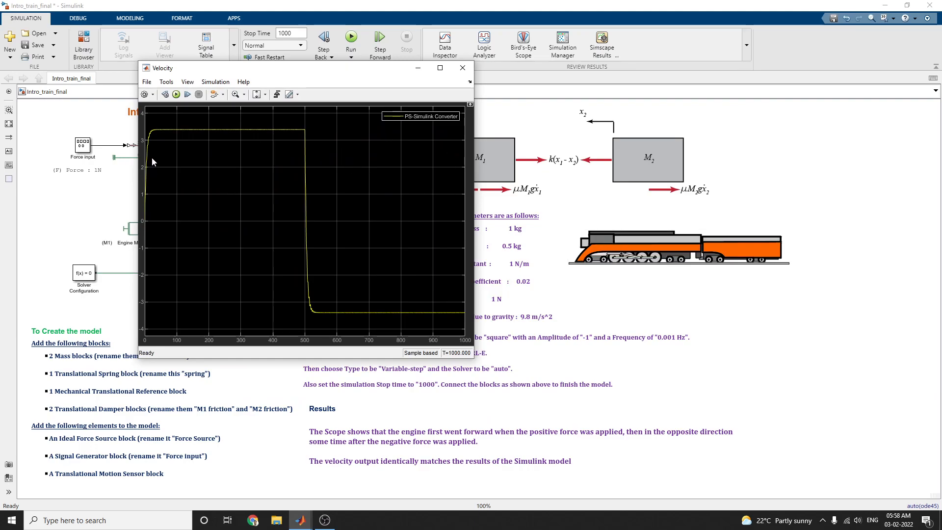
{"action": "mouse_move", "coordinate": [249, 255]}
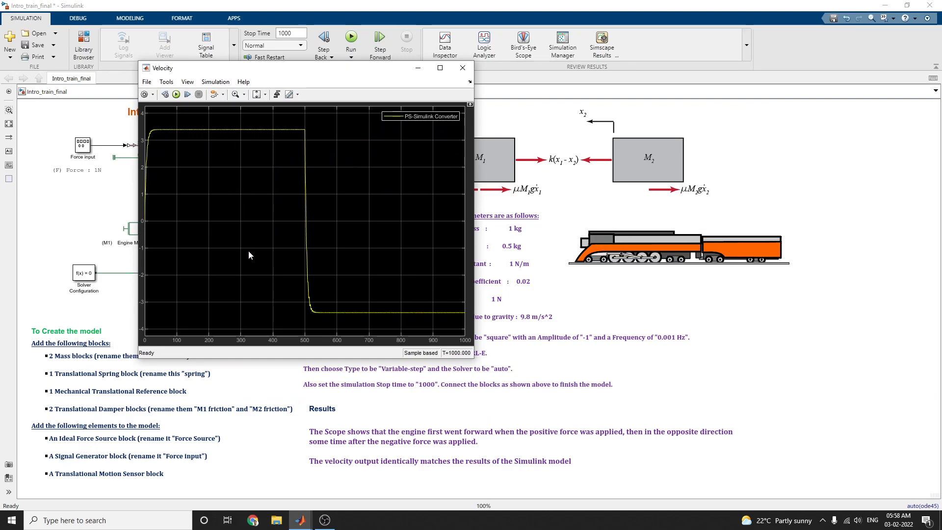
{"action": "mouse_move", "coordinate": [322, 242]}
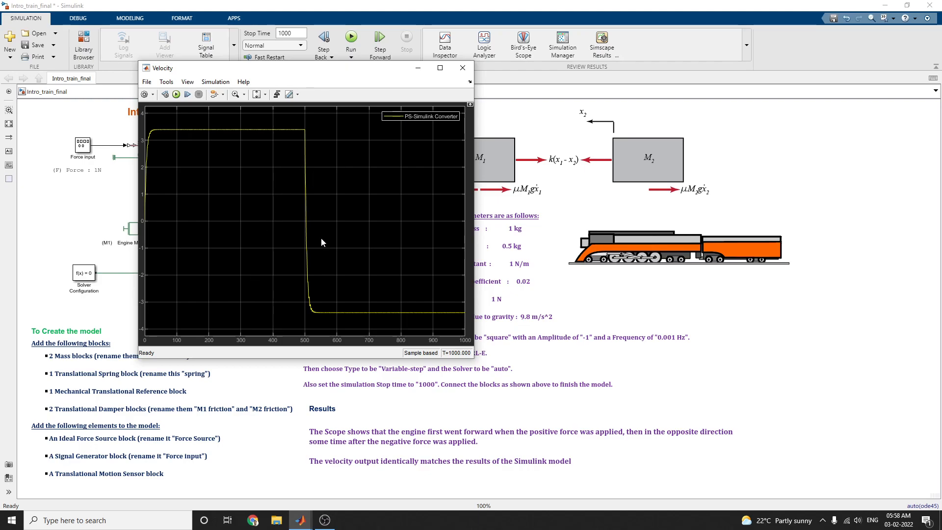
{"action": "mouse_move", "coordinate": [312, 300]}
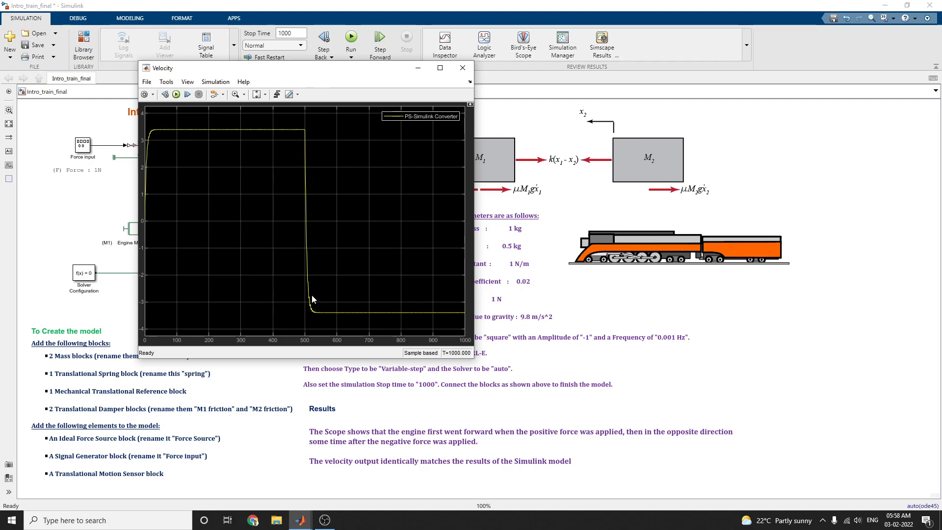
{"action": "mouse_move", "coordinate": [261, 181]}
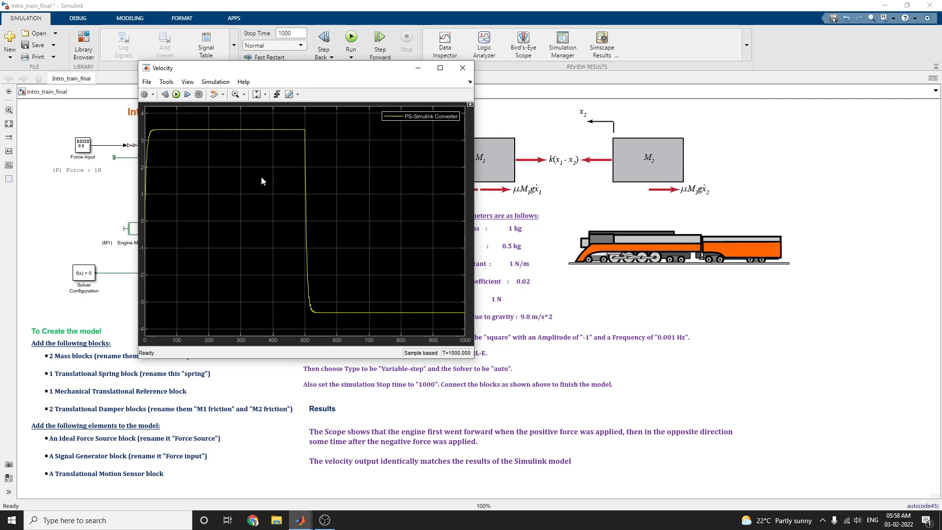
{"action": "mouse_move", "coordinate": [424, 313]}
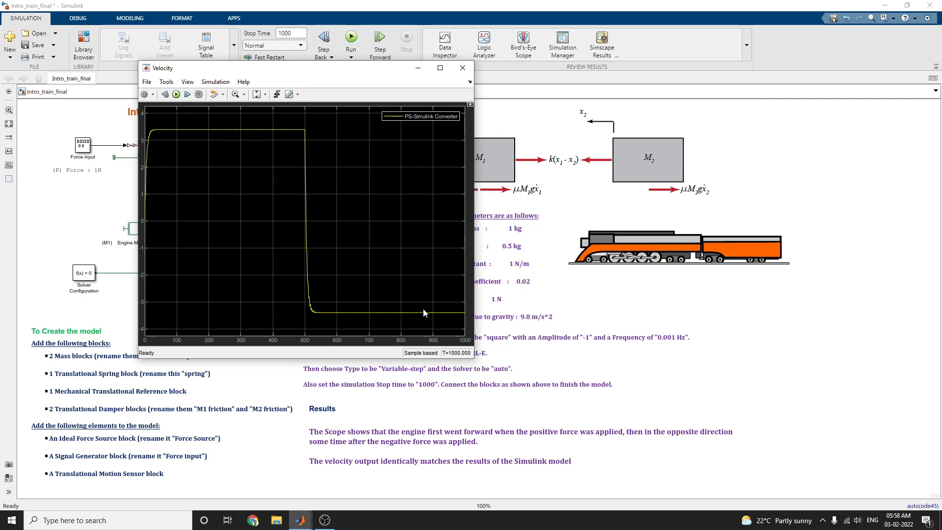
{"action": "mouse_move", "coordinate": [536, 176]}
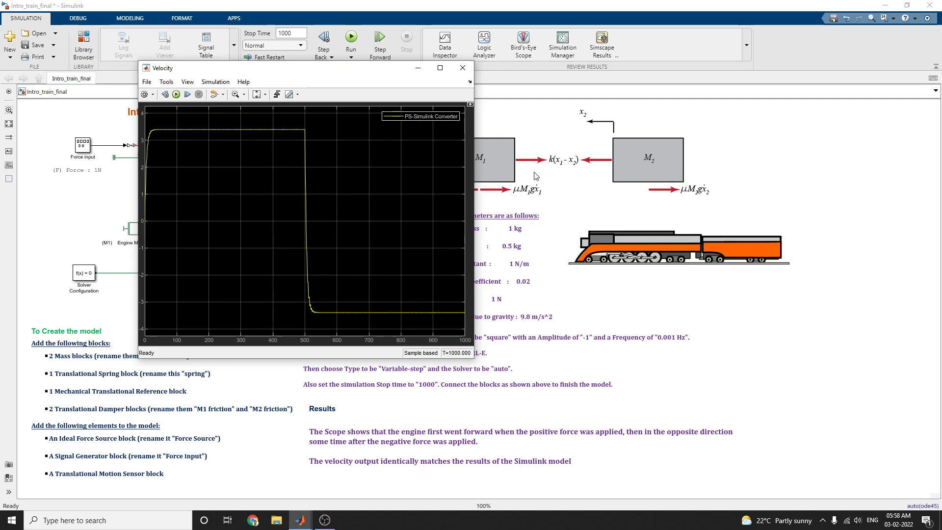
{"action": "mouse_move", "coordinate": [342, 71]}
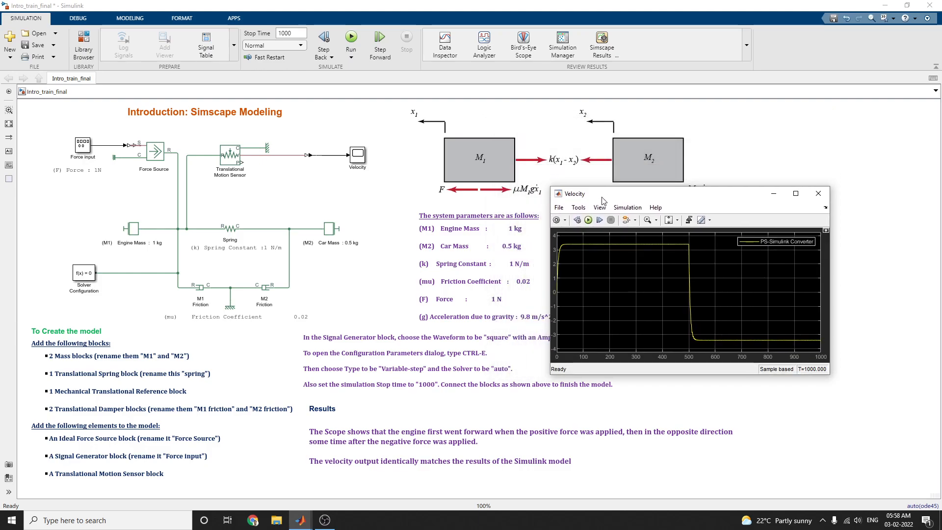
Move the Velocity scope window left over the model diagram, showing velocity reversing near 500 s.
{"action": "left_click_drag", "start_coordinate": [574, 193], "coordinate": [167, 160]}
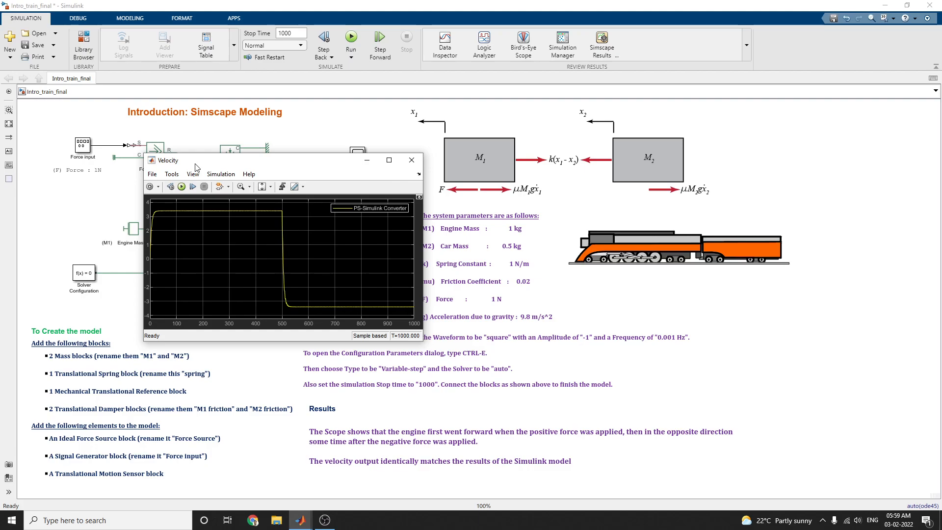
{"action": "mouse_move", "coordinate": [100, 332]}
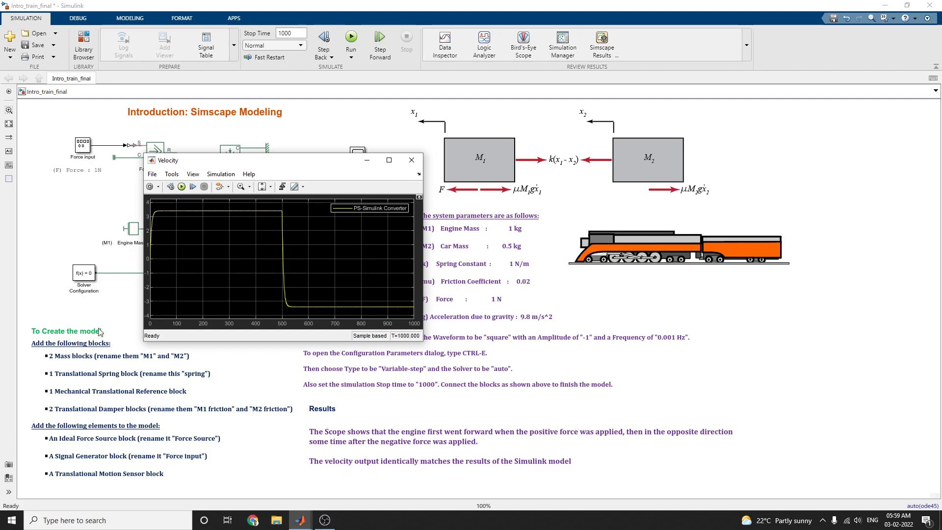